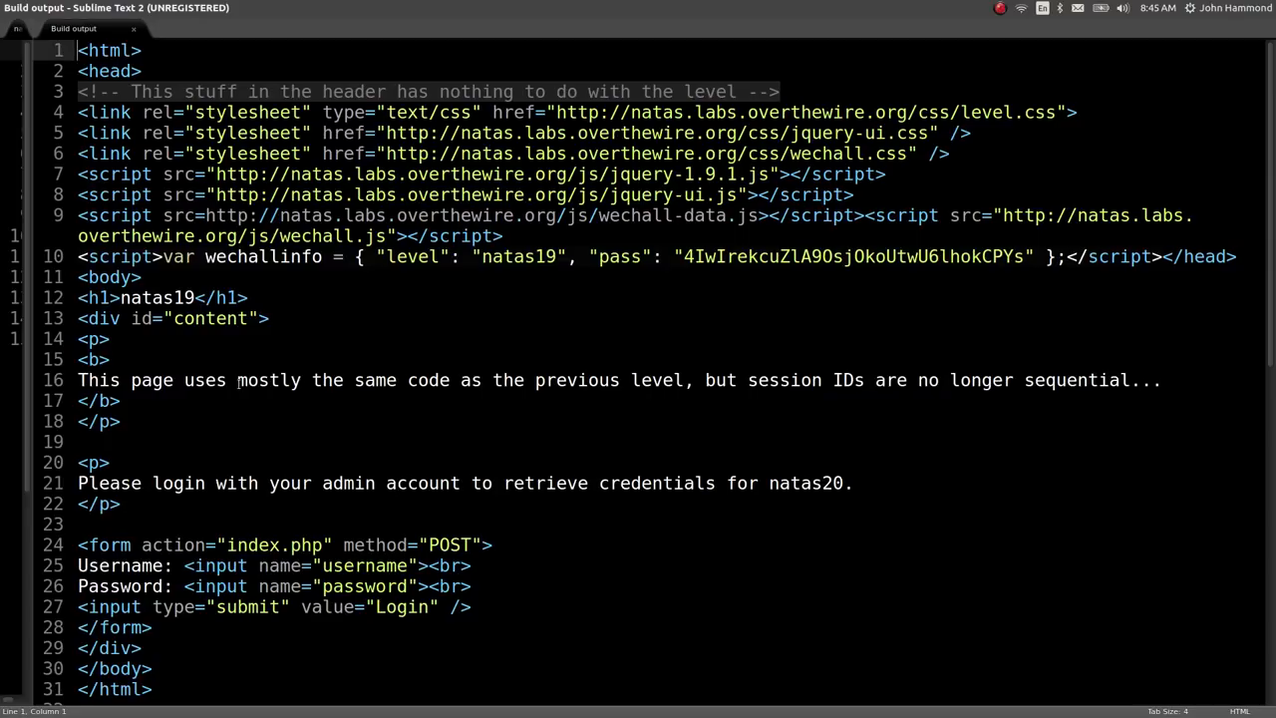
- Read the natas19 page output, marking 'previous level' and the POST form method, then return to natas19.py
double_click(577, 380)
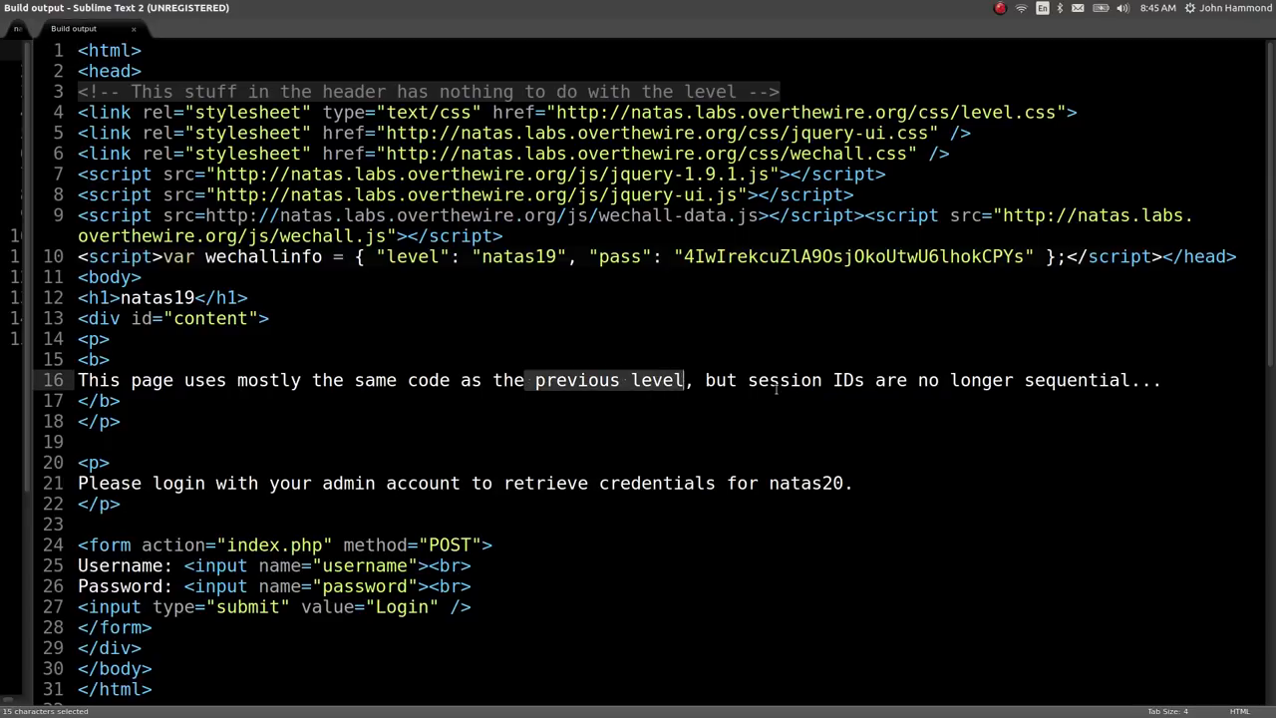
scroll("down", 3)
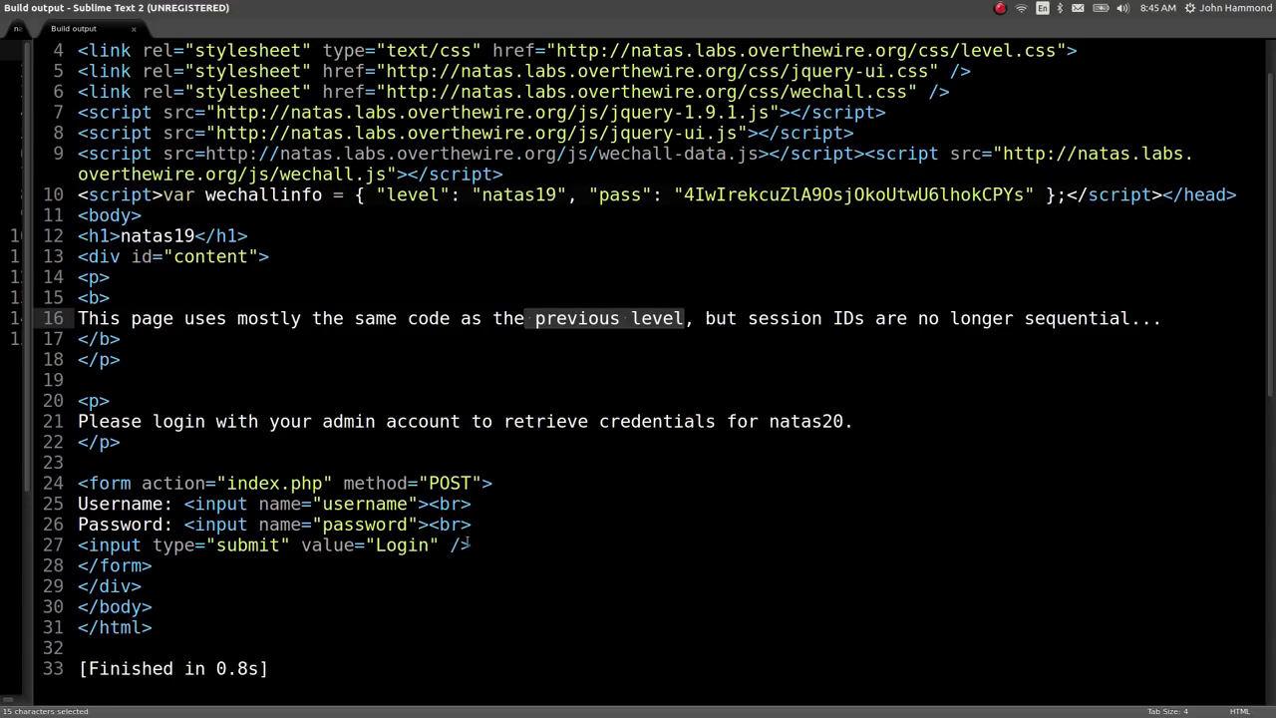
left_click(455, 482)
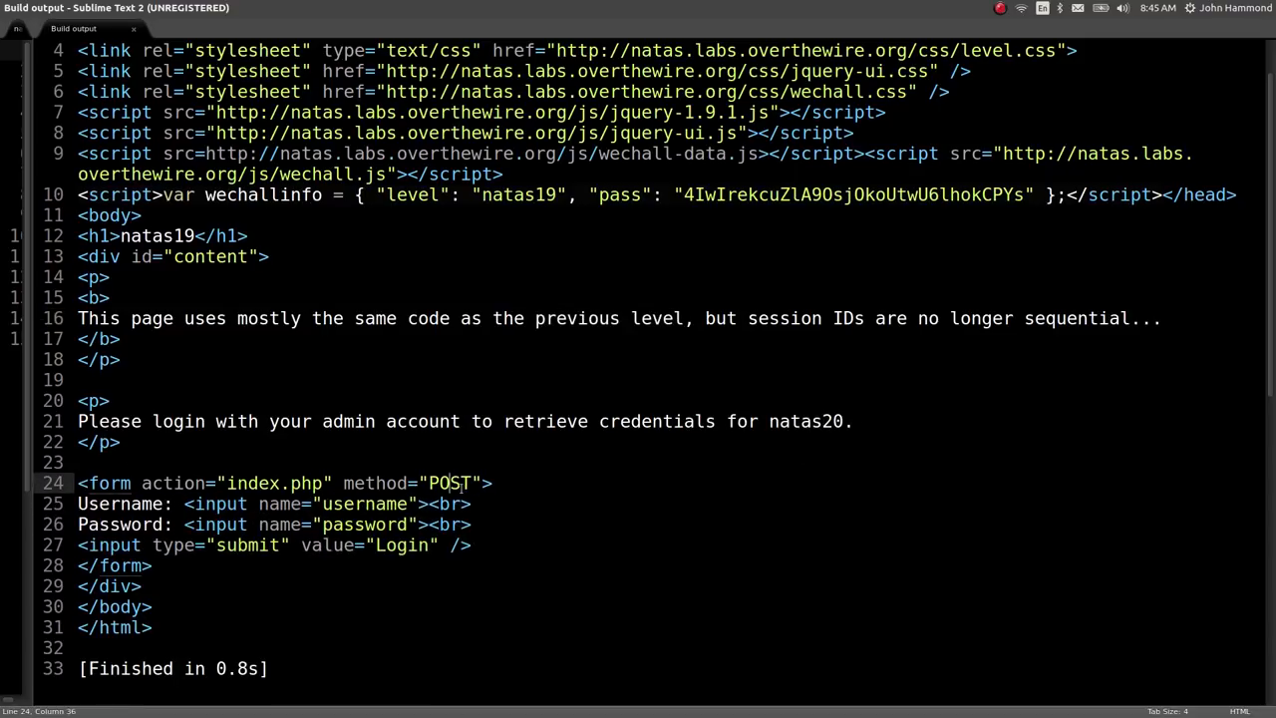
double_click(242, 482)
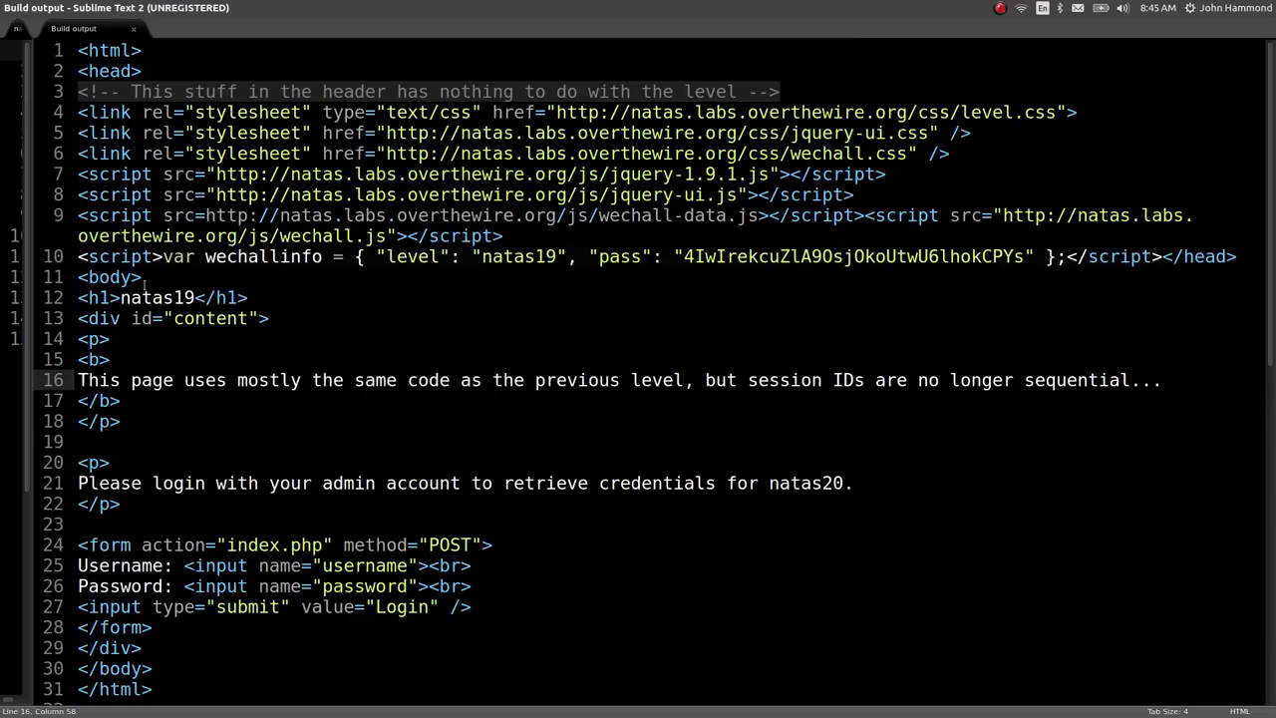
left_click(247, 297)
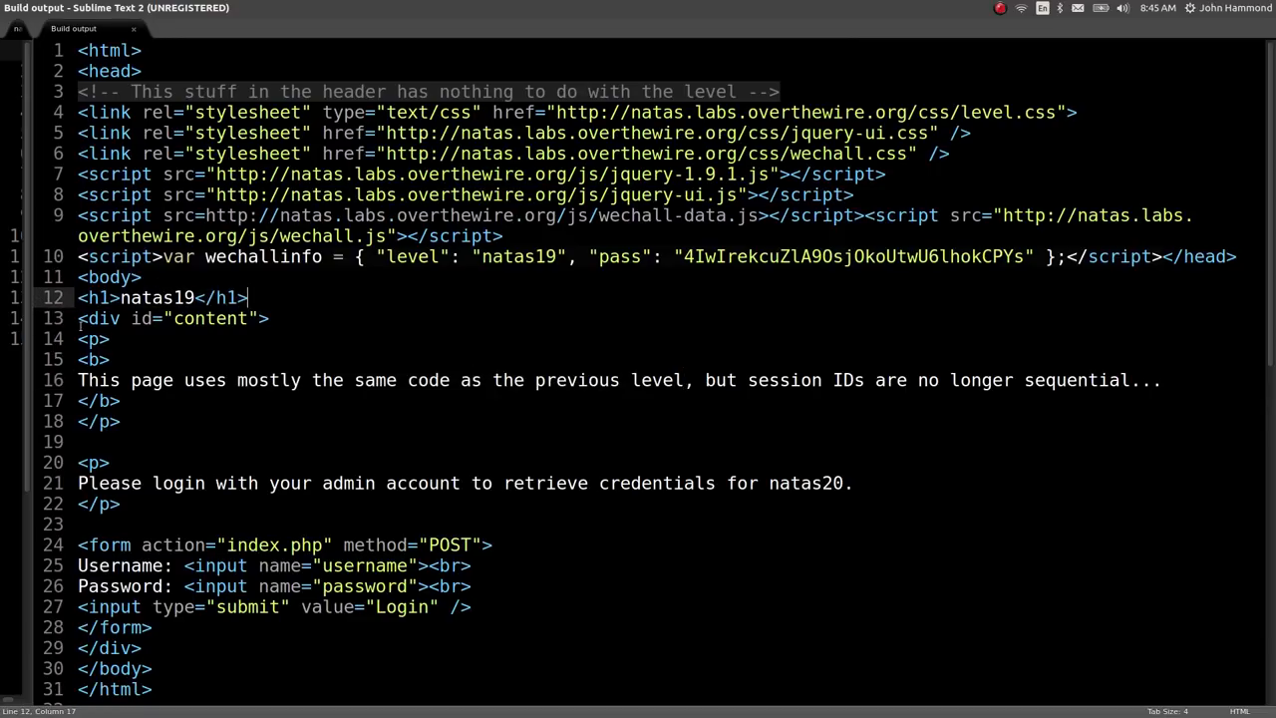
left_click(37, 28)
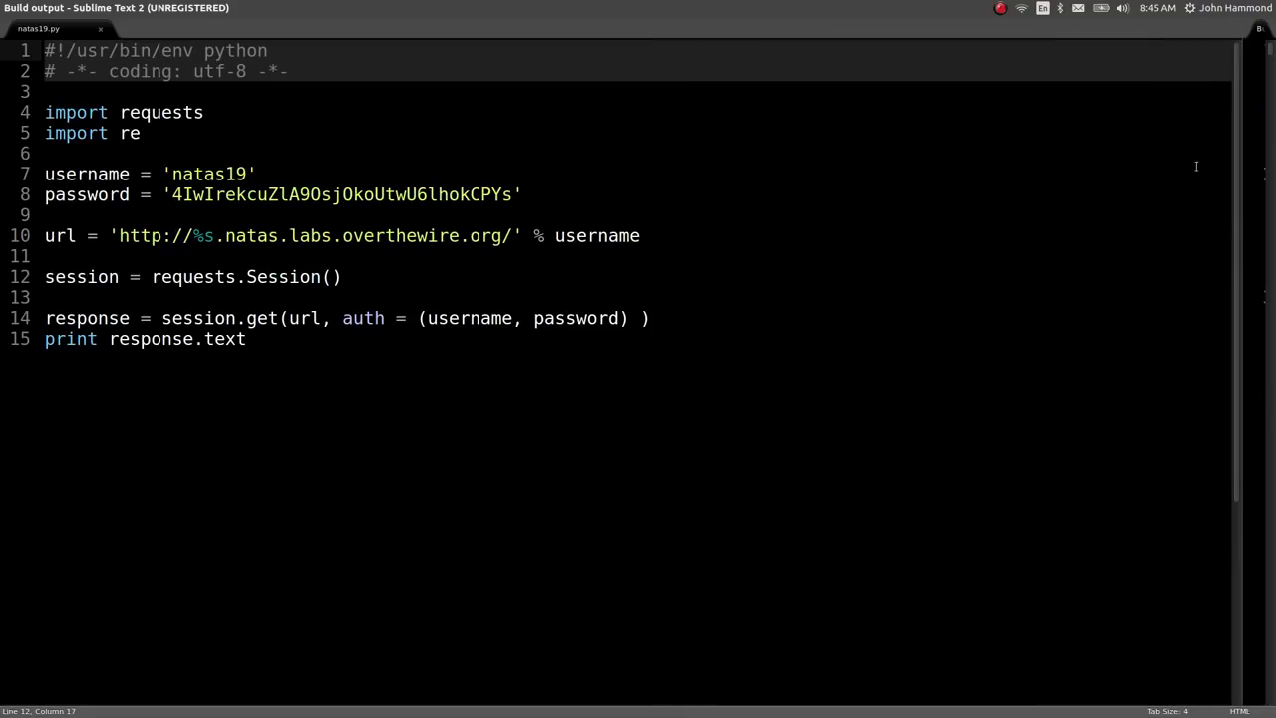
- Add a print of session.cookies at the end of the script and run it
key("ctrl+s")
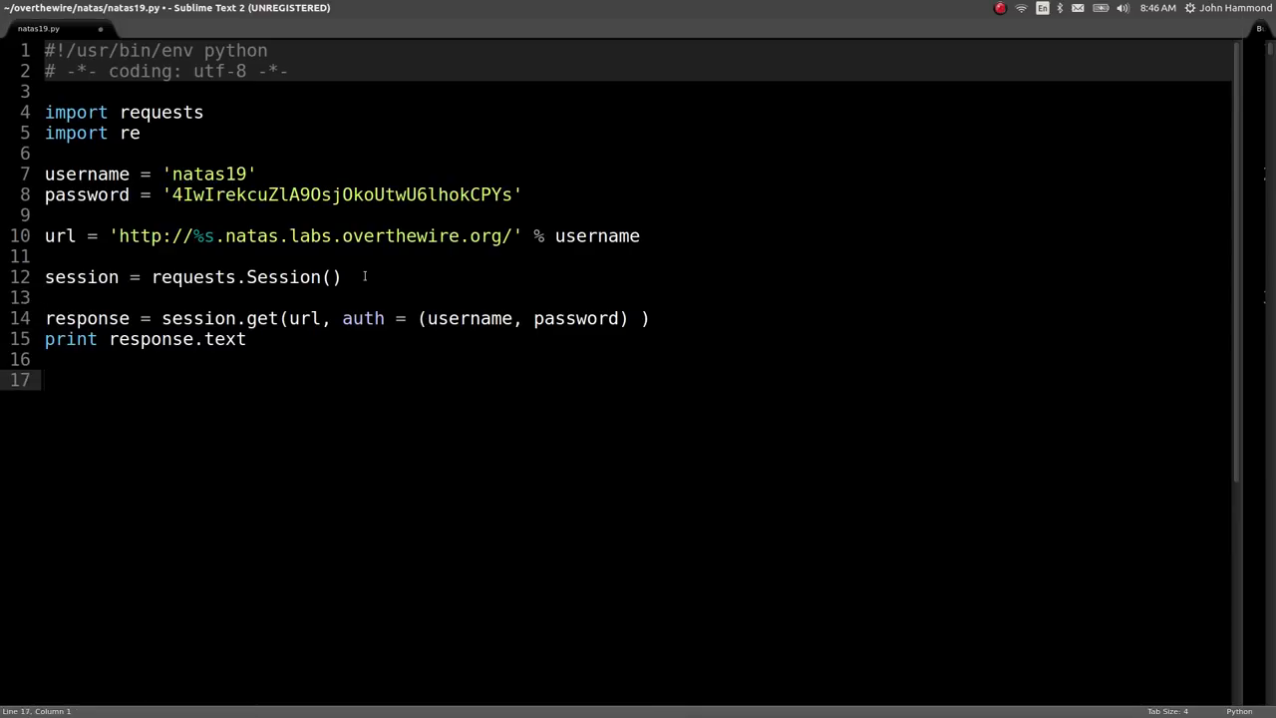
type("print")
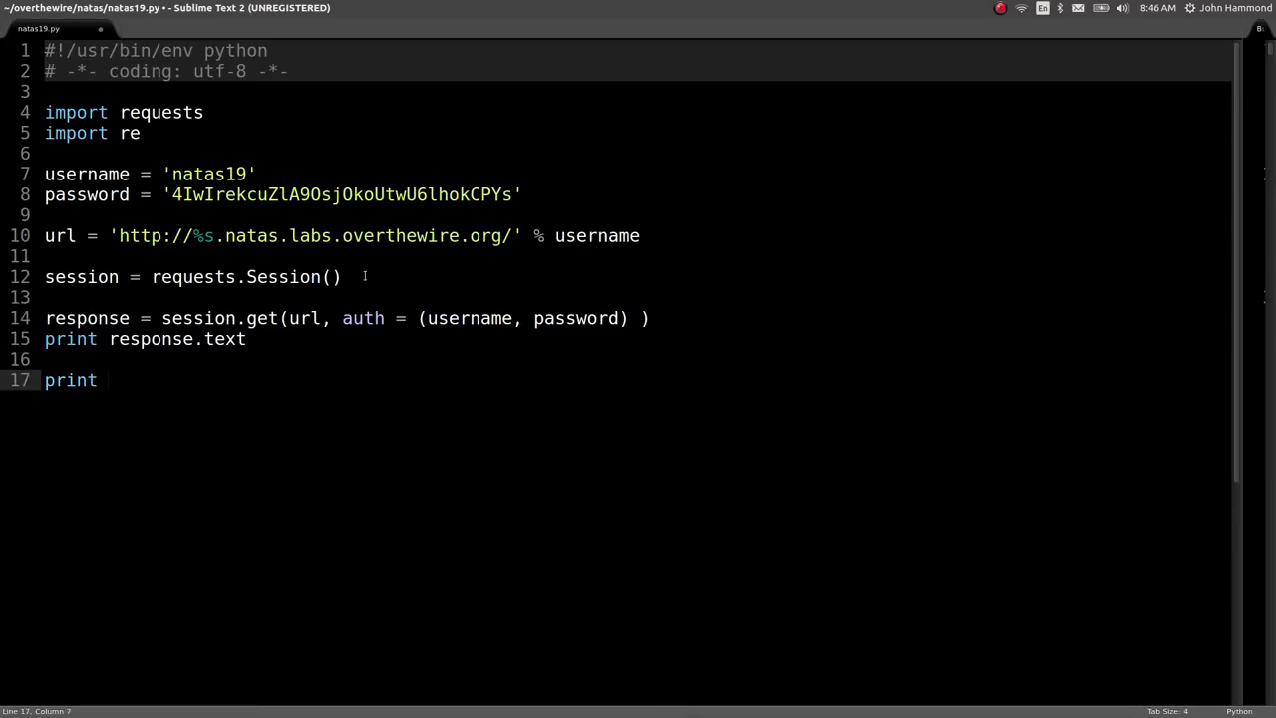
type("session.cookies")
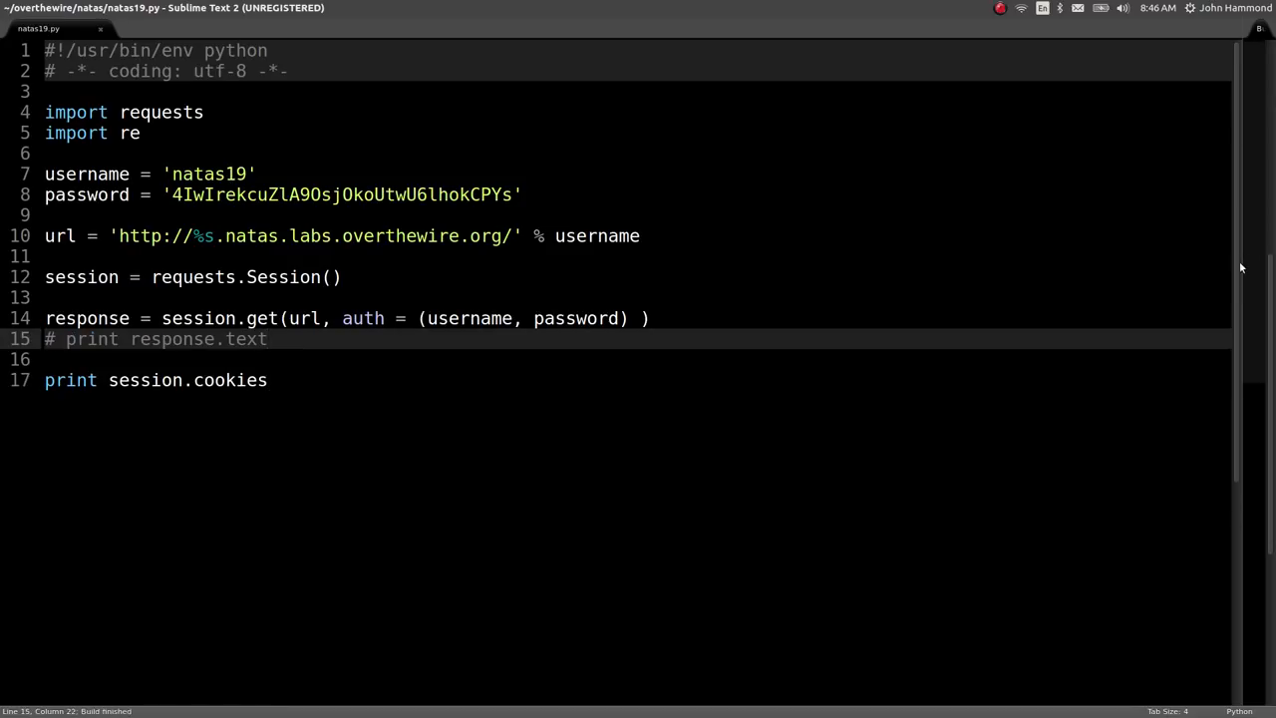
key("ctrl+b")
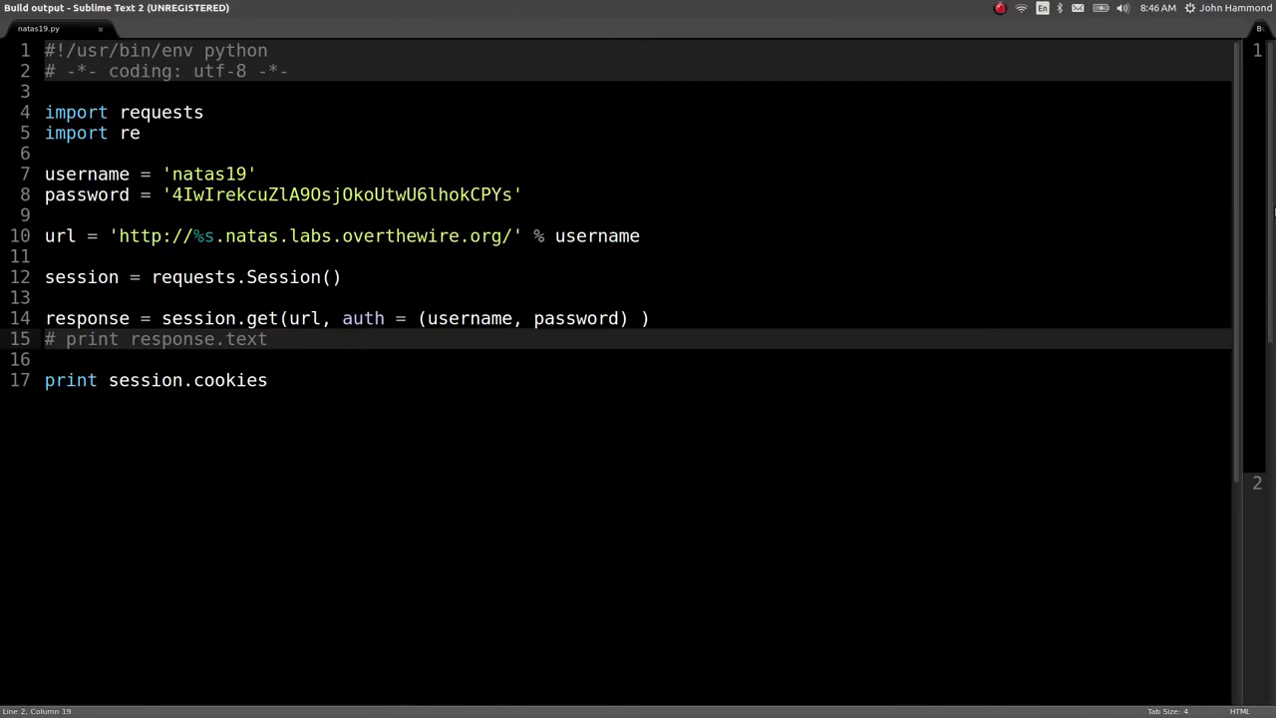
- Change the request to session.post with username 'please' and password 'subscribe', add a separator print, and run it
left_click(650, 318)
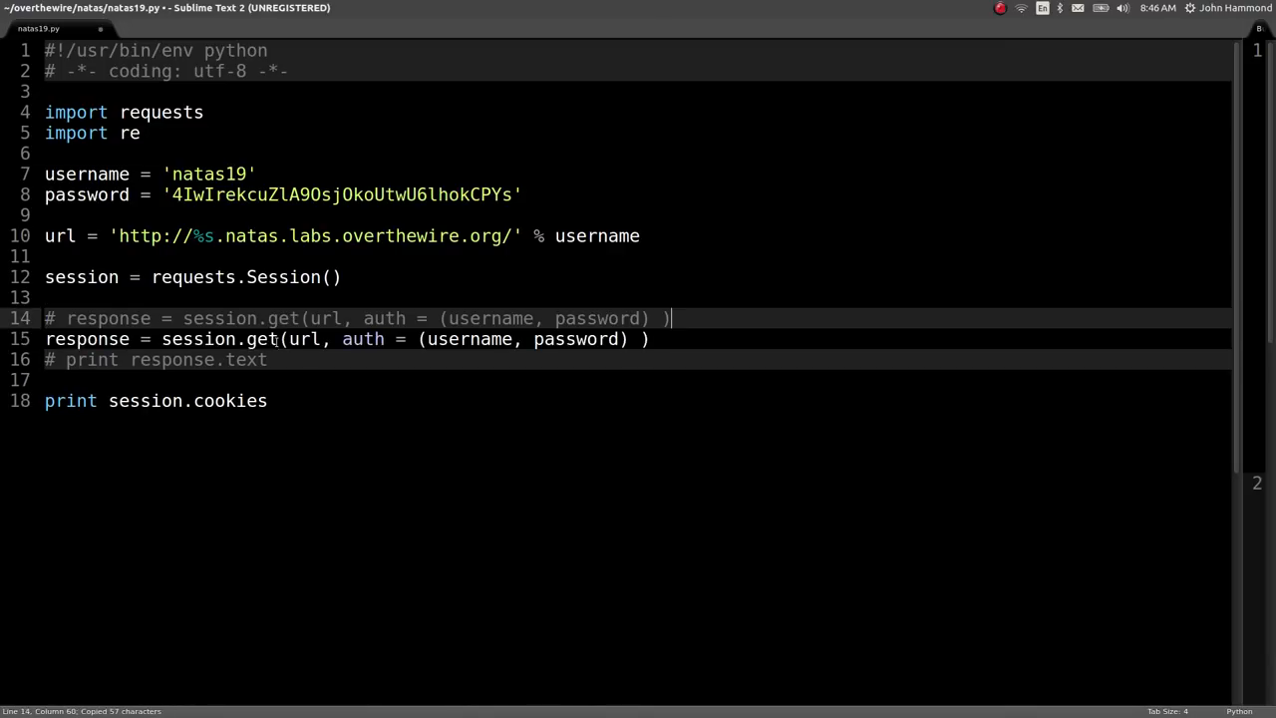
left_click(284, 339)
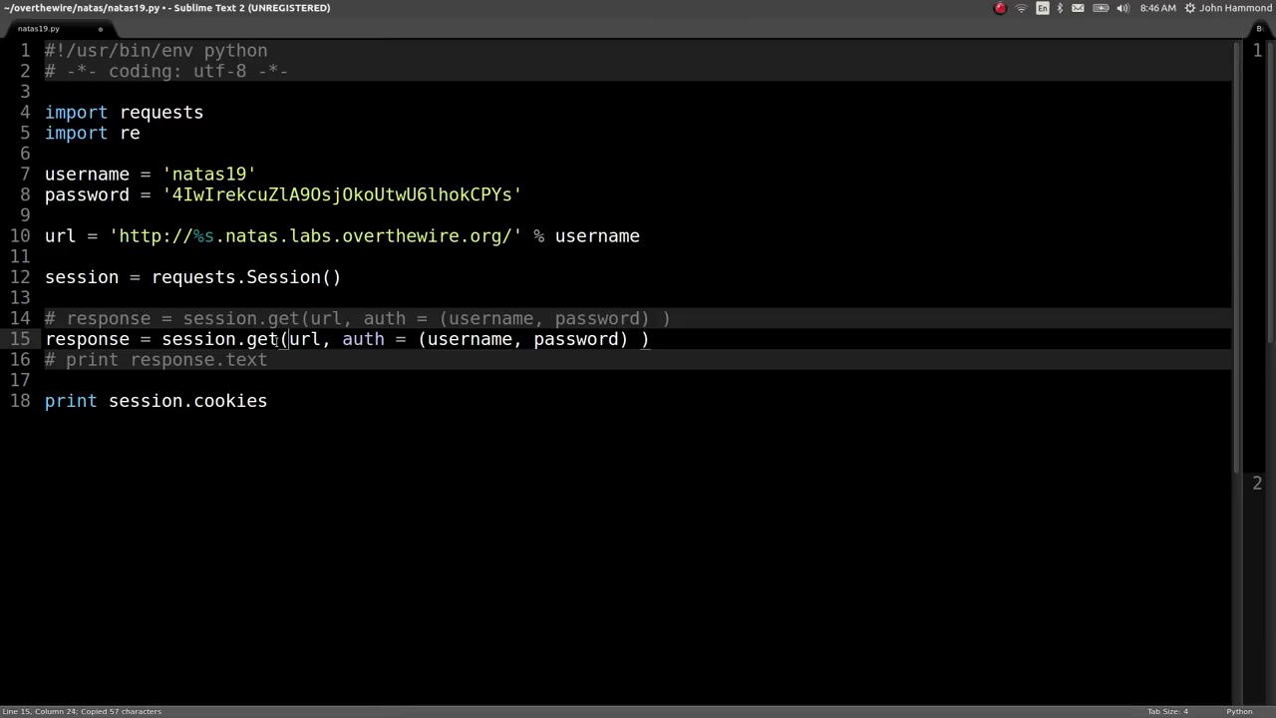
type("post")
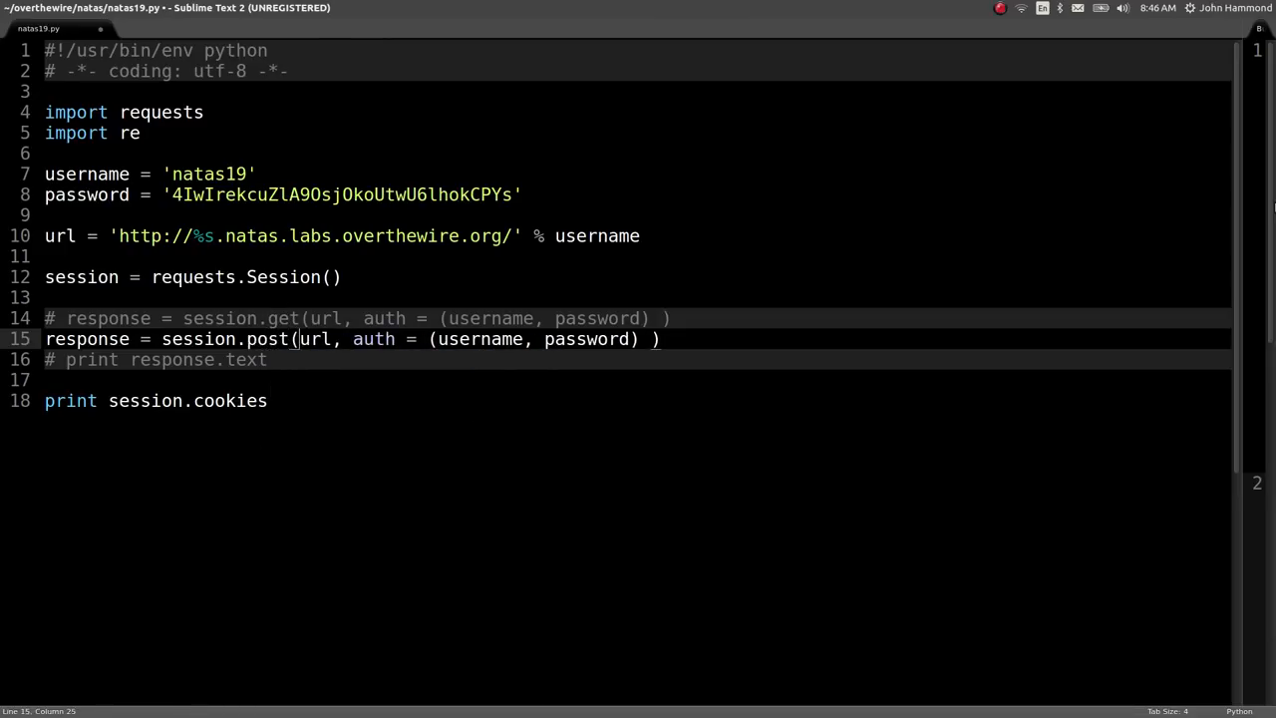
type("data")
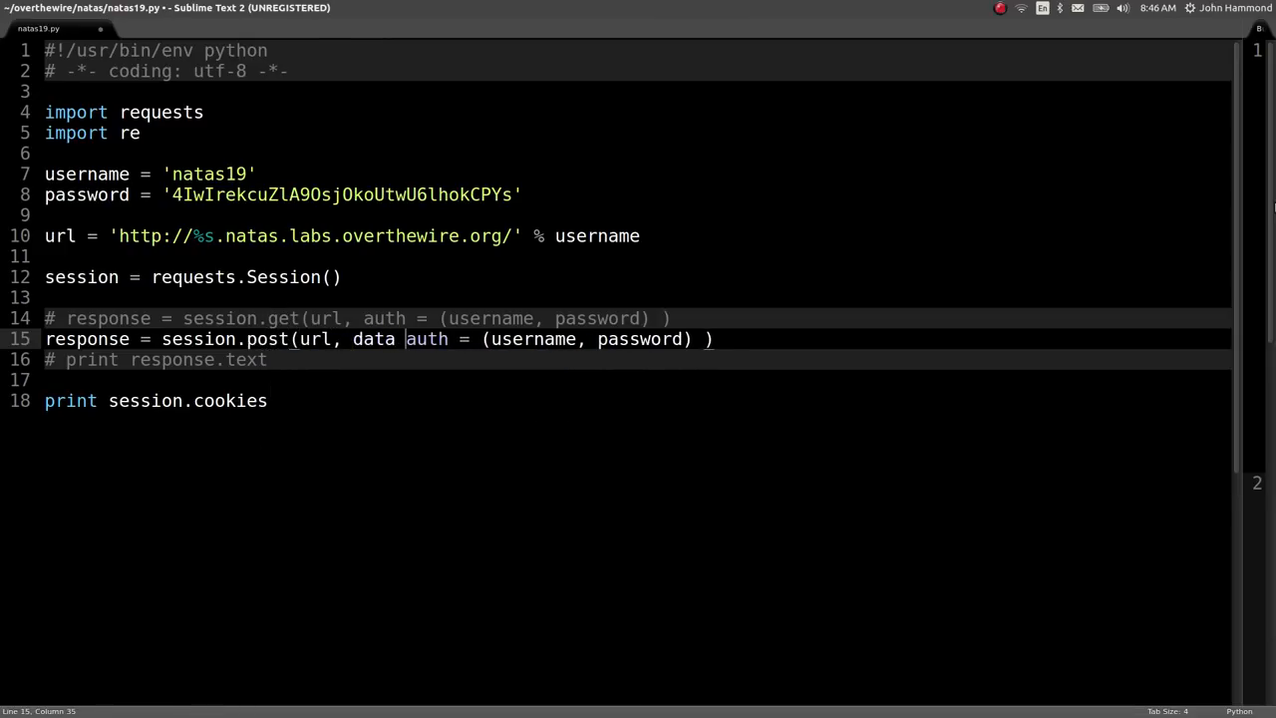
type("= { }.")
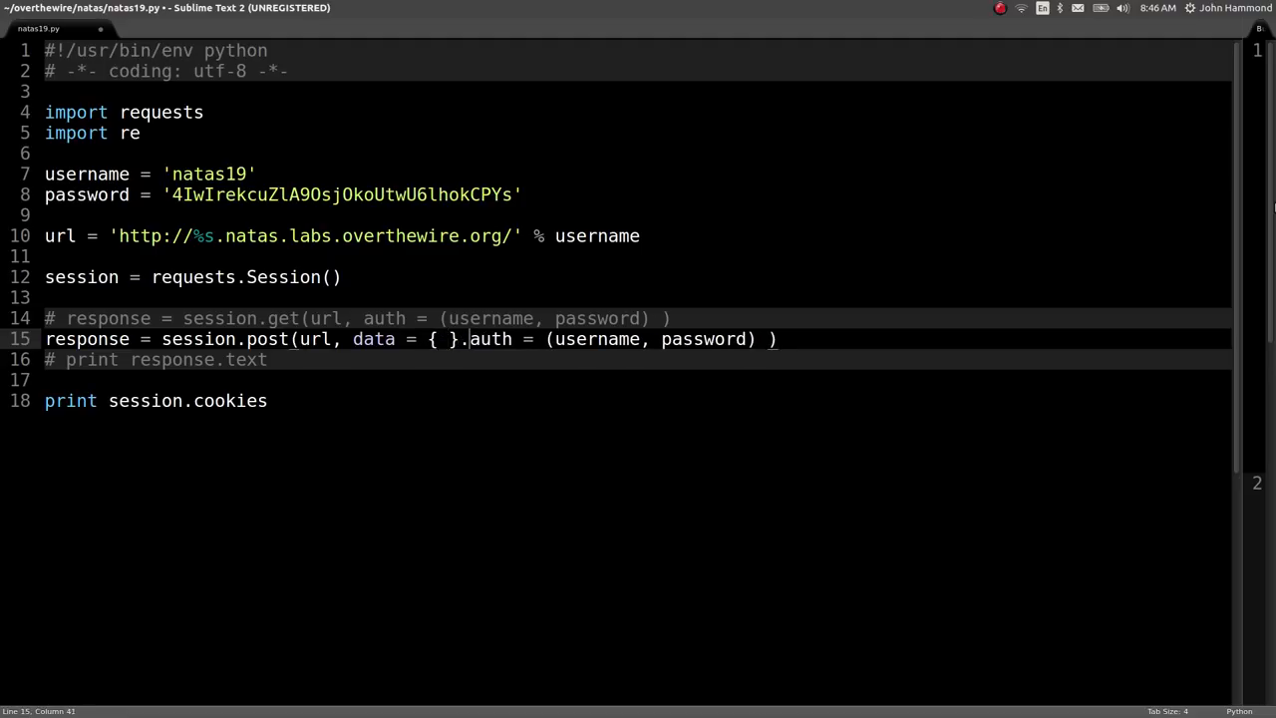
type("\"\"")
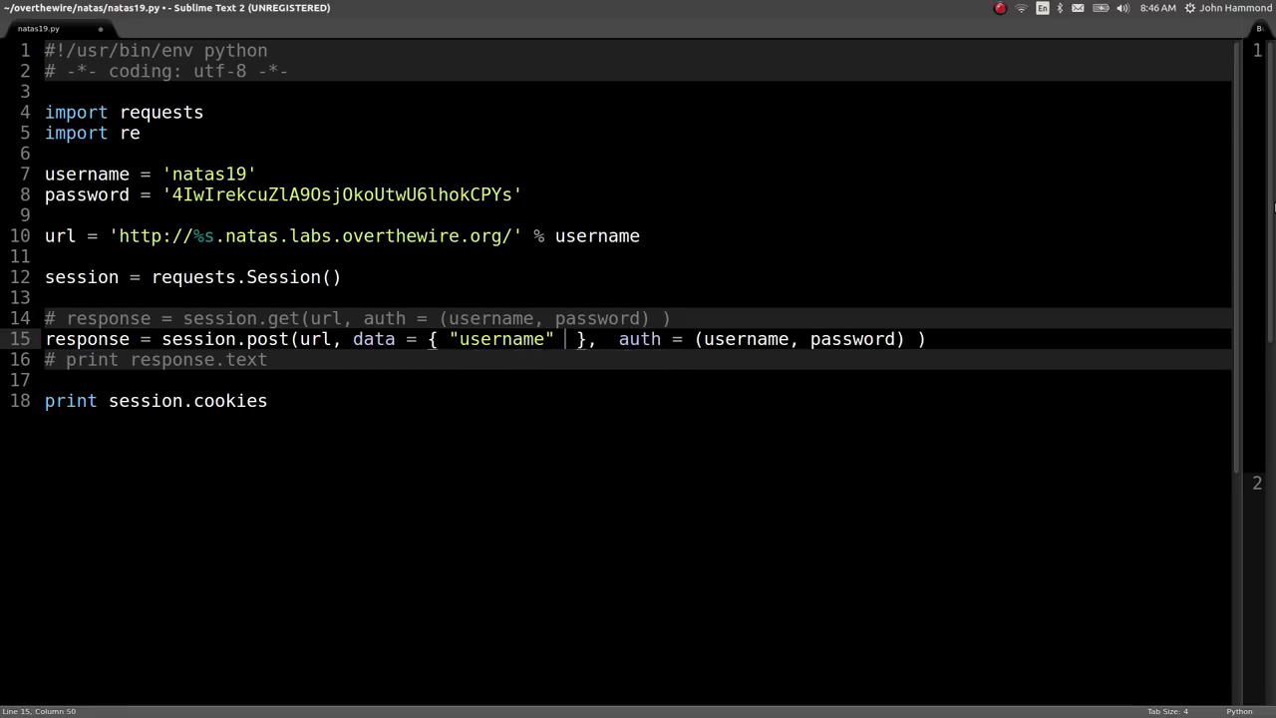
type(": \"\"")
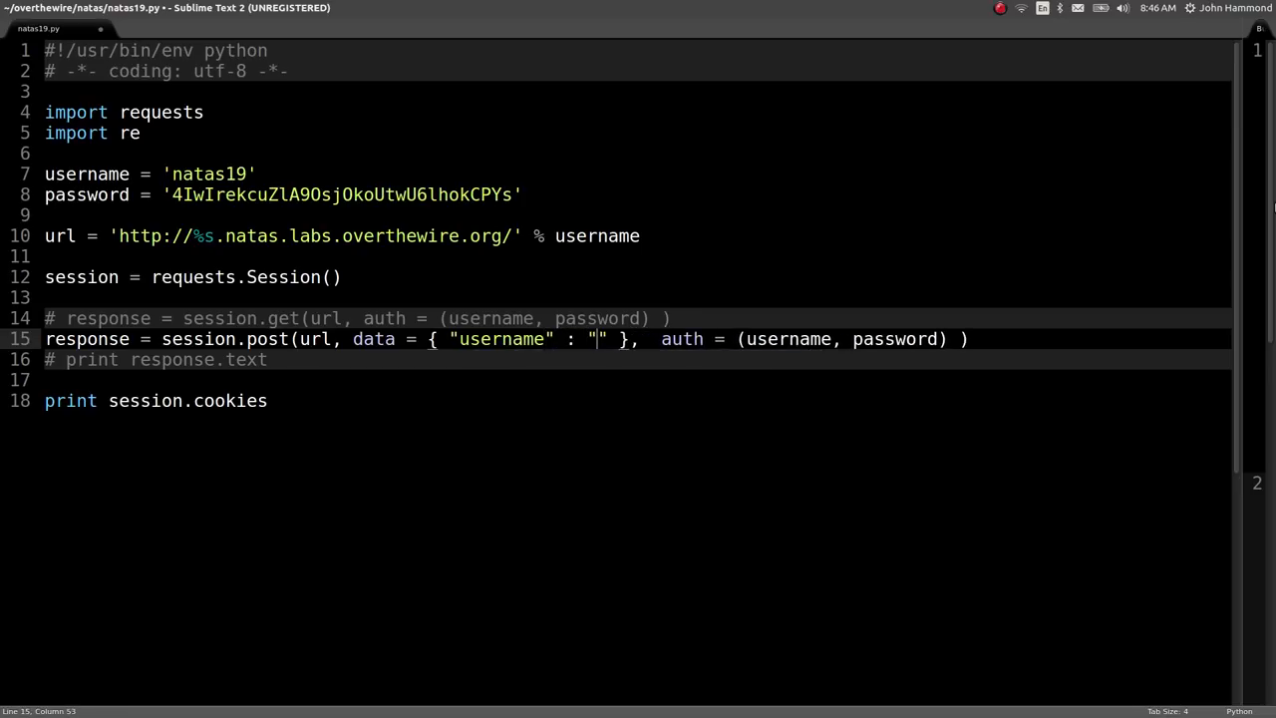
type("please\", password")
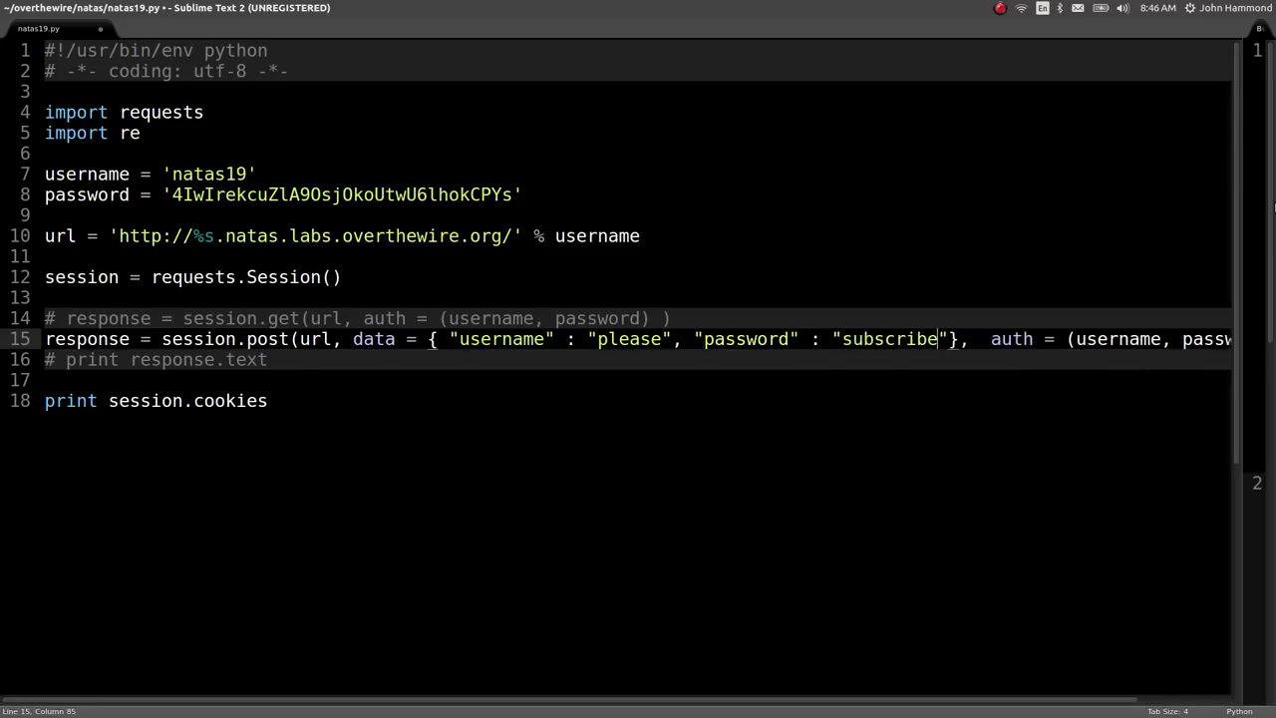
key("ctrl+s")
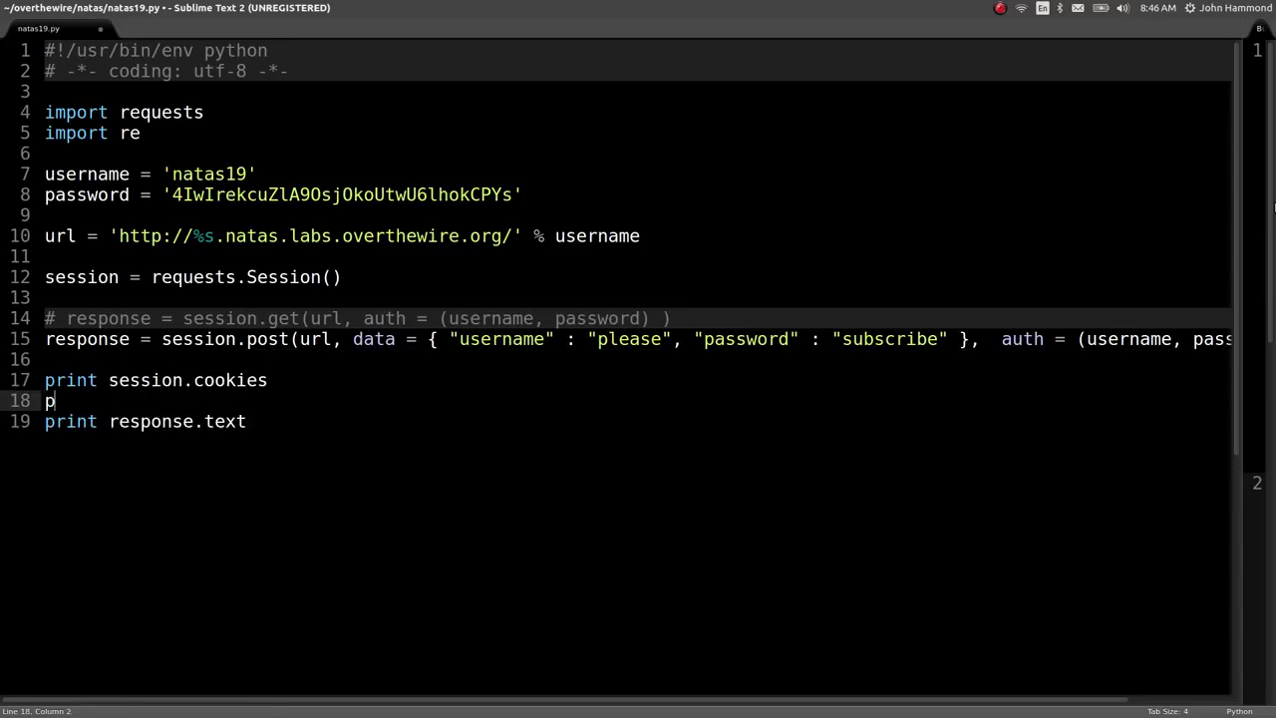
type("rint \"==\"")
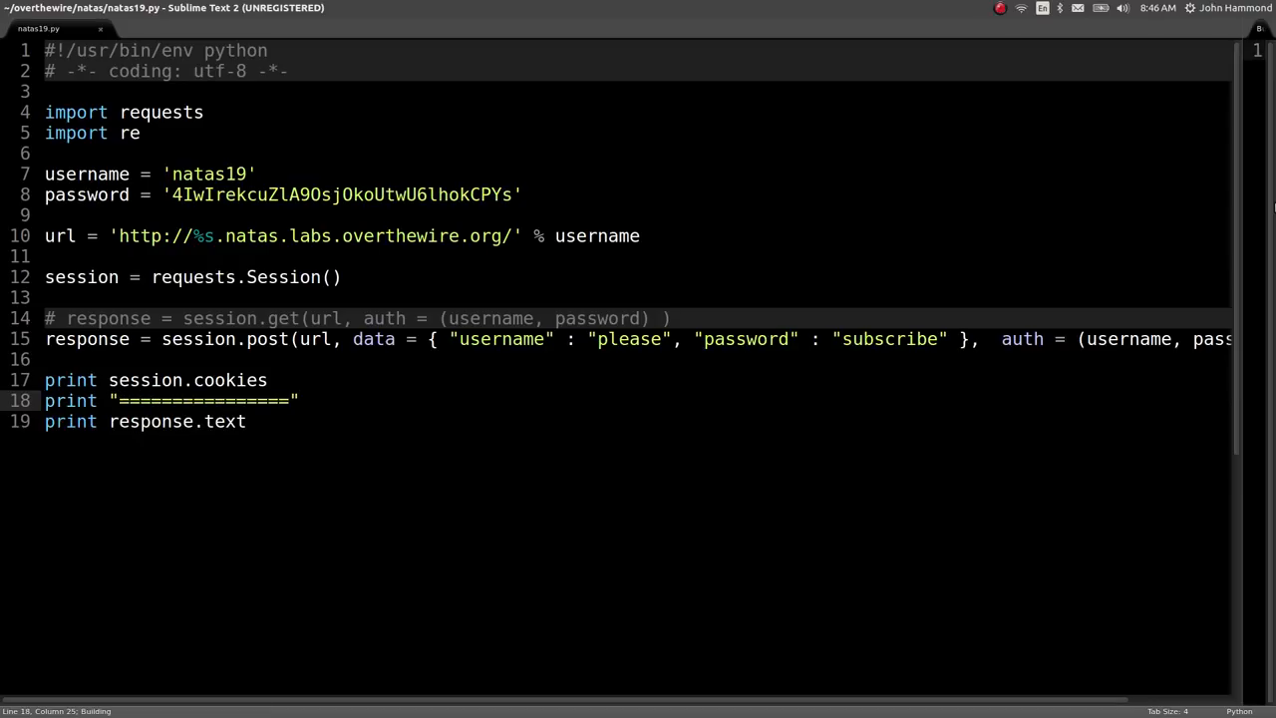
key("ctrl+b")
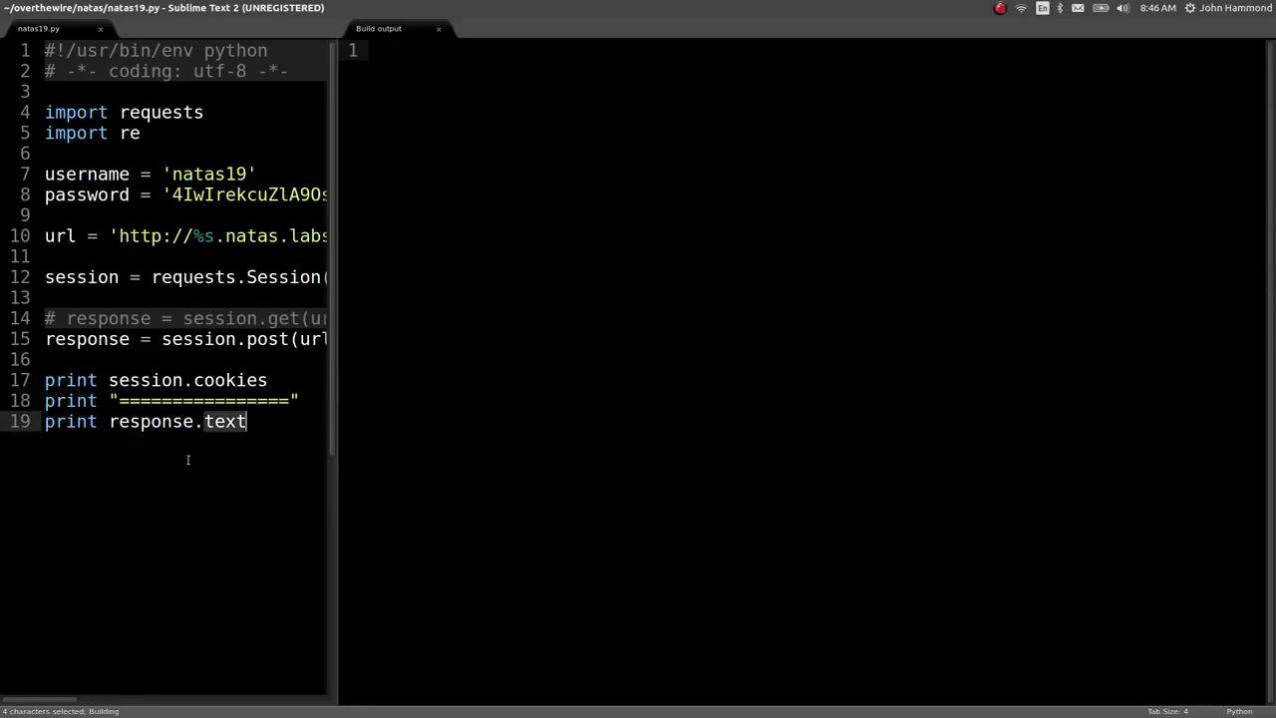
- Rerun natas19.py several times, selecting and comparing the returned PHPSESSID values
key("ctrl+b")
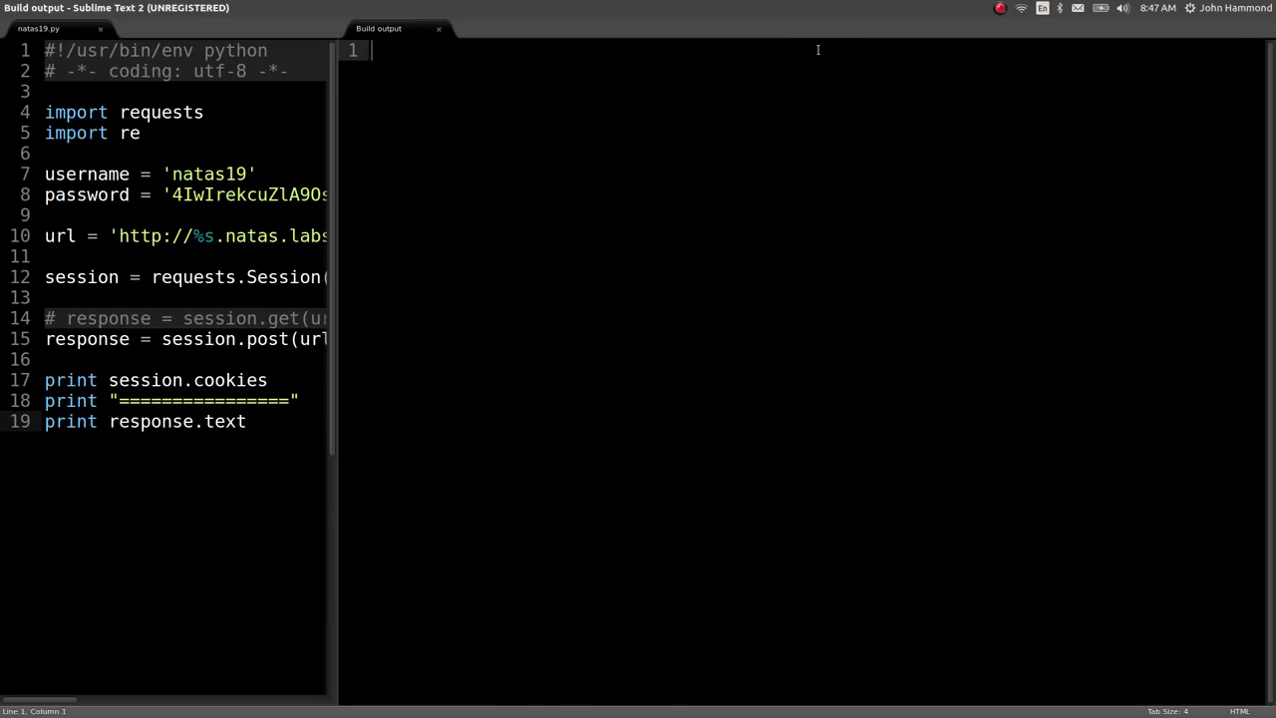
key("ctrl+b")
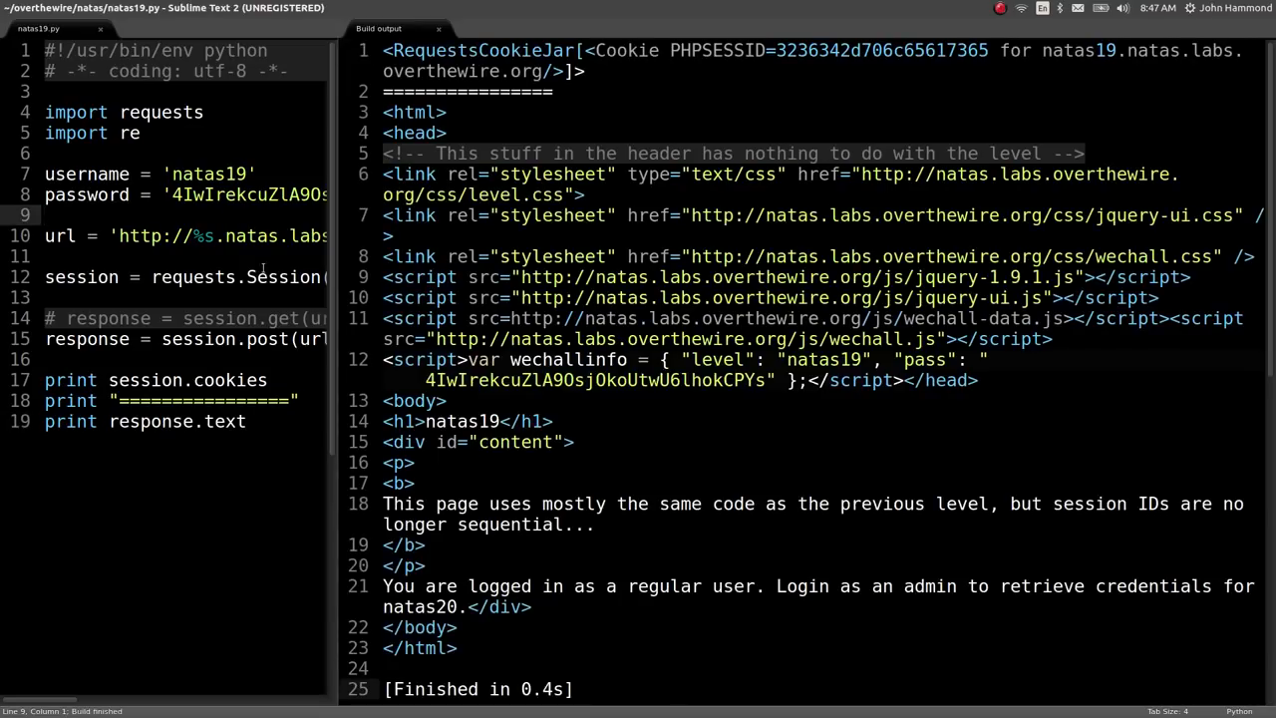
double_click(872, 50)
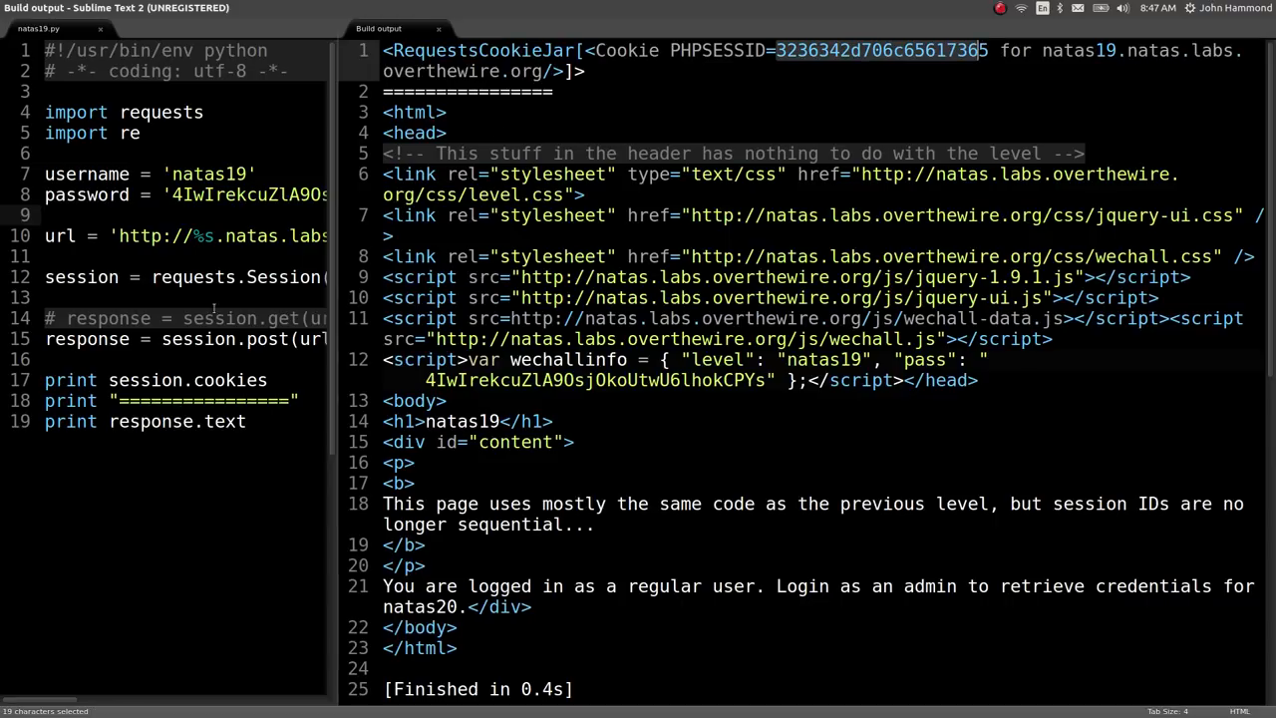
key("ctrl+b")
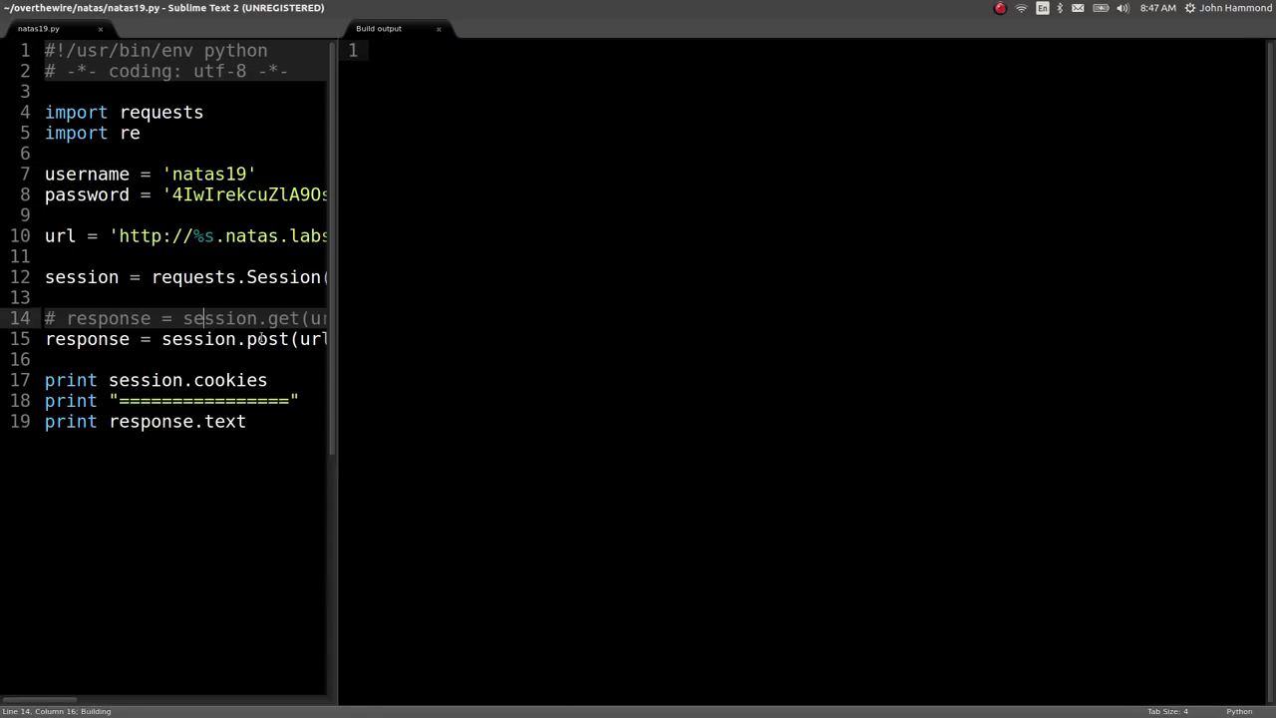
key("ctrl+b")
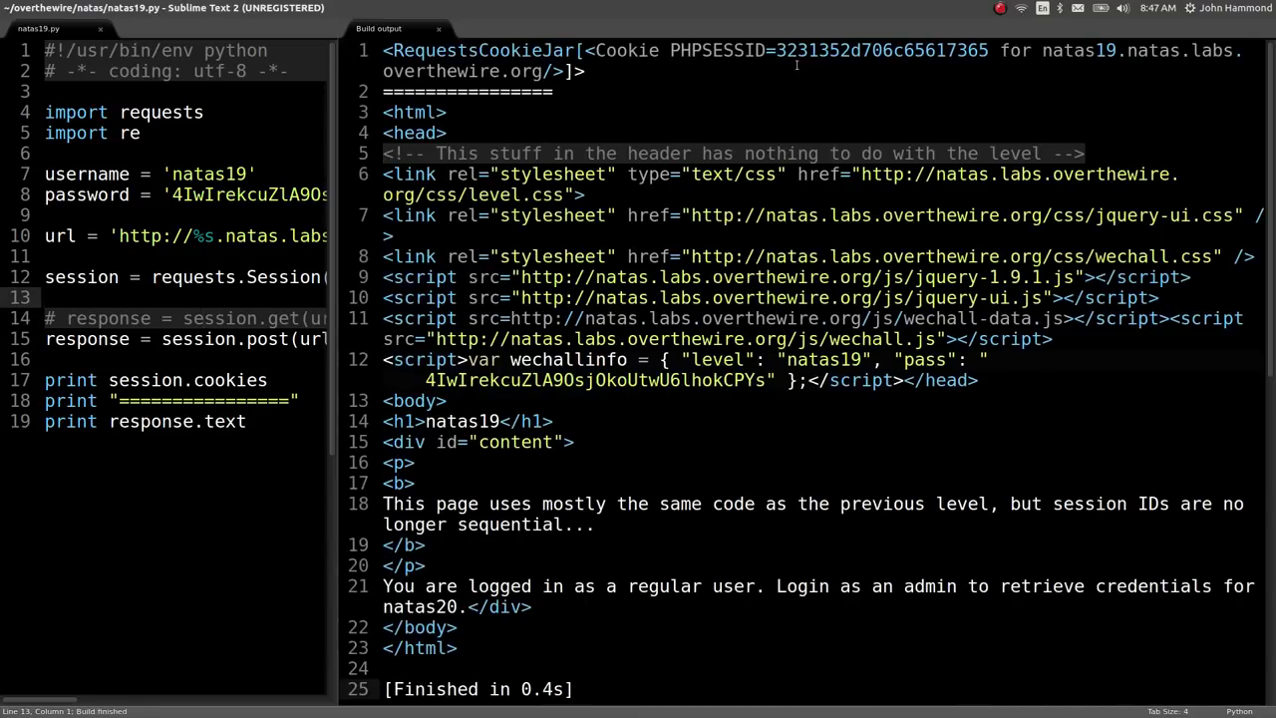
key("ctrl+b")
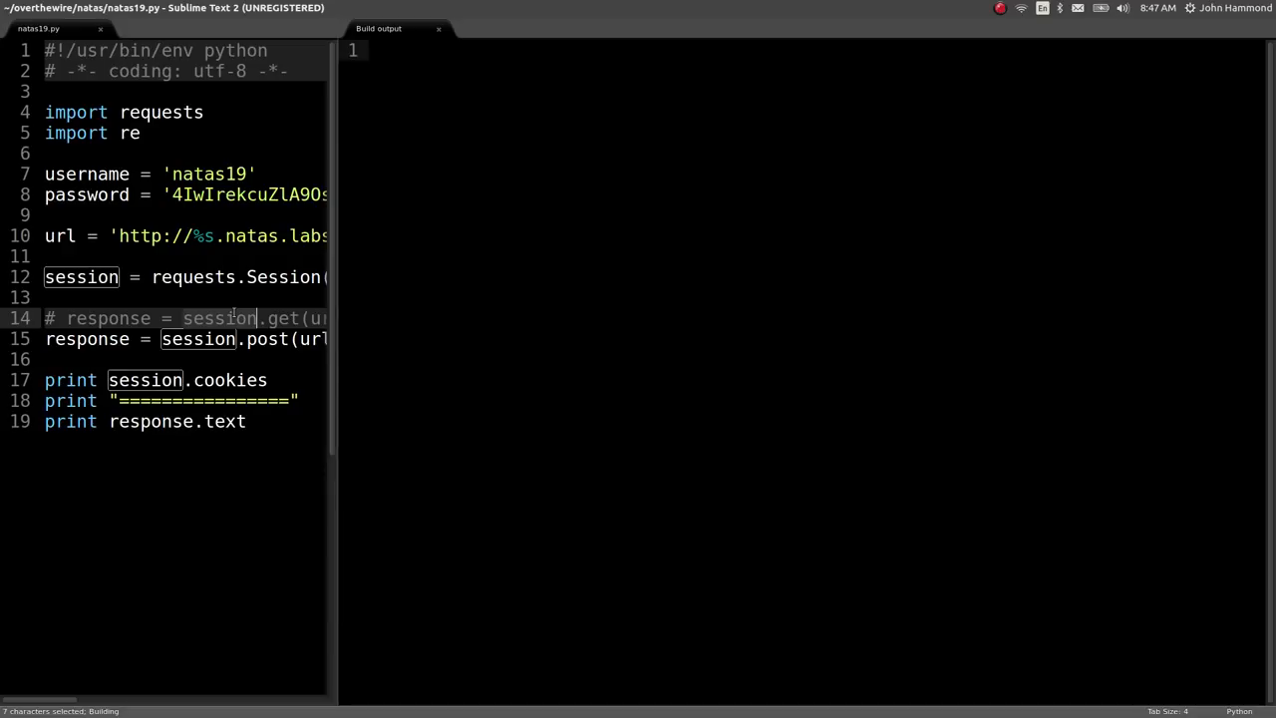
key("ctrl+b")
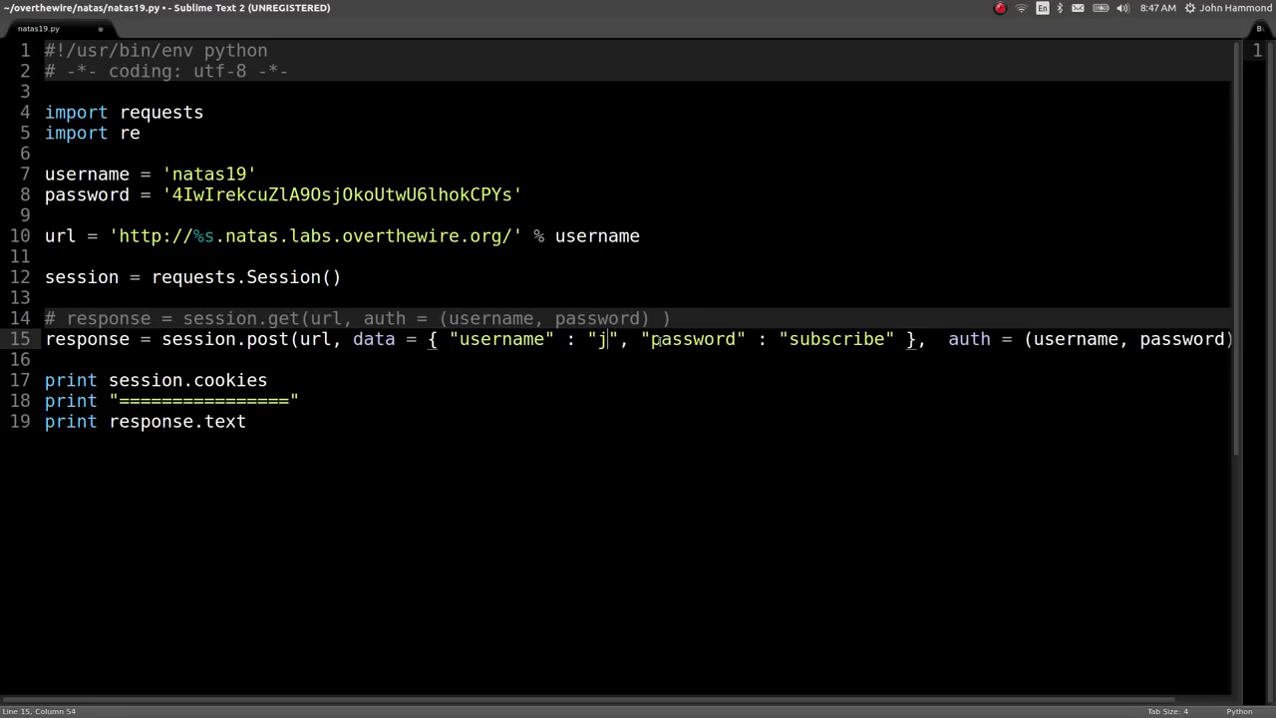
- Set the posted username to 'john' and run the script four times to compare session IDs
type("ohn")
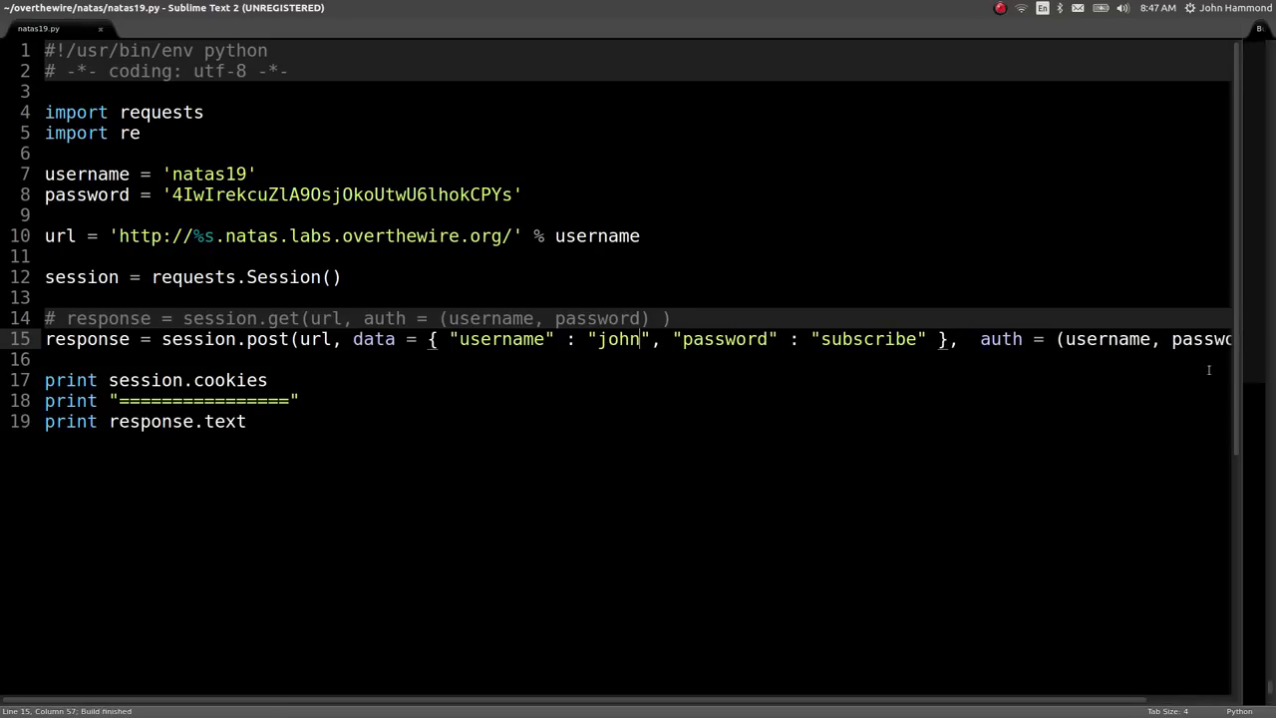
scroll("down", 3)
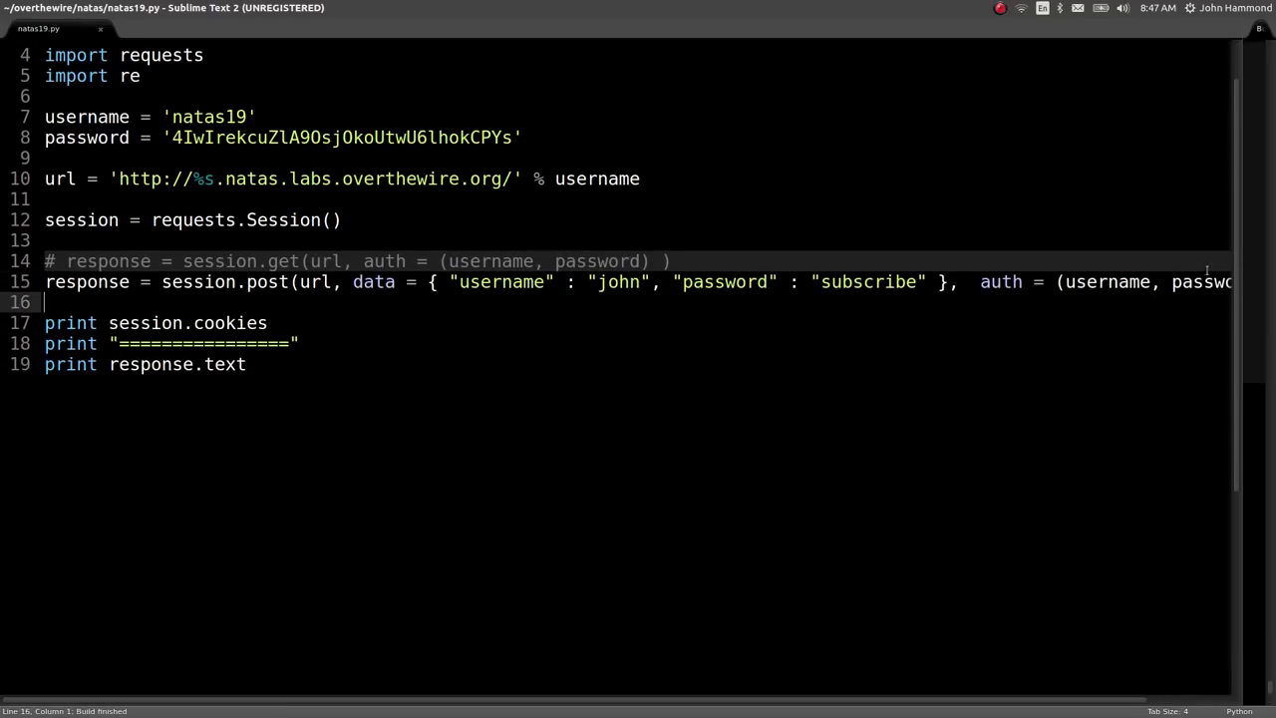
key("ctrl+b")
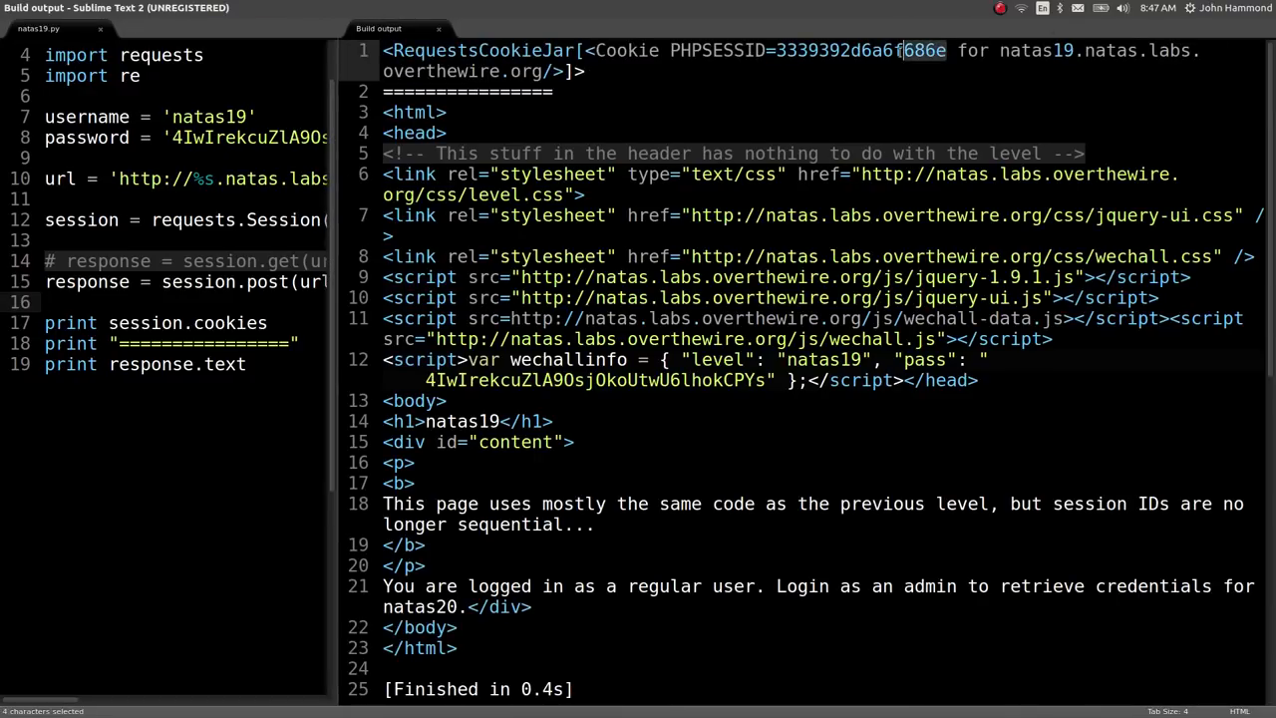
key("ctrl+b")
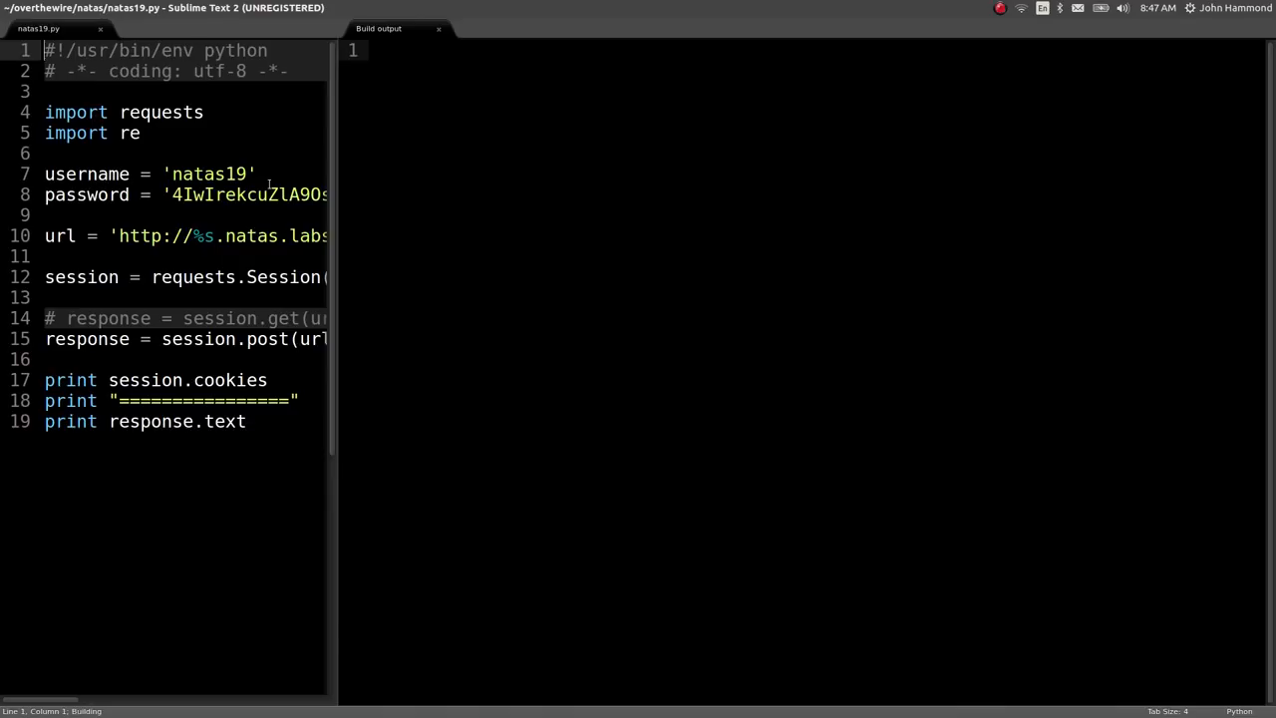
key("ctrl+b")
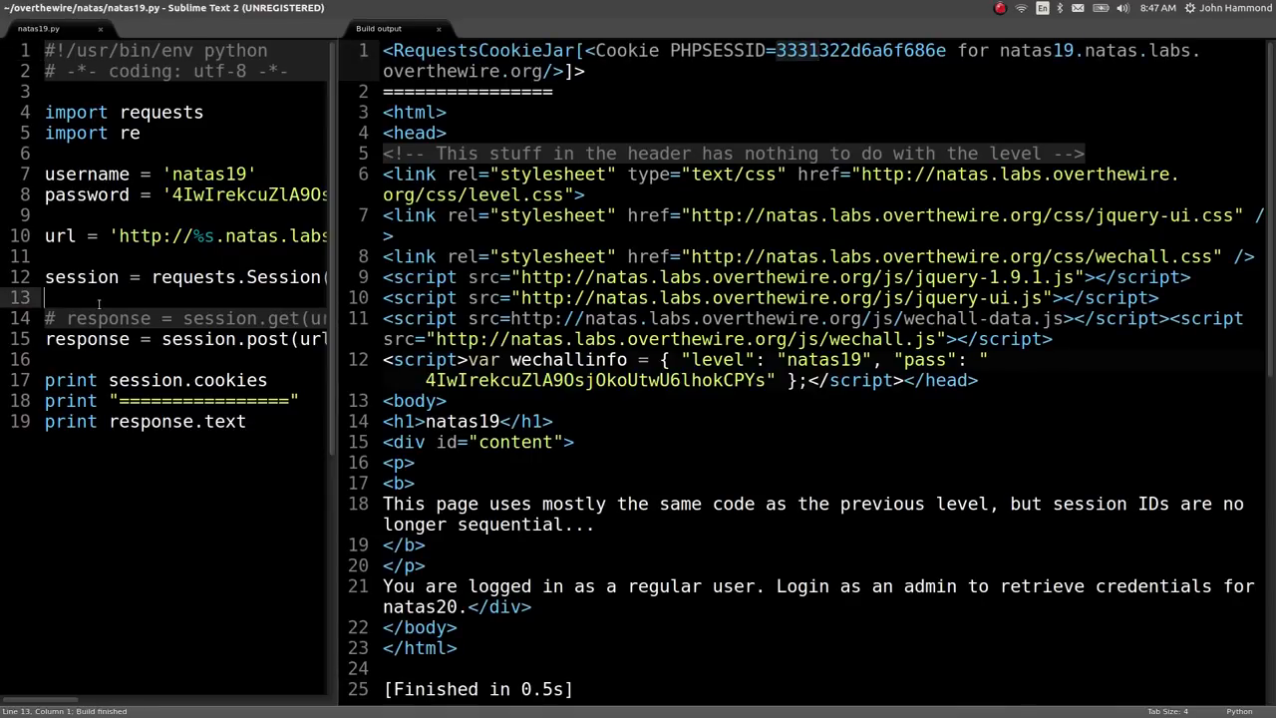
key("ctrl+b")
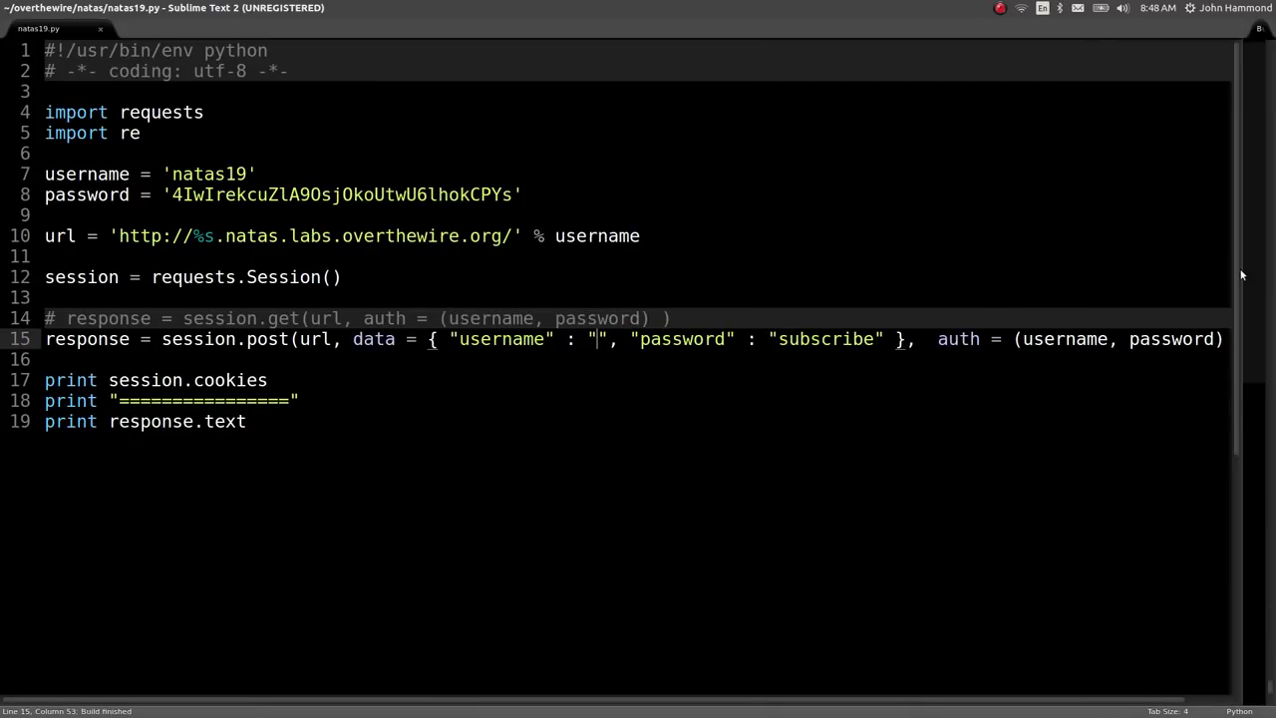
- Run with an empty username six times, select ID 3536352d, and hide the output pane
key("ctrl+b")
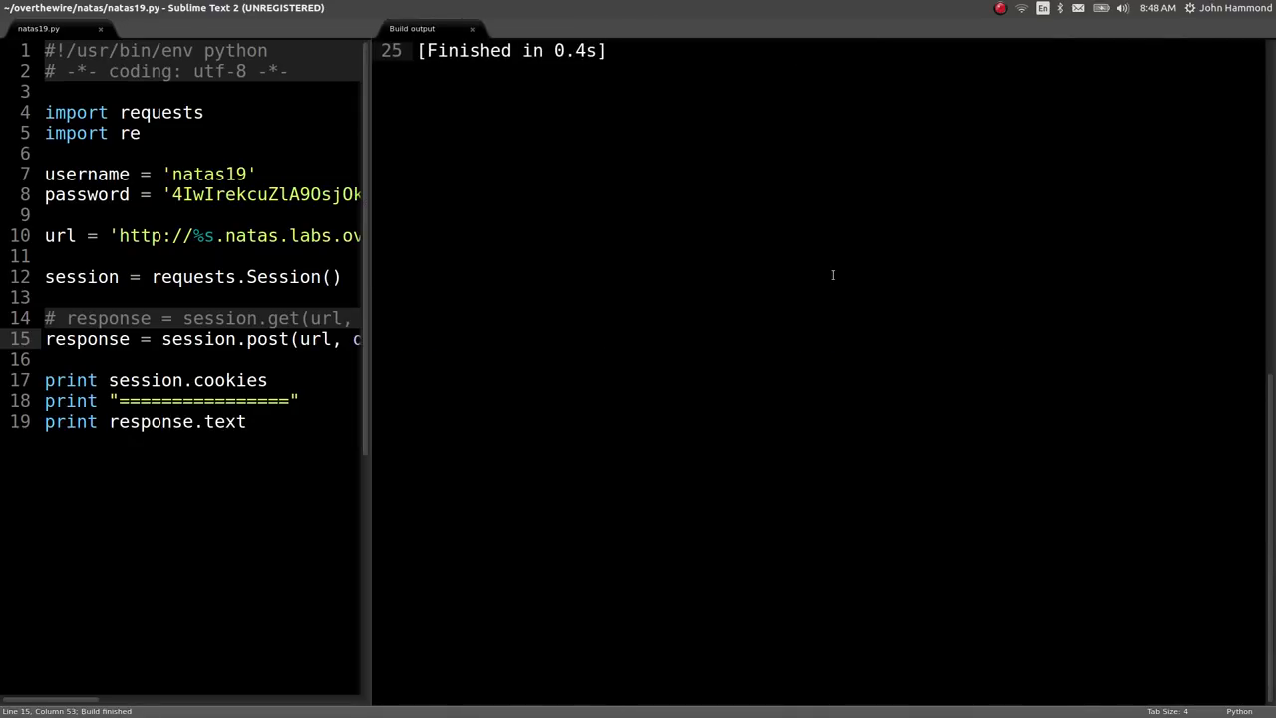
key("ctrl+b")
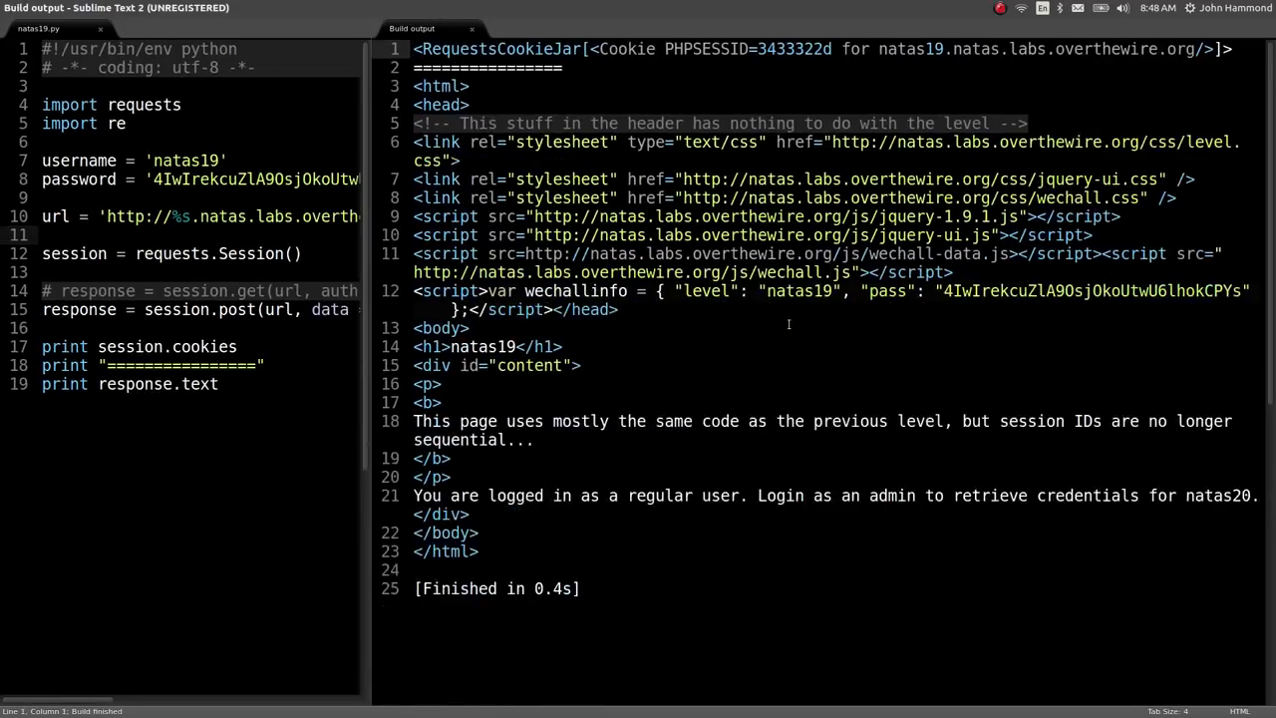
key("ctrl+b")
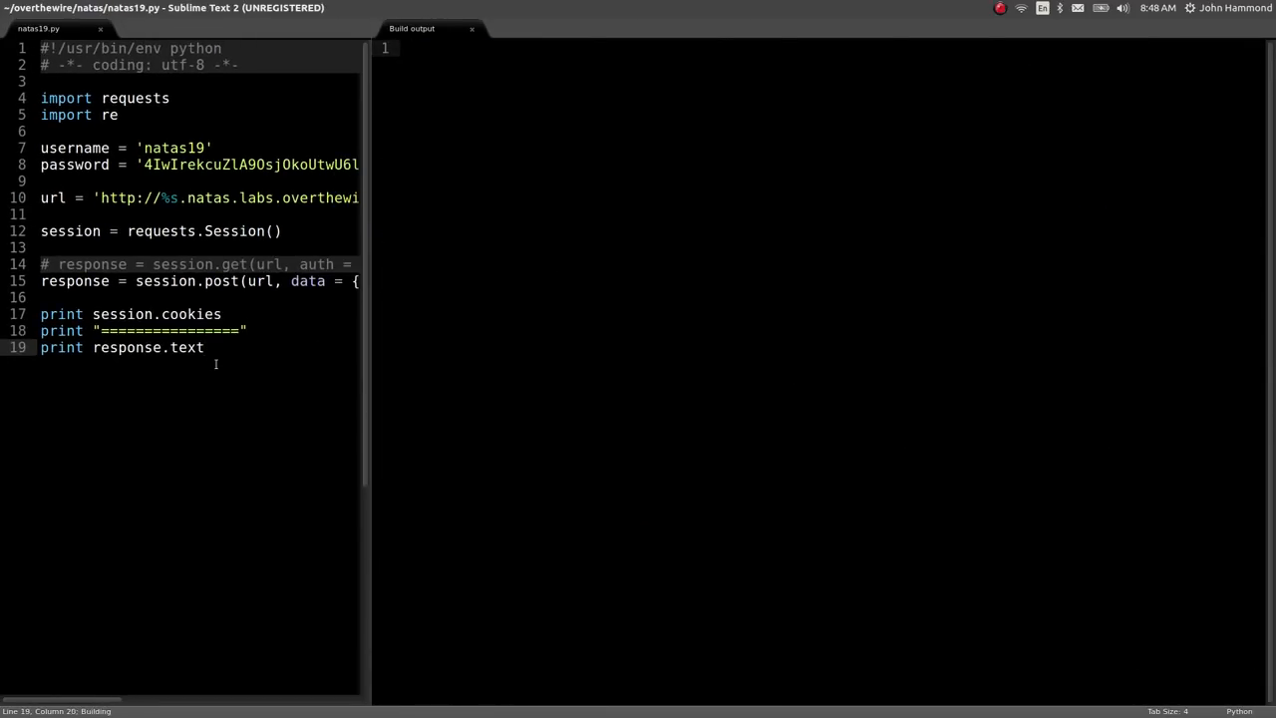
key("ctrl+b")
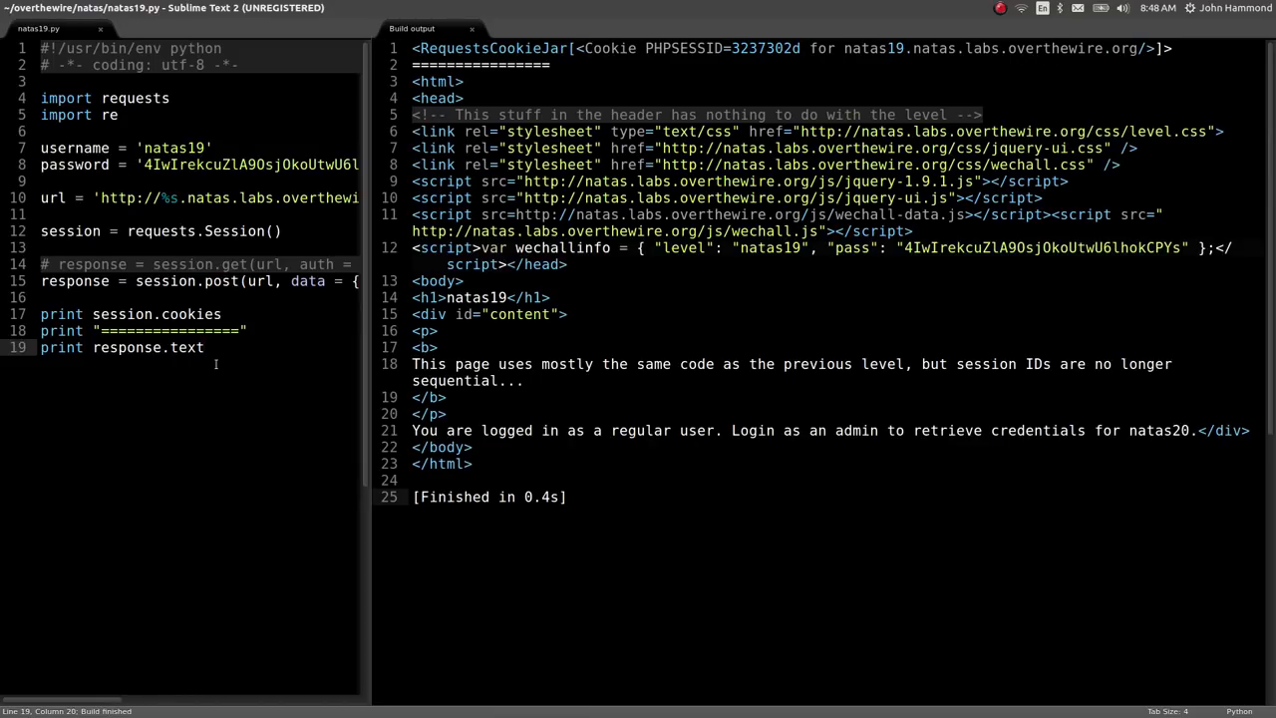
key("ctrl+b")
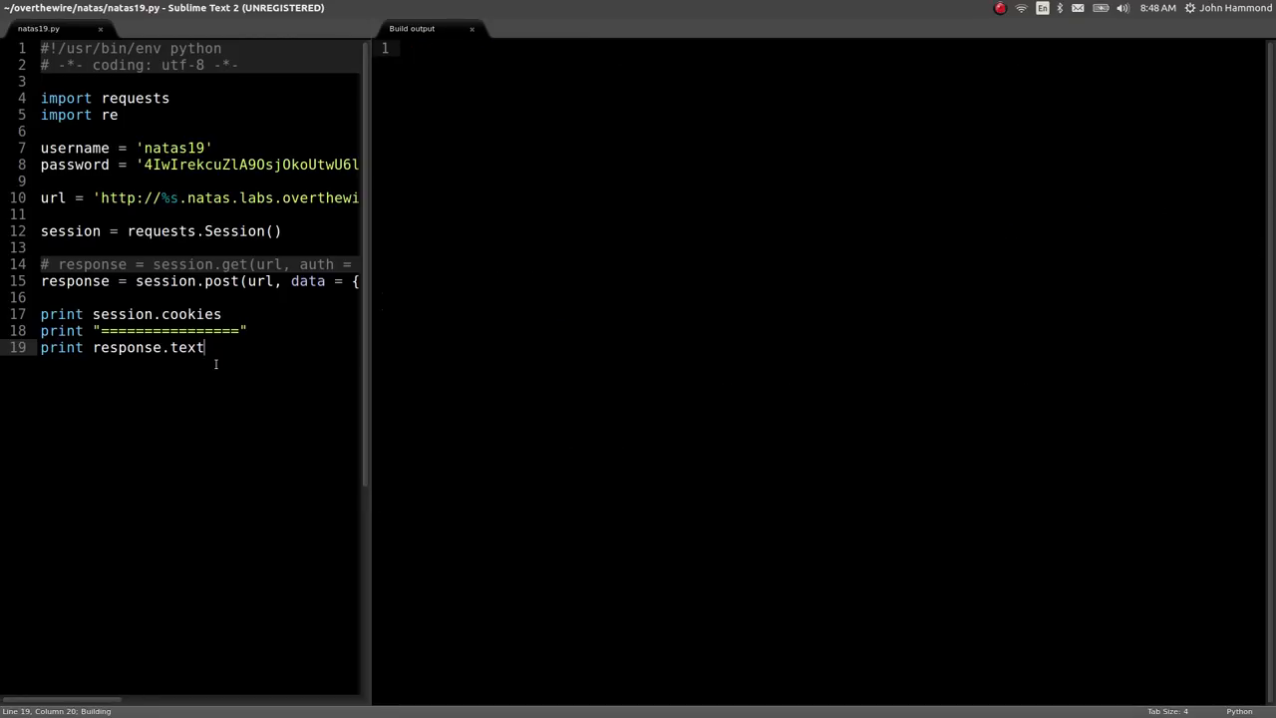
key("ctrl+b")
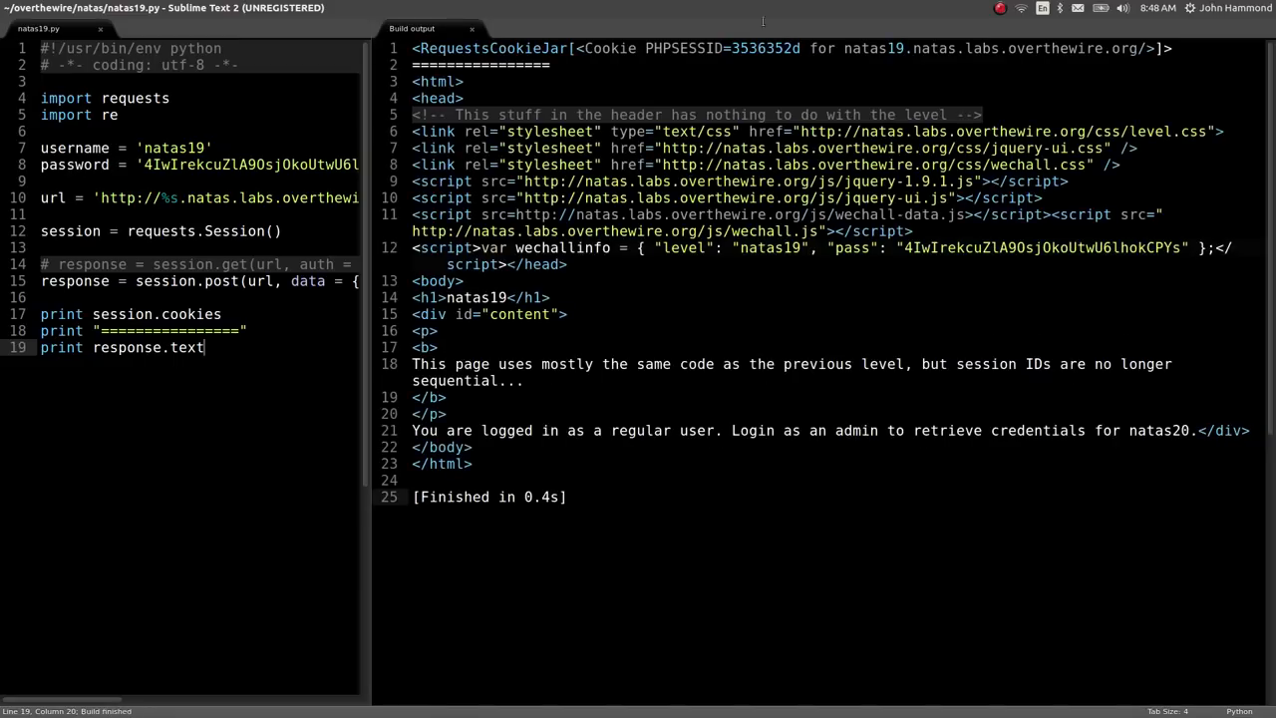
double_click(764, 48)
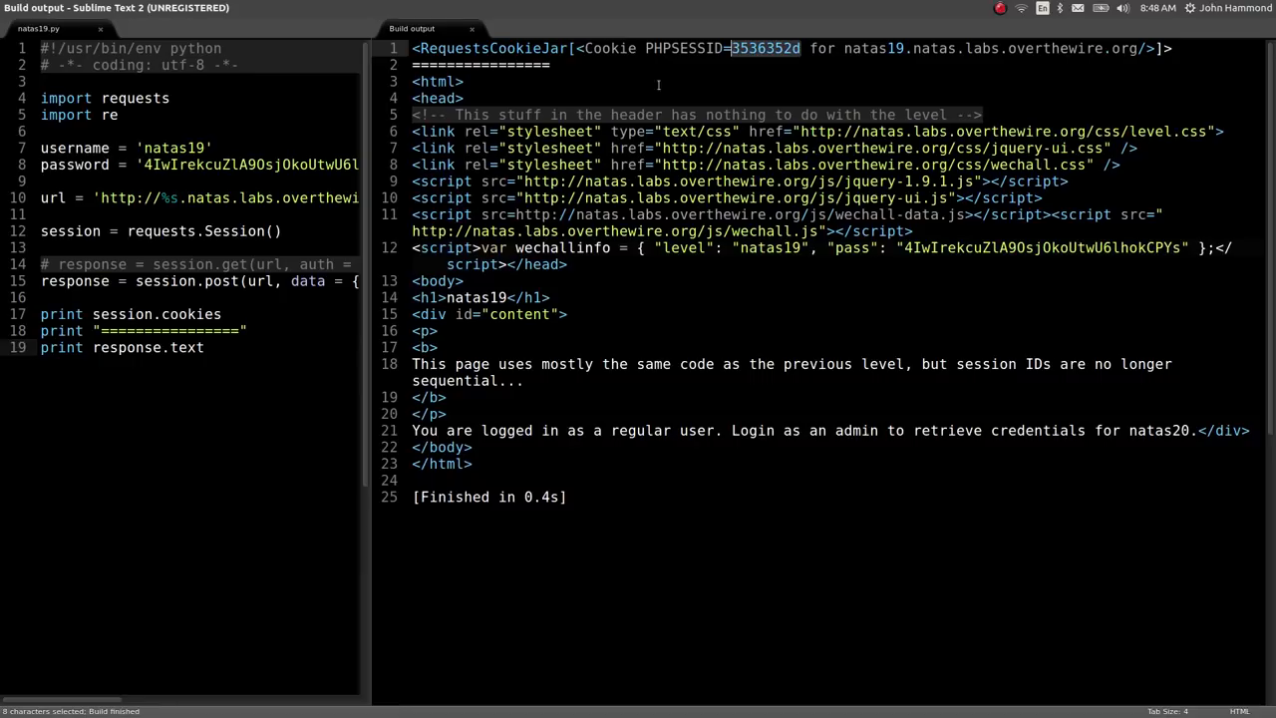
left_click_drag(369, 239, 725, 239)
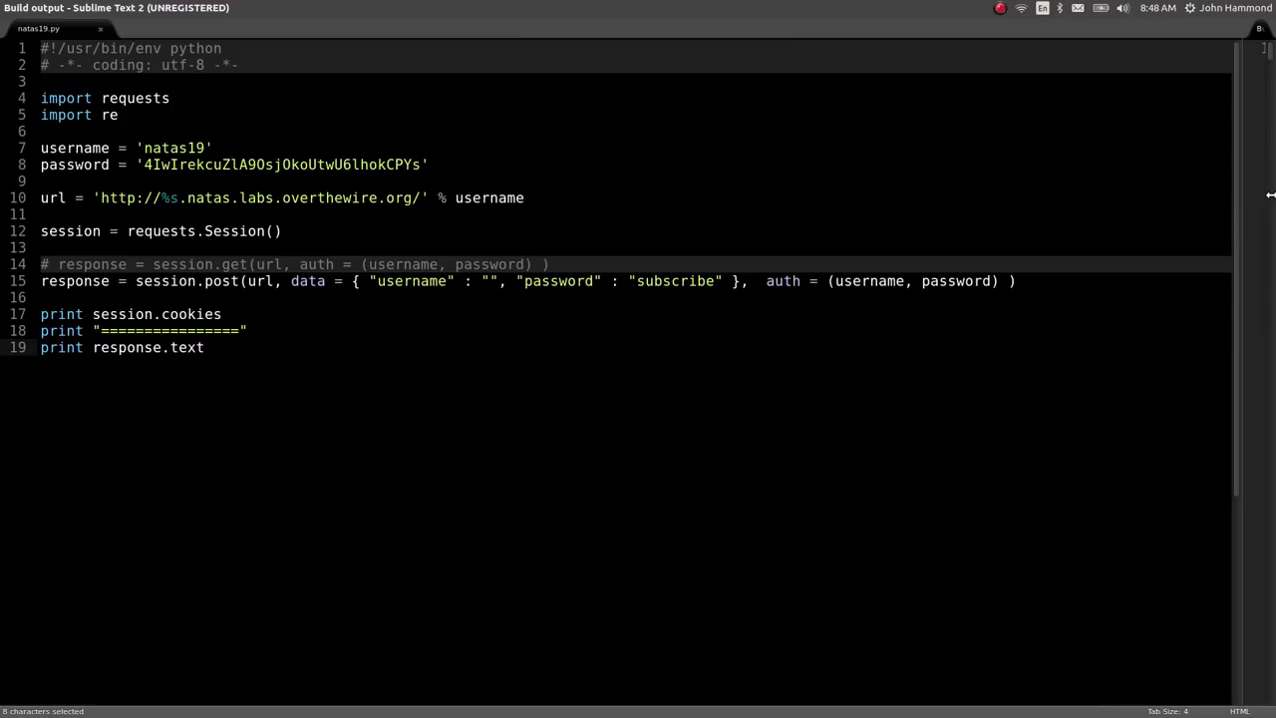
- Remove the print lines, save, and copy session ID 3536352d from the build output
key("ctrl+b")
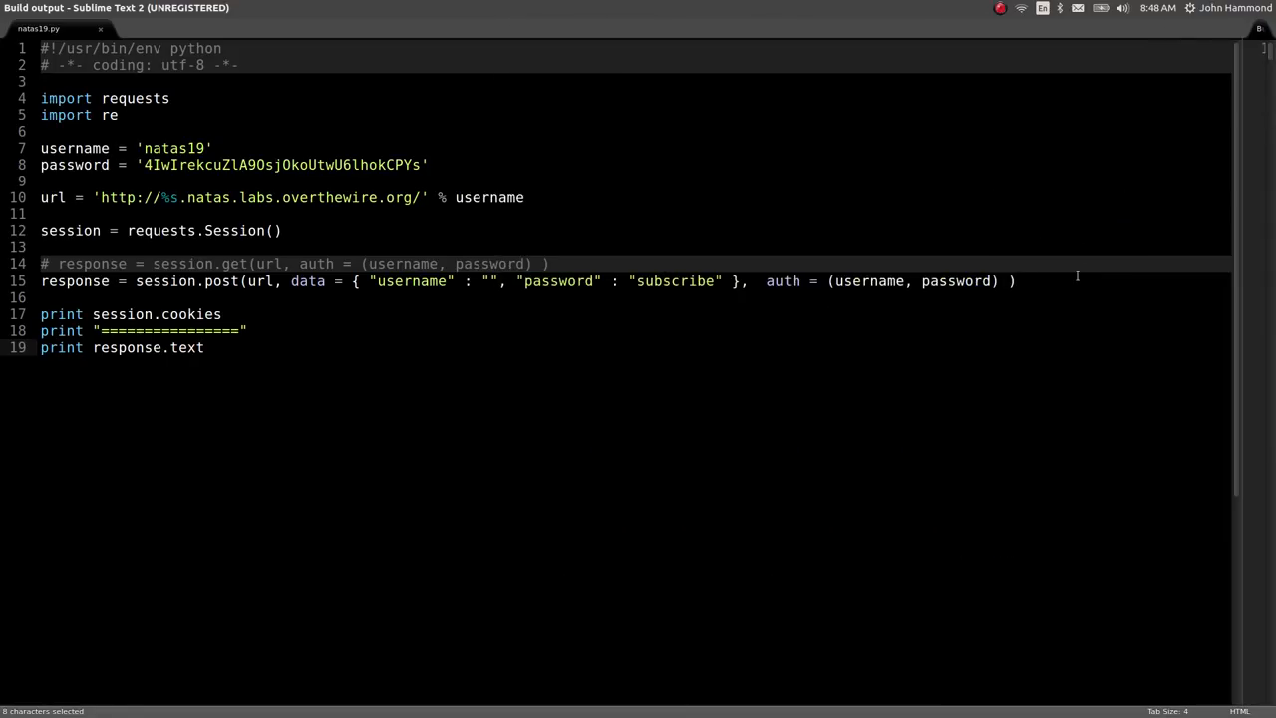
key("ctrl+s")
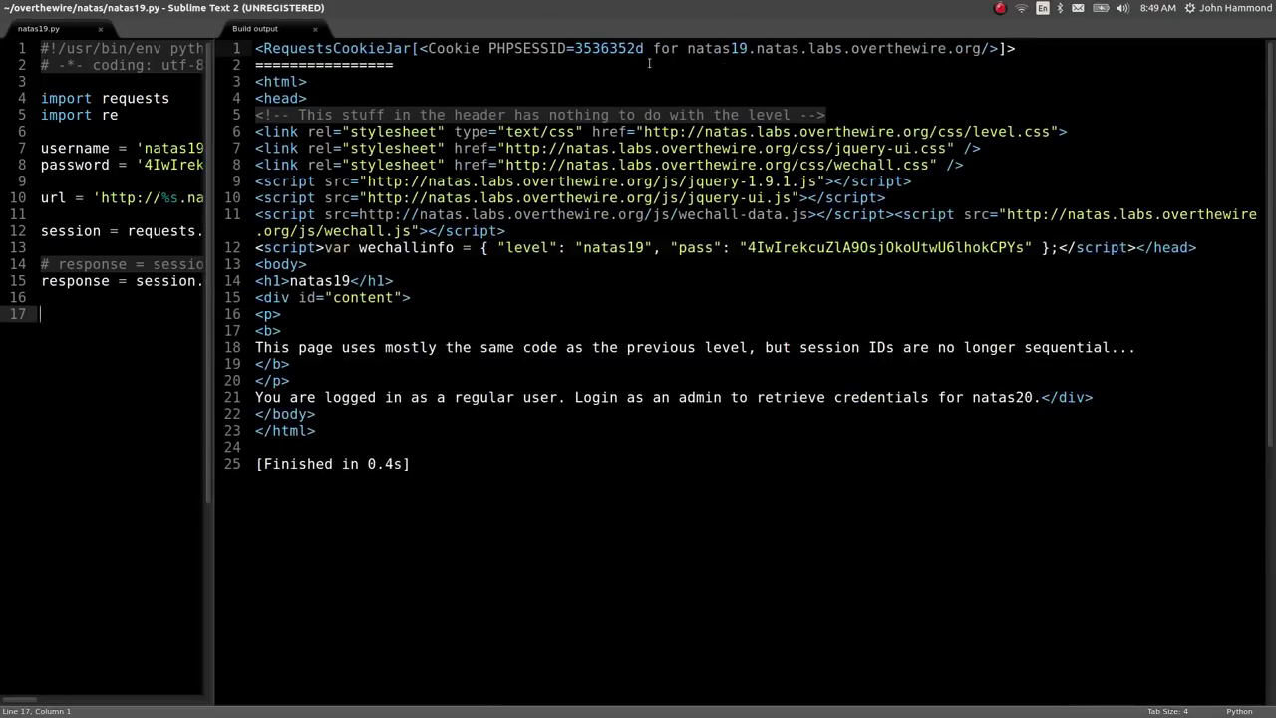
double_click(608, 48)
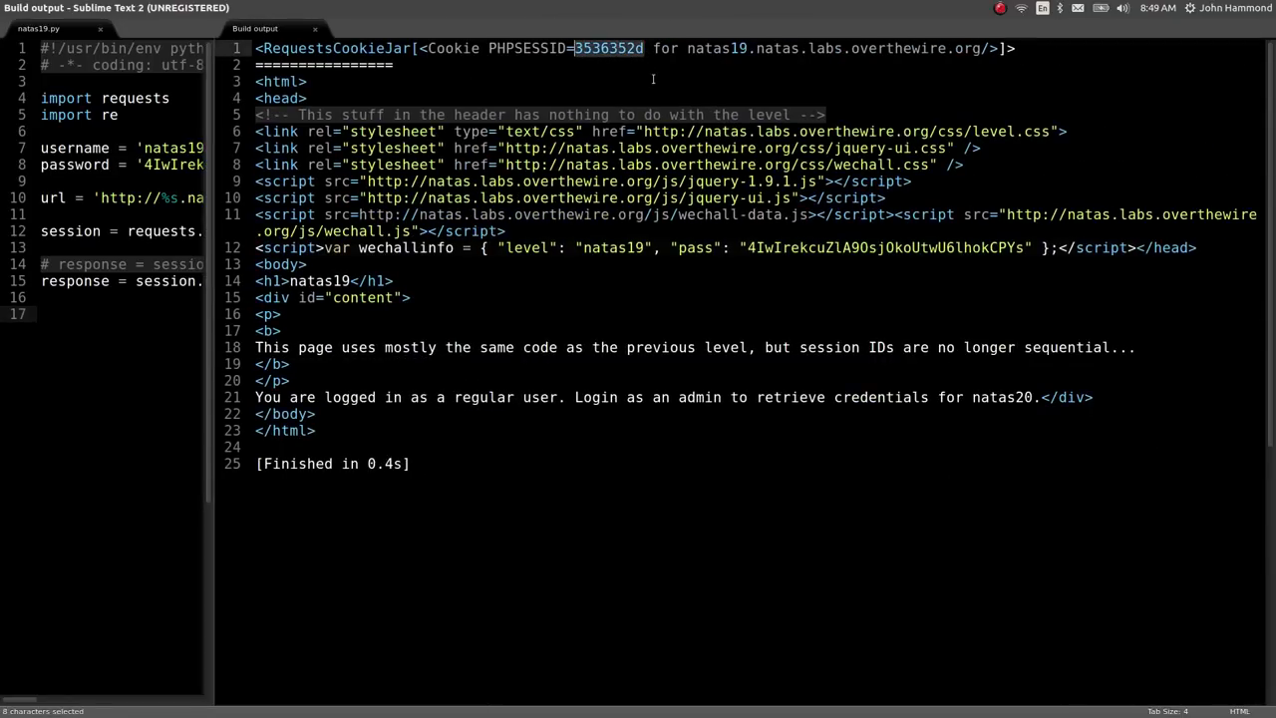
key("ctrl+c")
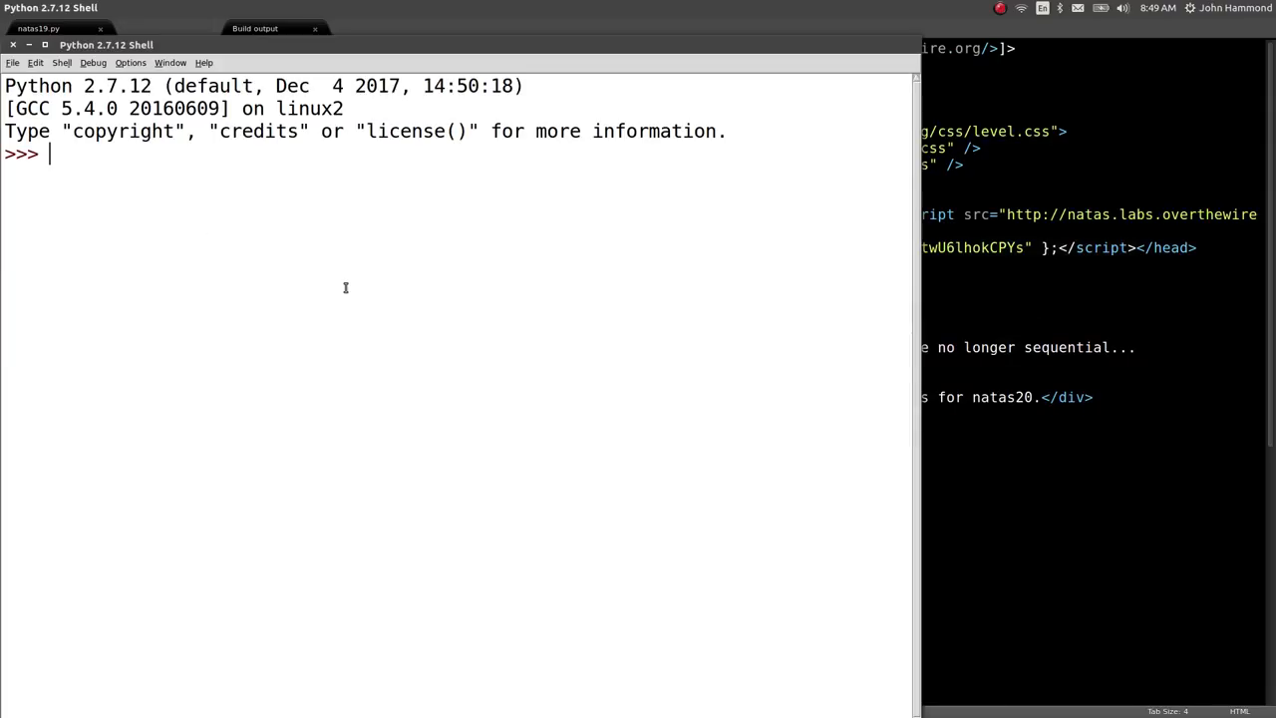
- Evaluate a hex decode of '3536352d' in the IDLE shell
type("'3536352d'.decode('")
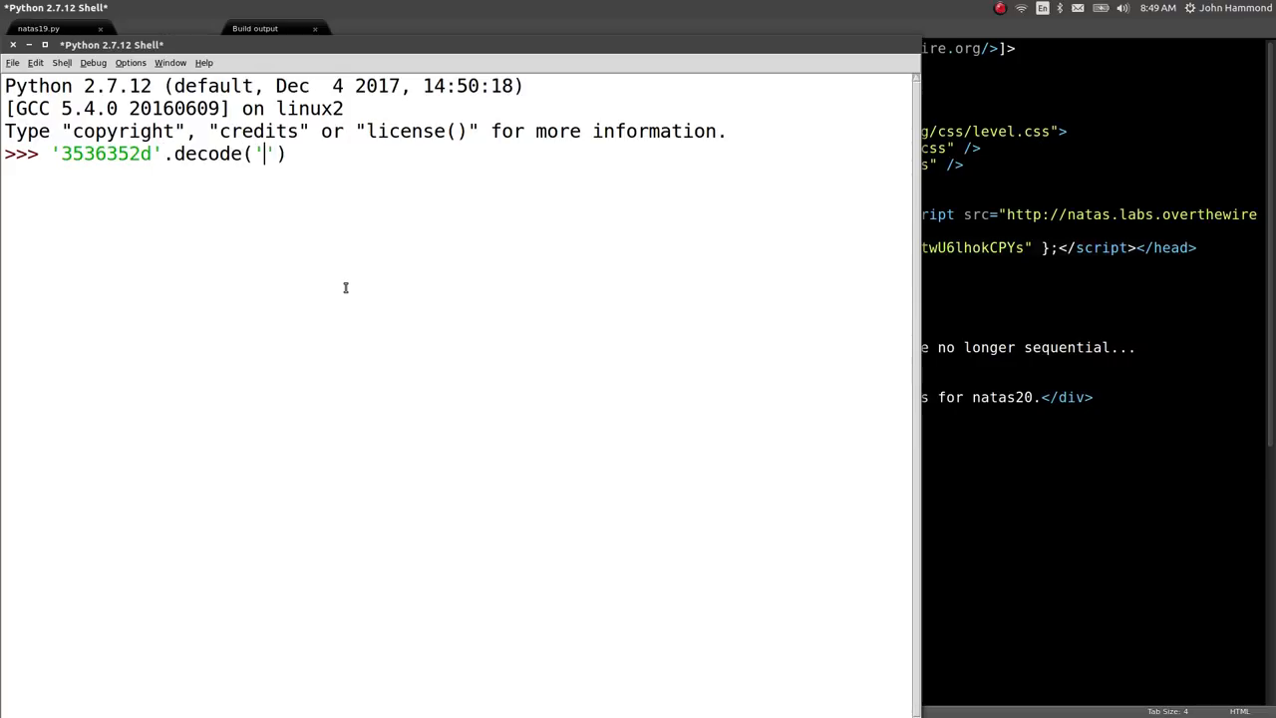
key("Return")
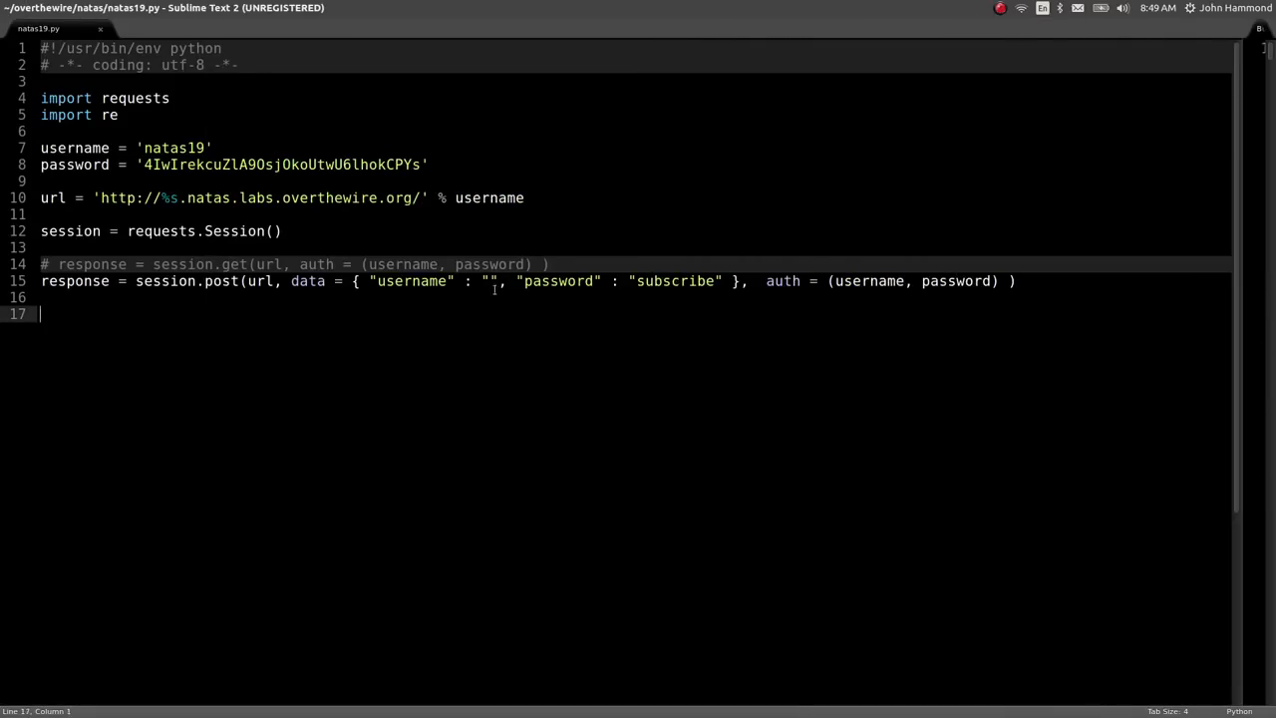
- Print session.cookies["PHPSESSID"] with .decode('hex') appended, running and saving the script
type("print se")
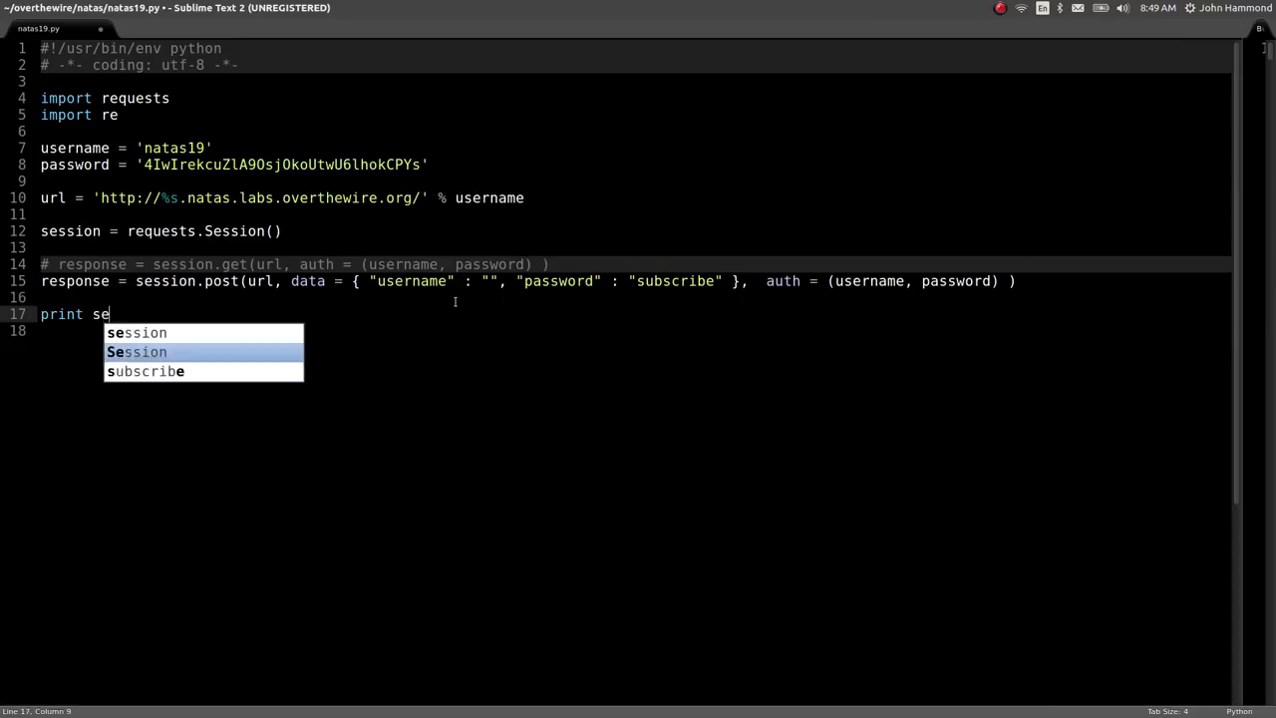
type("ssion.cookies[\"")
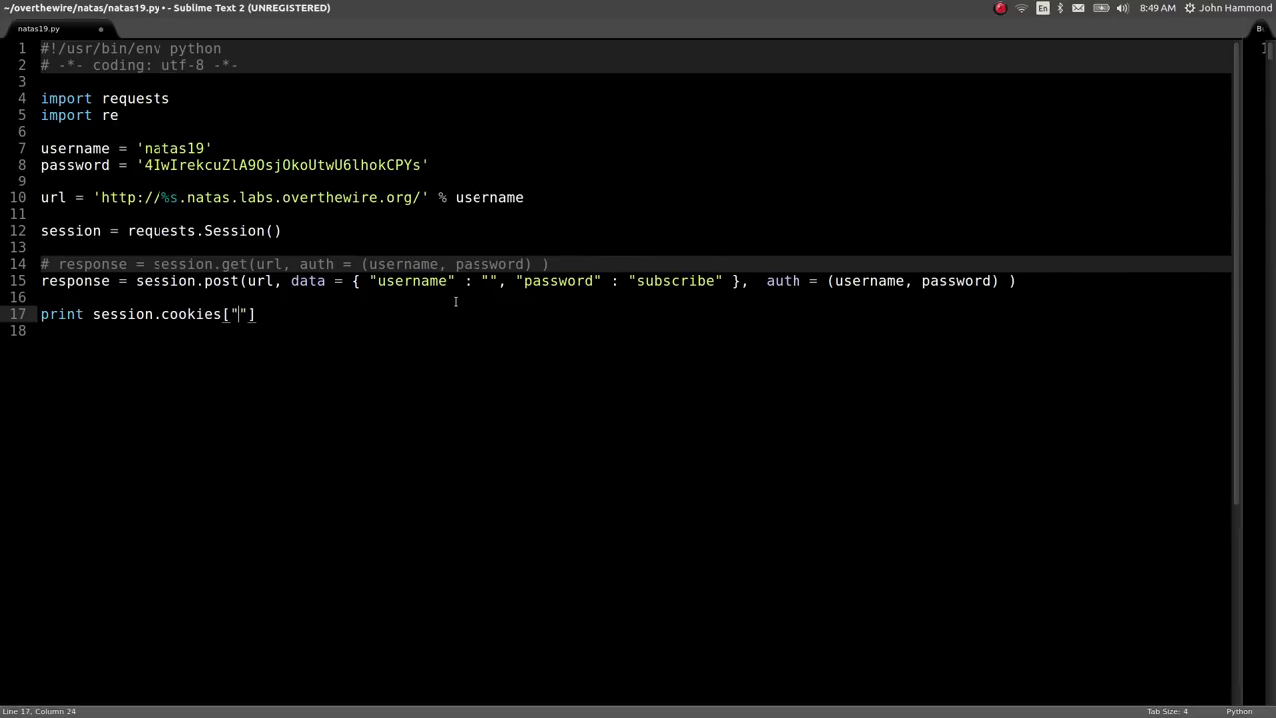
type("PHPSESSID")
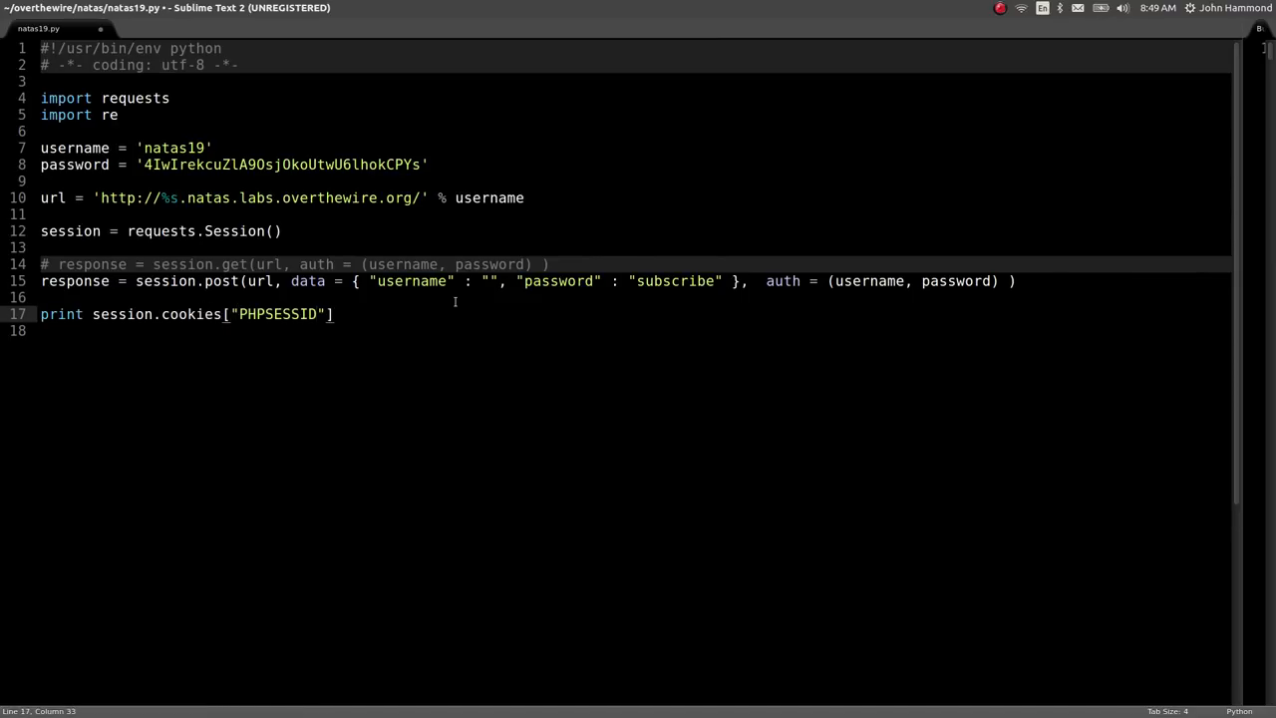
key("ctrl+b")
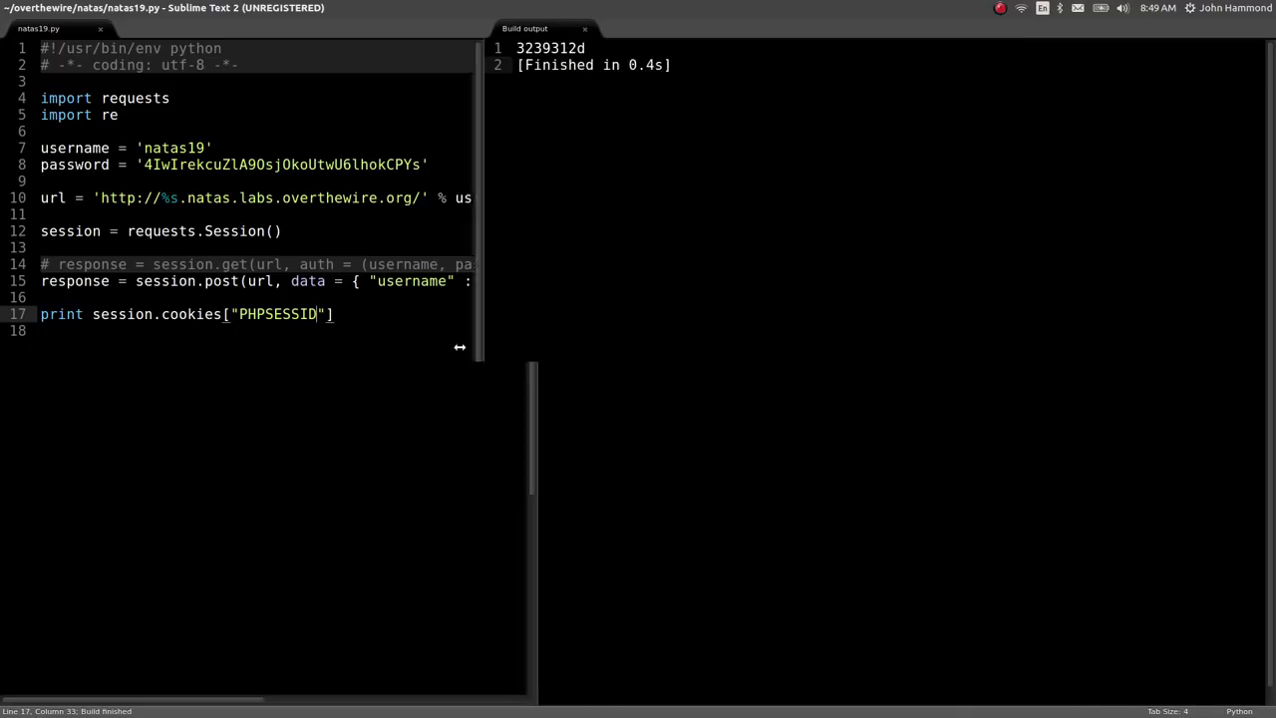
type(".deco")
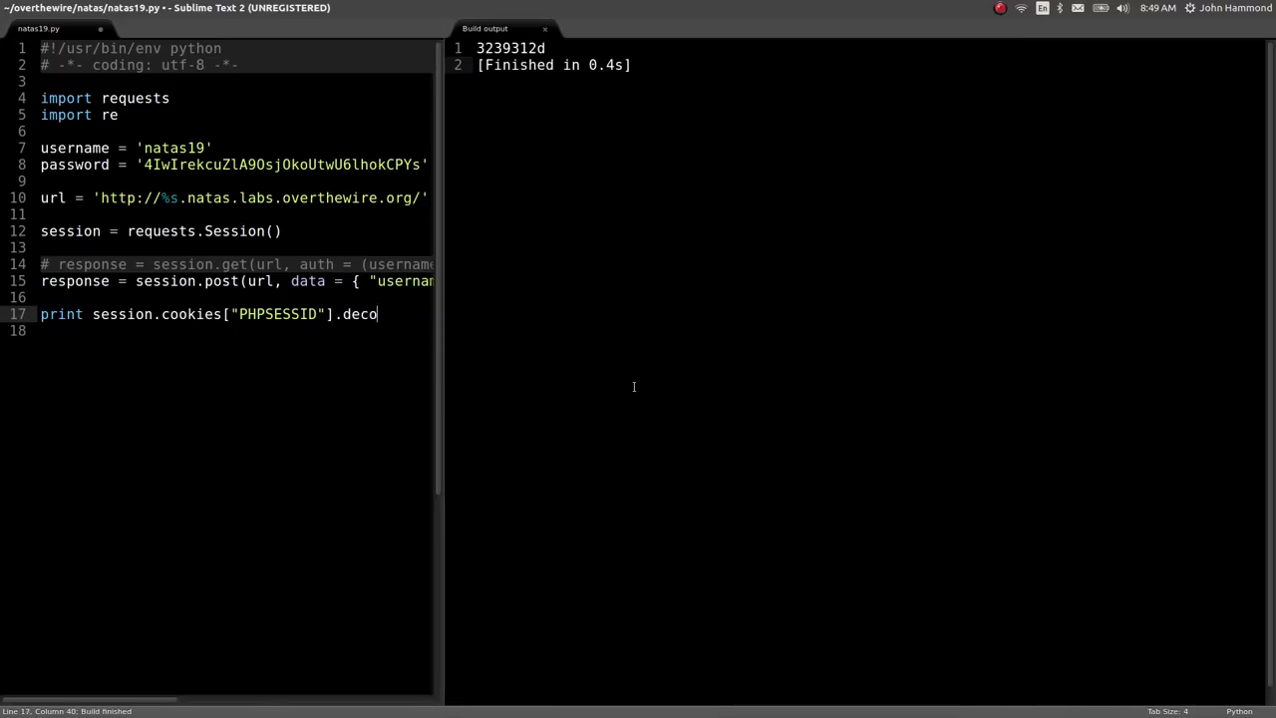
type("de('hex')")
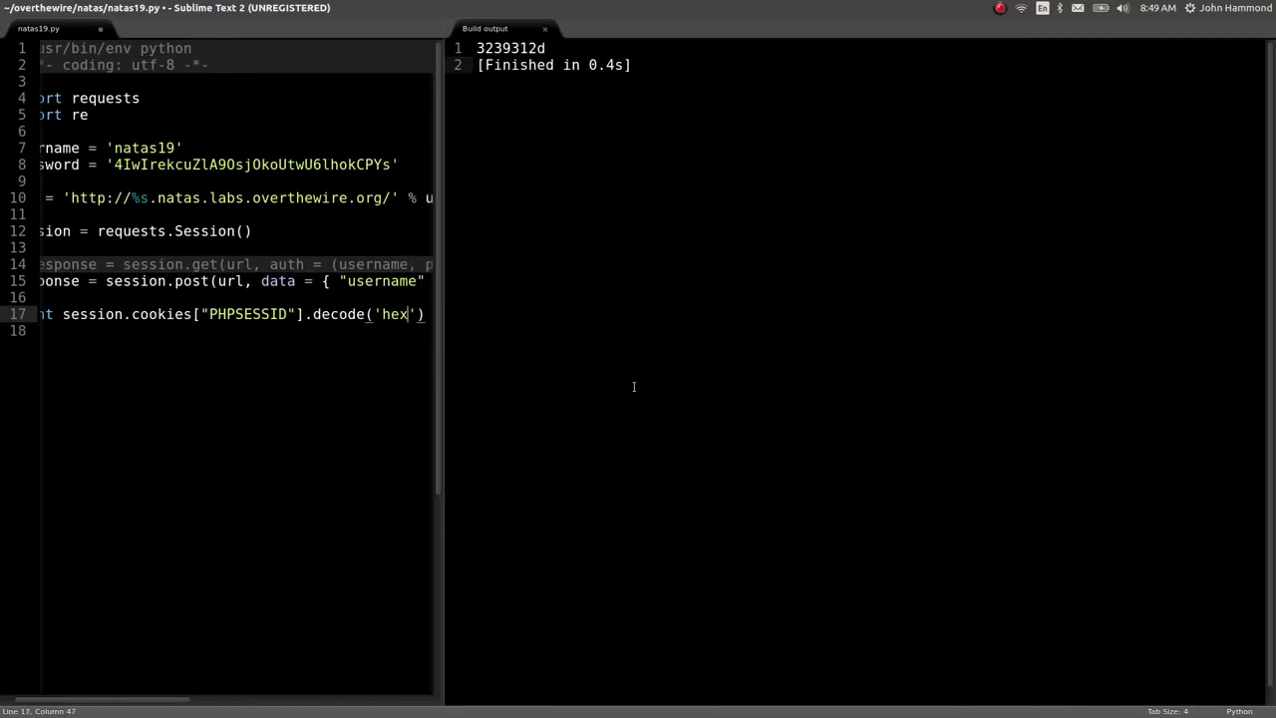
key("ctrl+b")
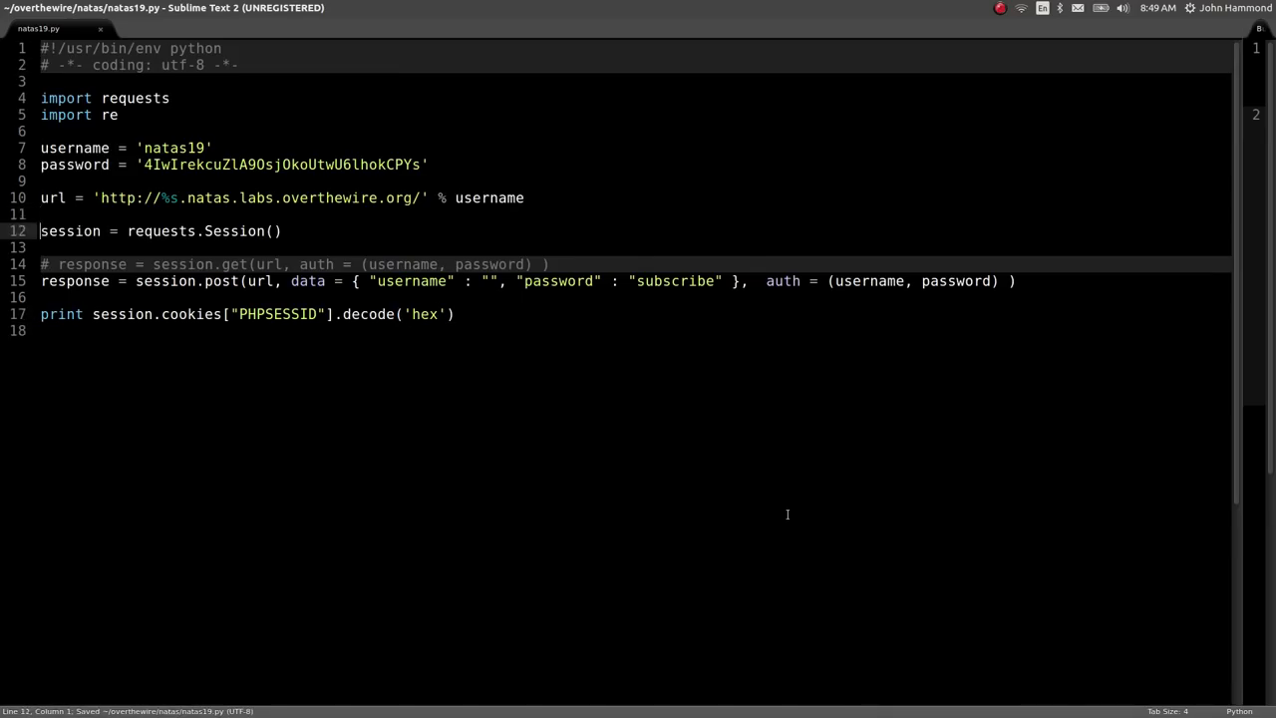
- Wrap the request in a 'for i in range(10):' loop and run it
type("for i in r")
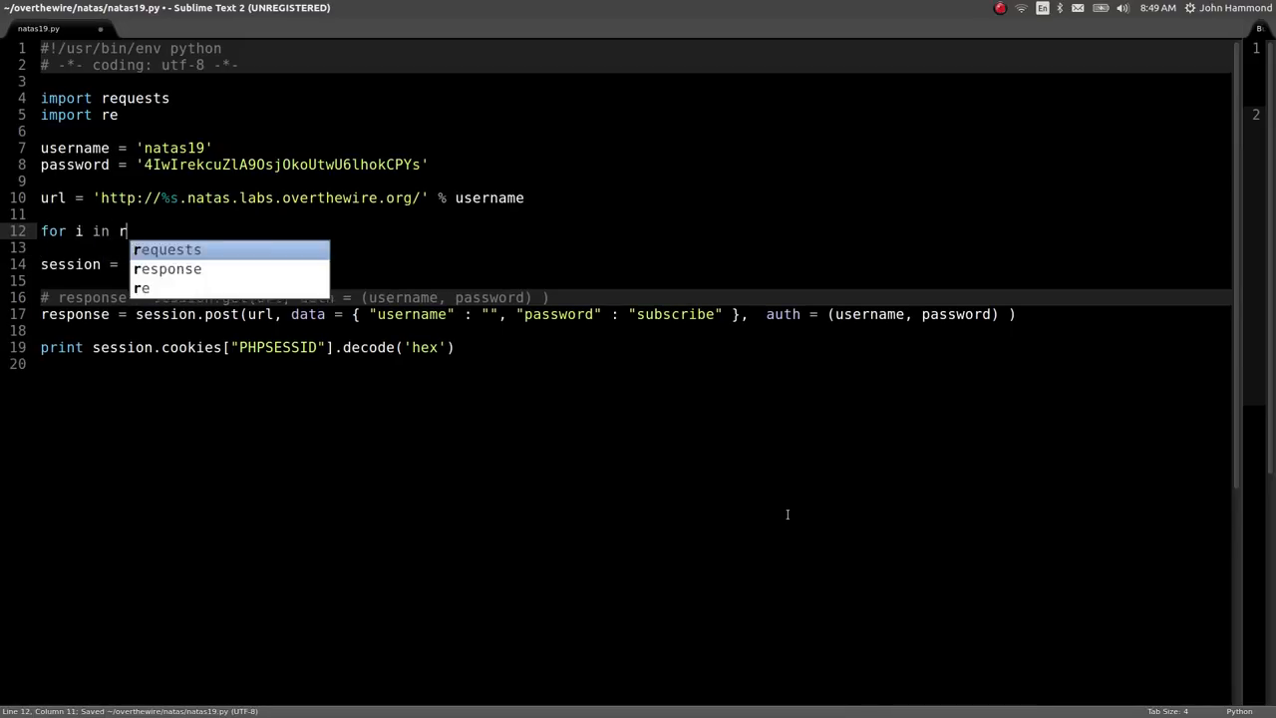
type("ange(10):")
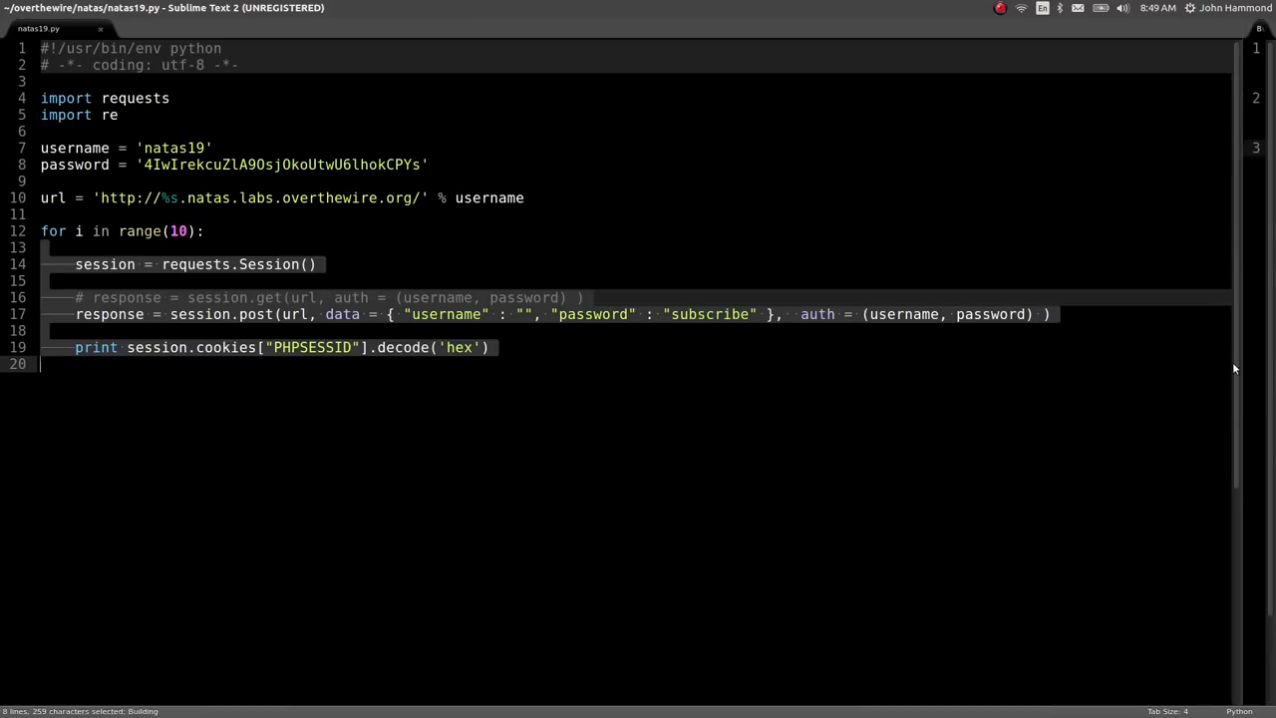
key("ctrl+b")
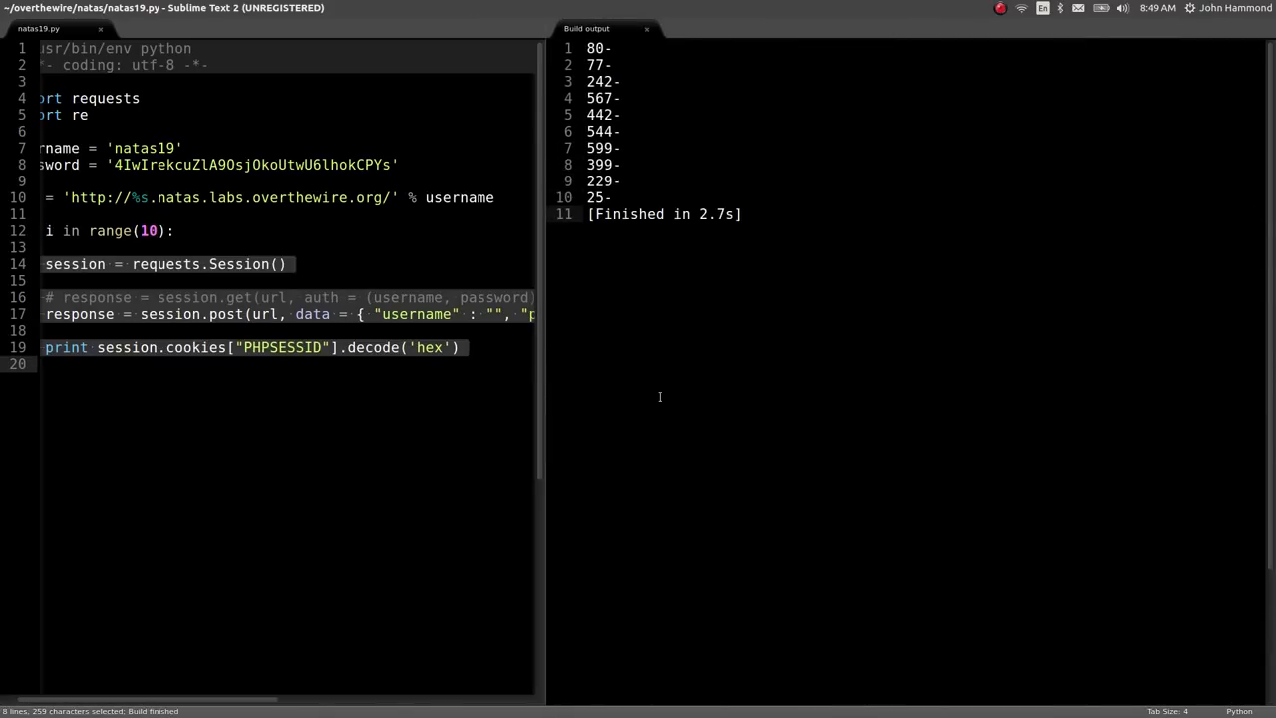
left_click(616, 197)
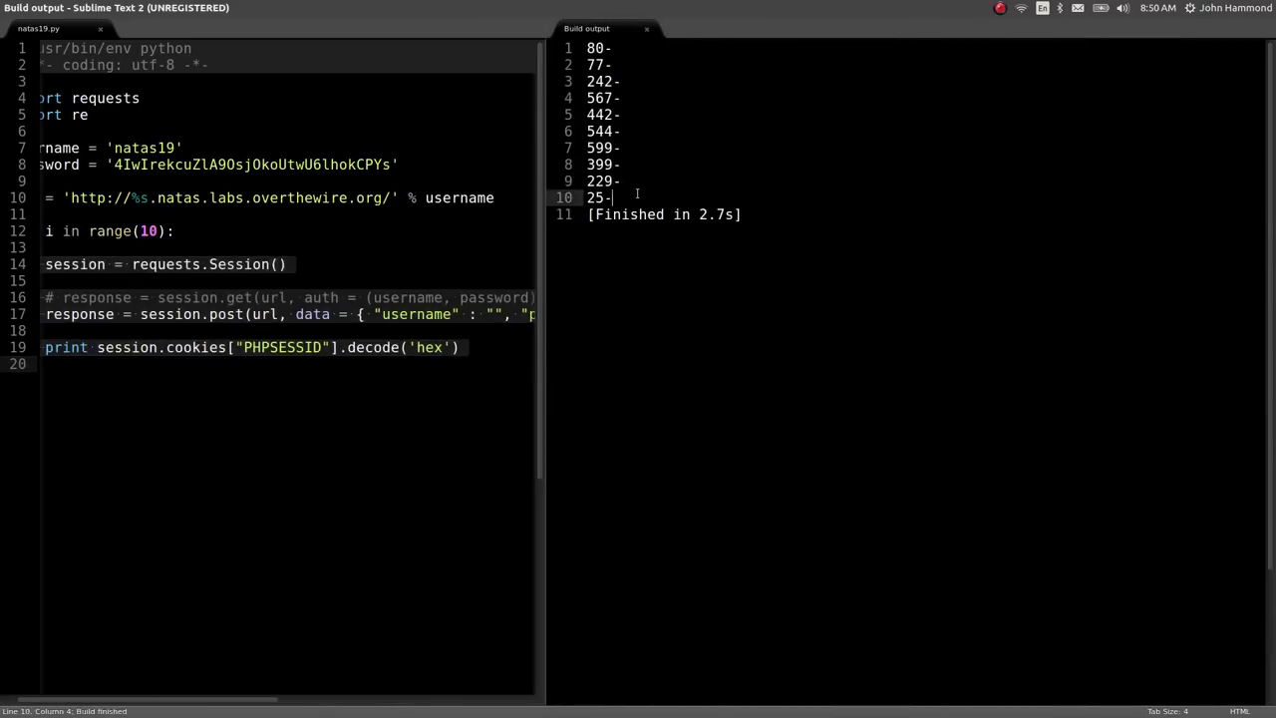
- Set the posted username to 'please', run the loop, and close the output
left_click(677, 114)
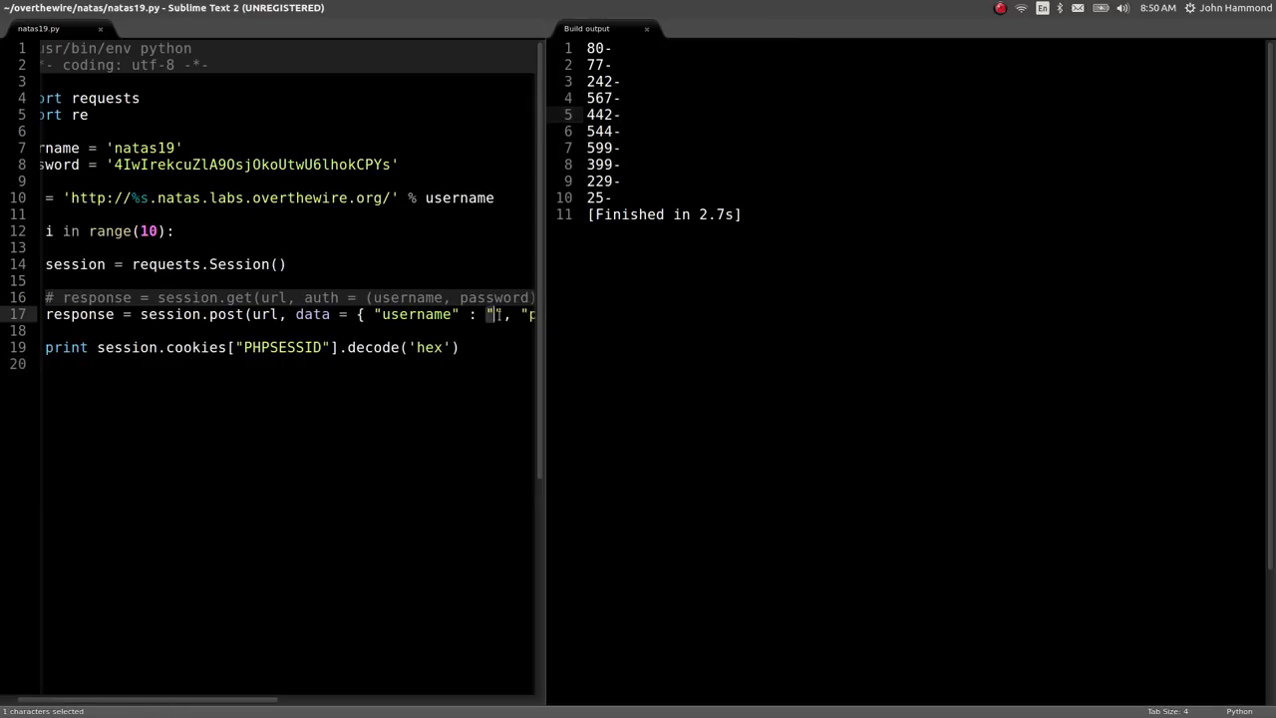
type("pleas")
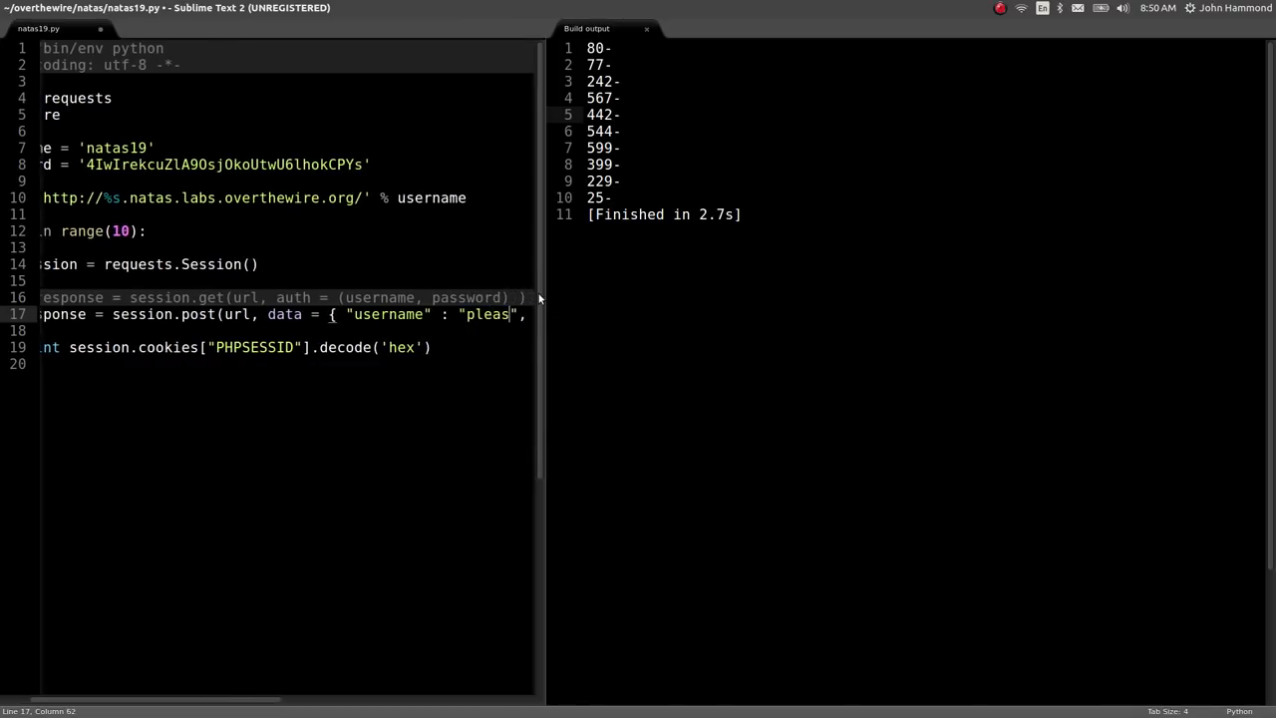
key("ctrl+b")
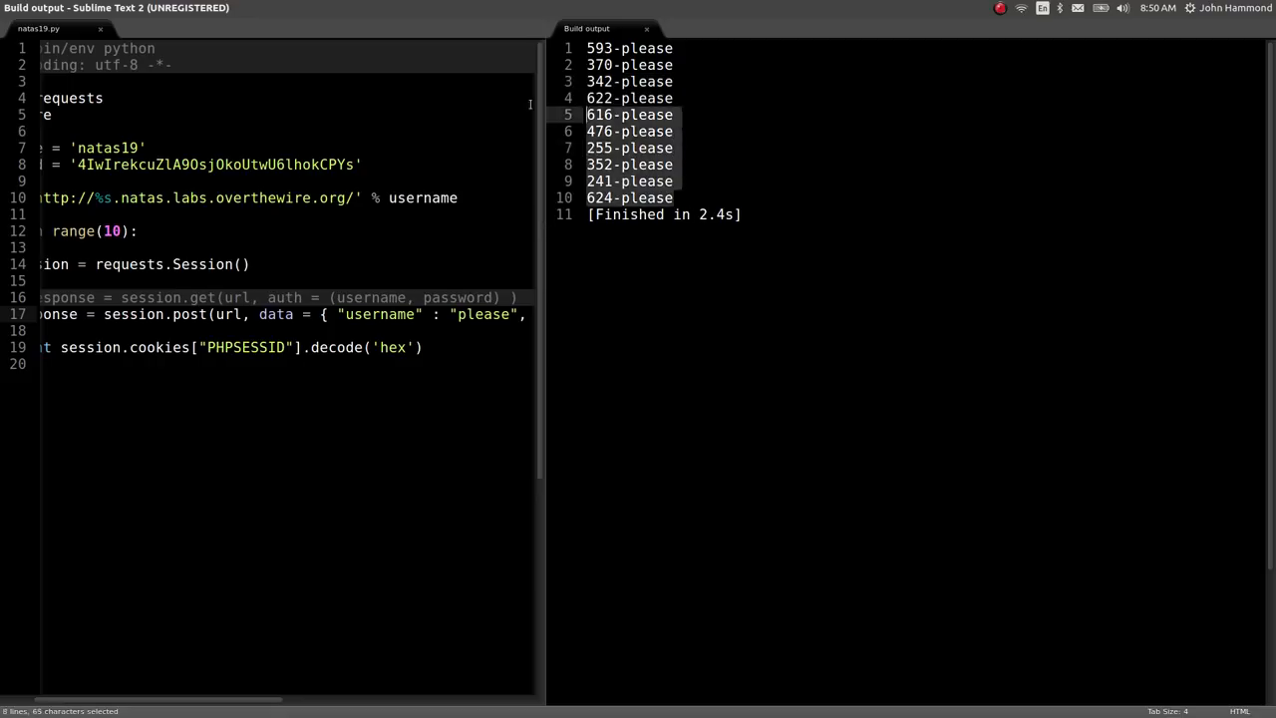
left_click(252, 389)
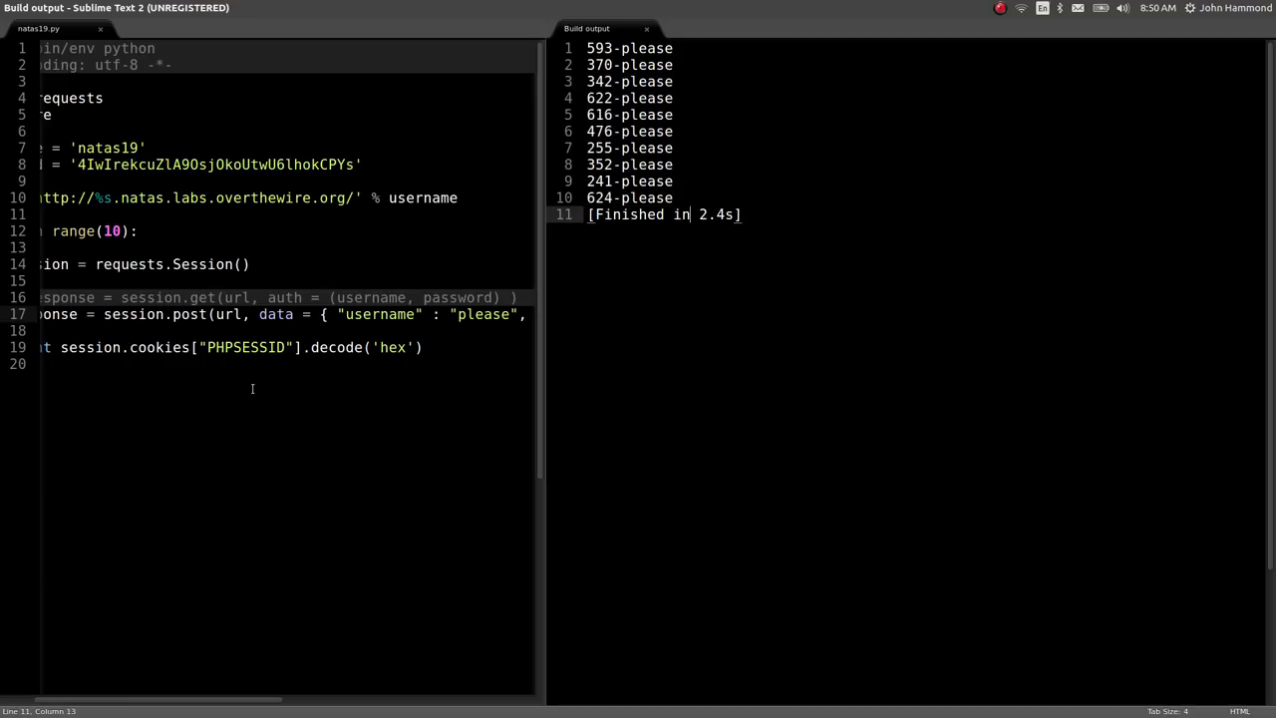
mouse_move(718, 143)
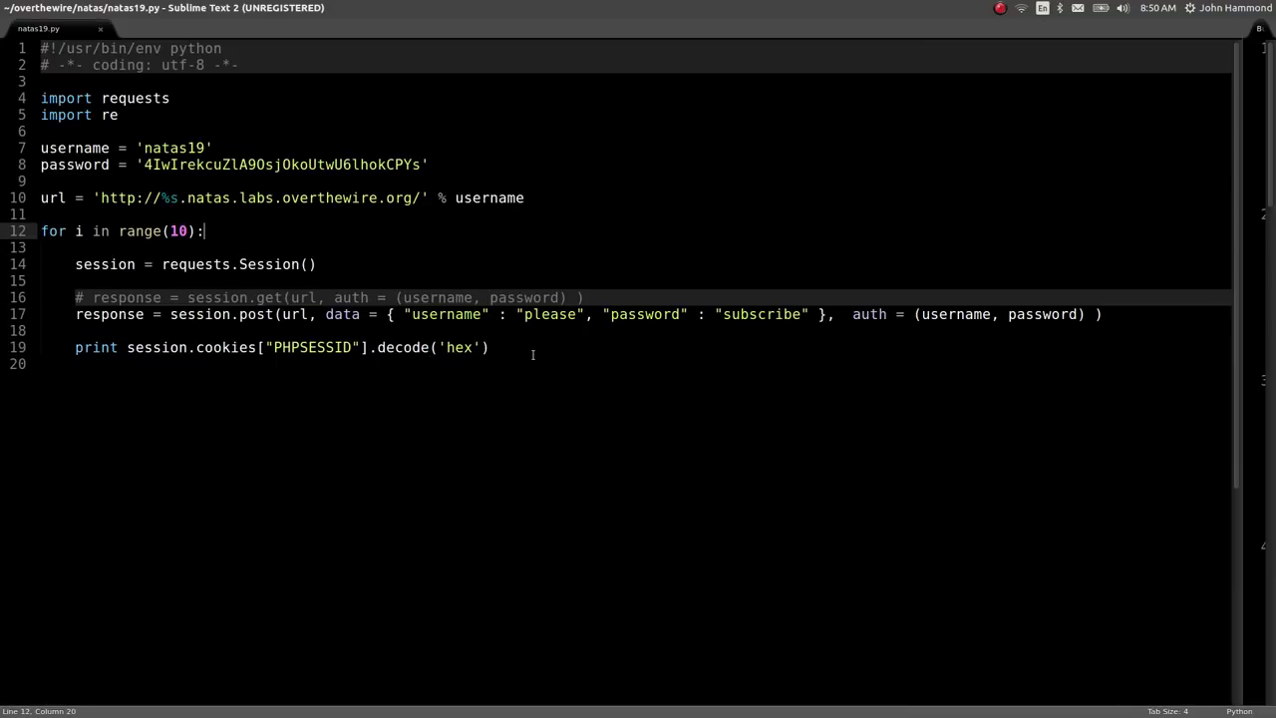
- Cut the loop to four passes and comment out the POST request in favour of GET
type("61")
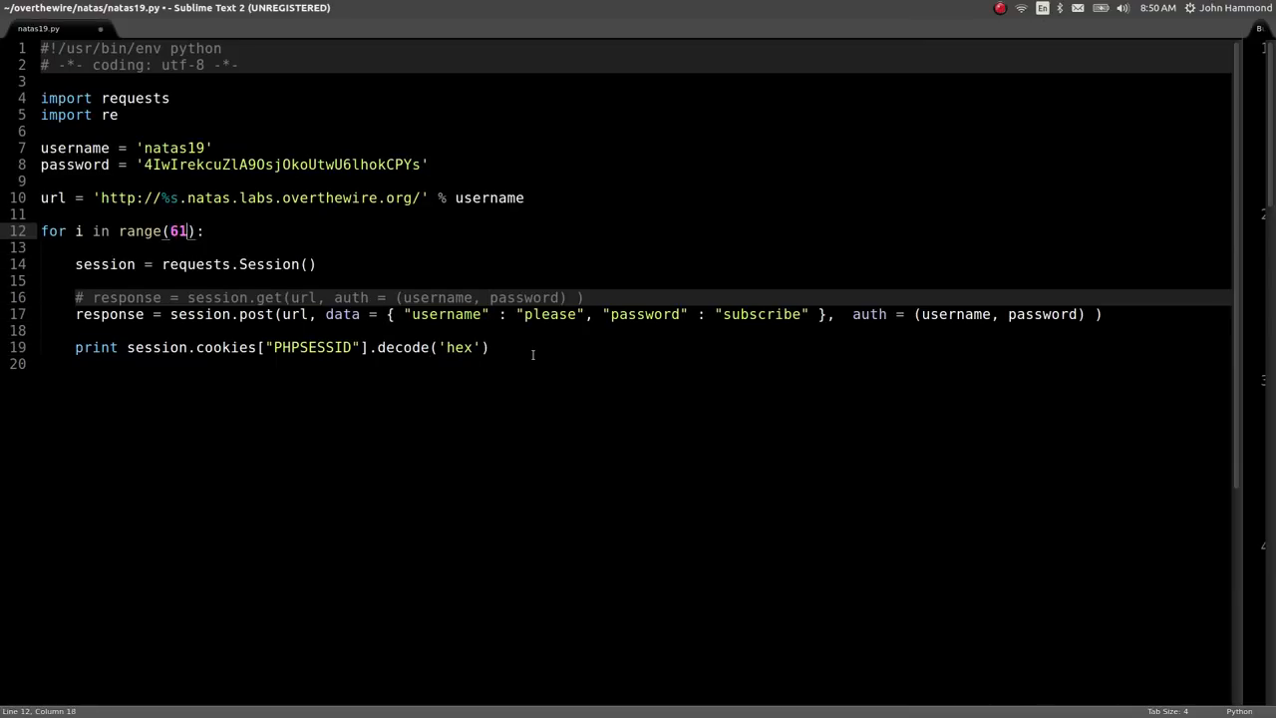
type("4")
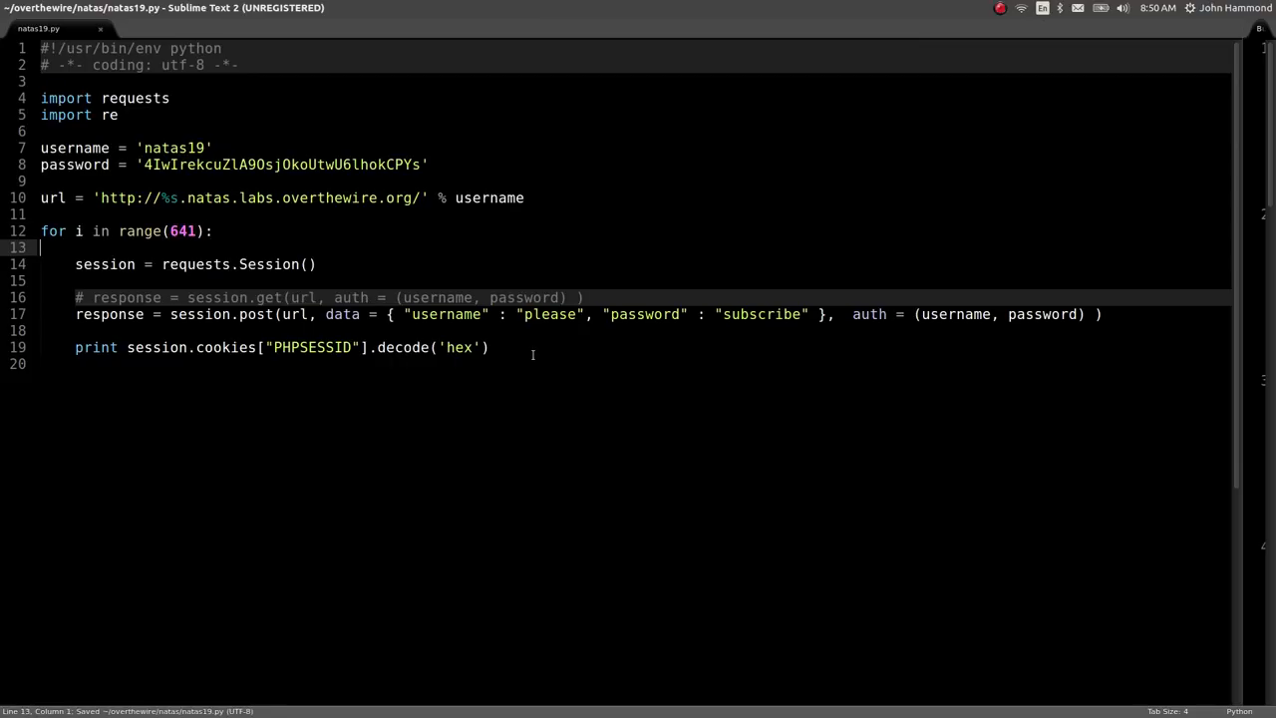
left_click(201, 314)
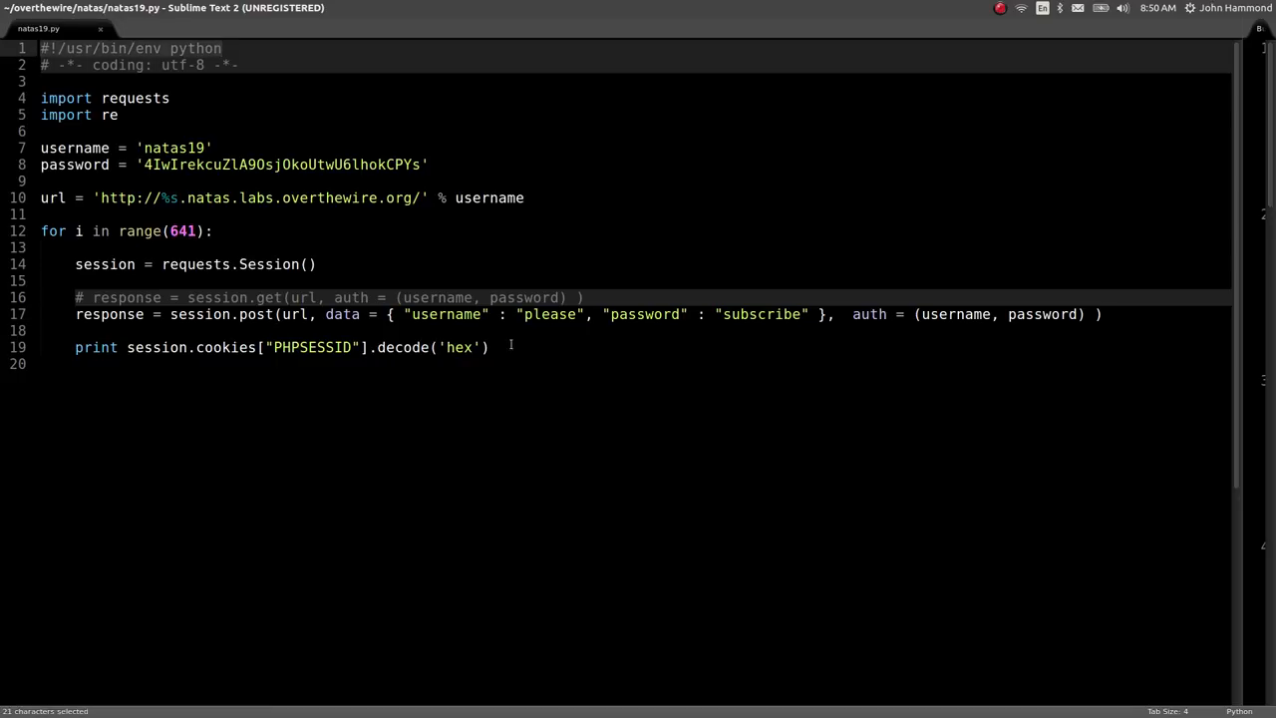
left_click(487, 314)
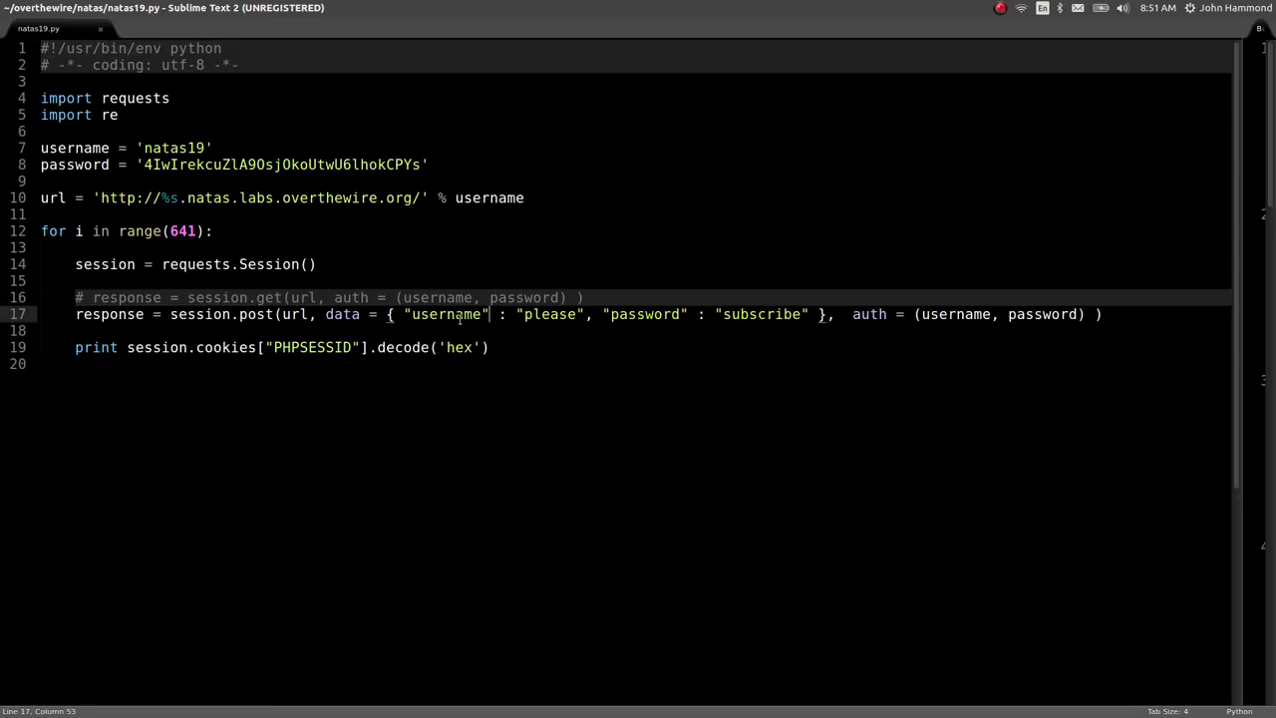
double_click(548, 314)
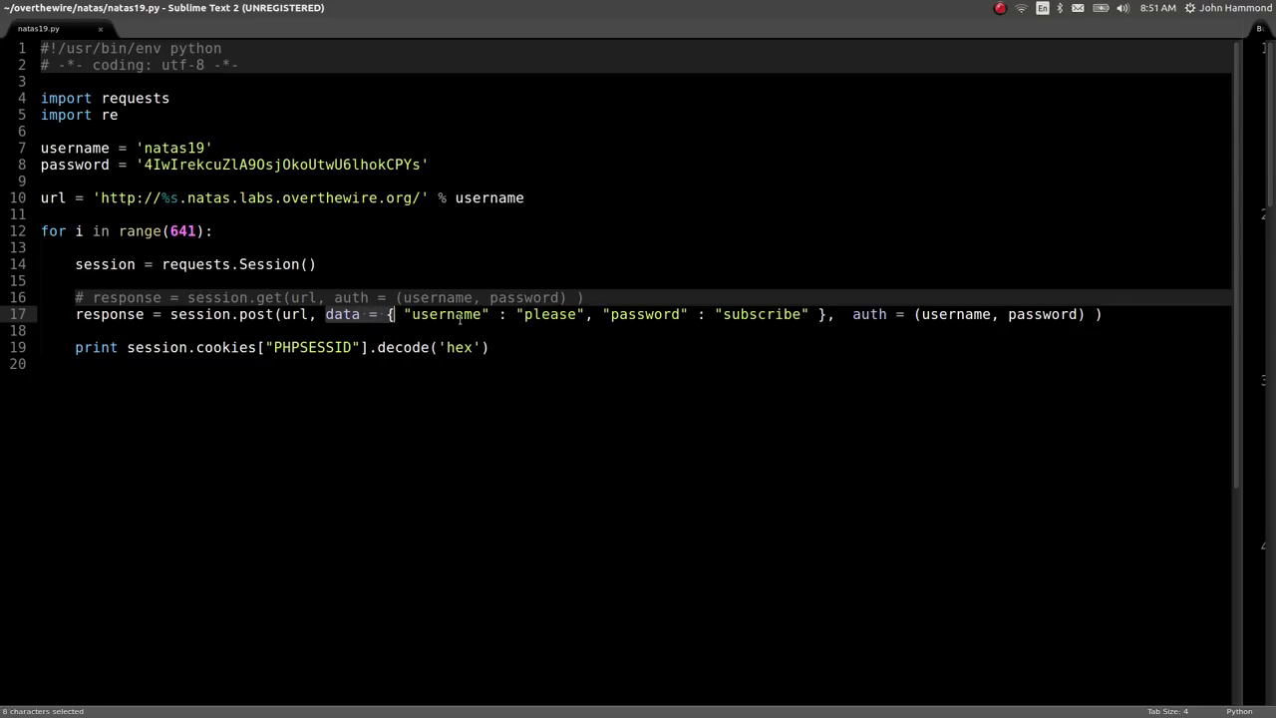
key("ctrl+/")
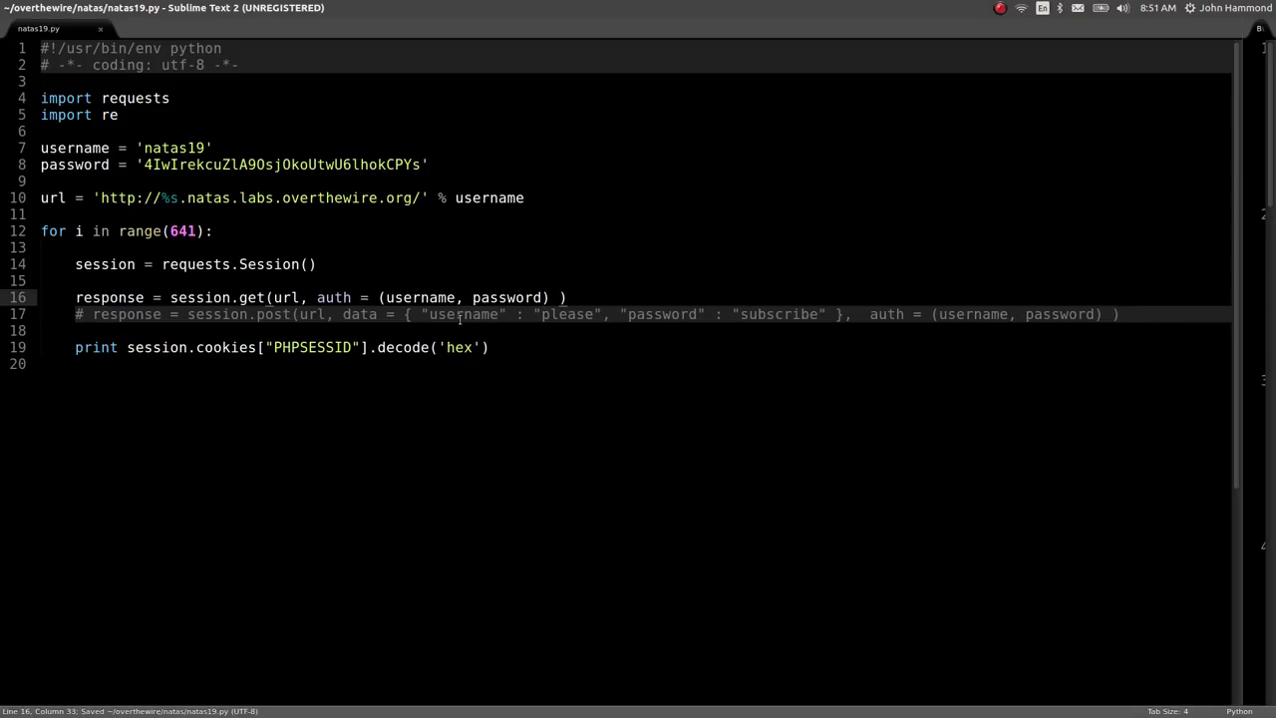
- Send a PHPSESSID cookie set to str("%d-admin" % i).encode('hex') with each request
type("cookies = []")
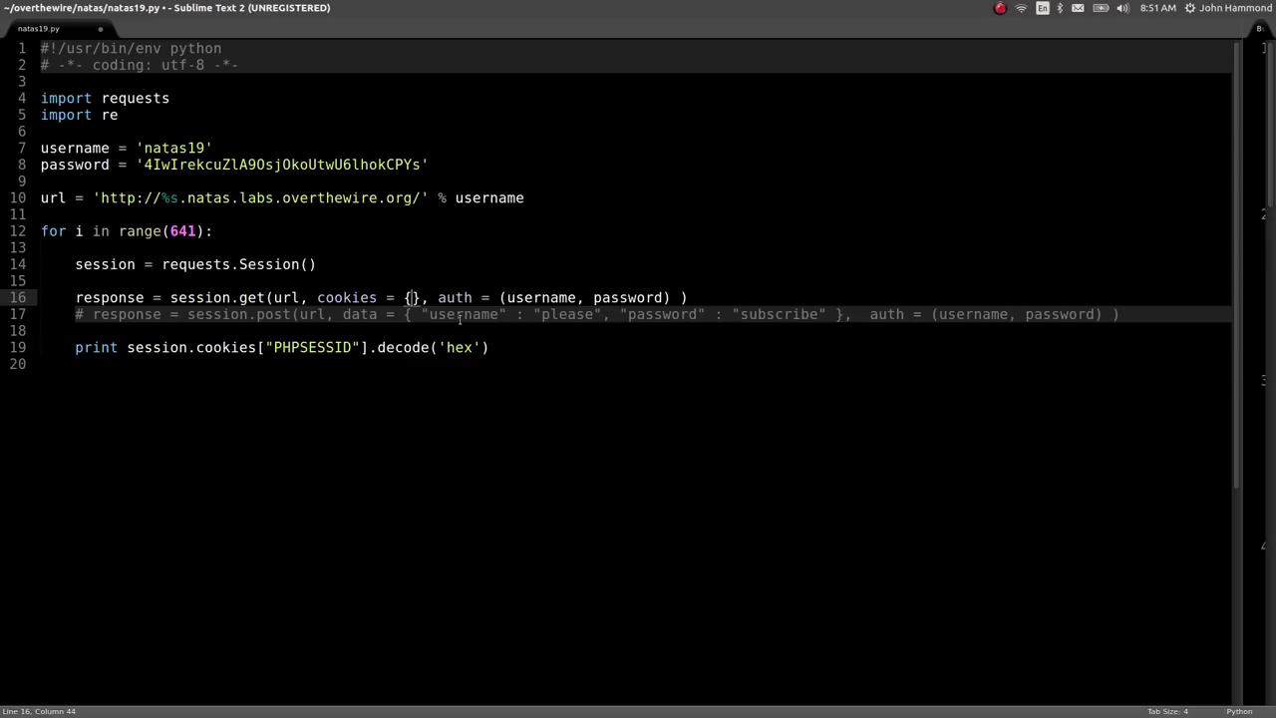
type("PHPSESSID\" :")
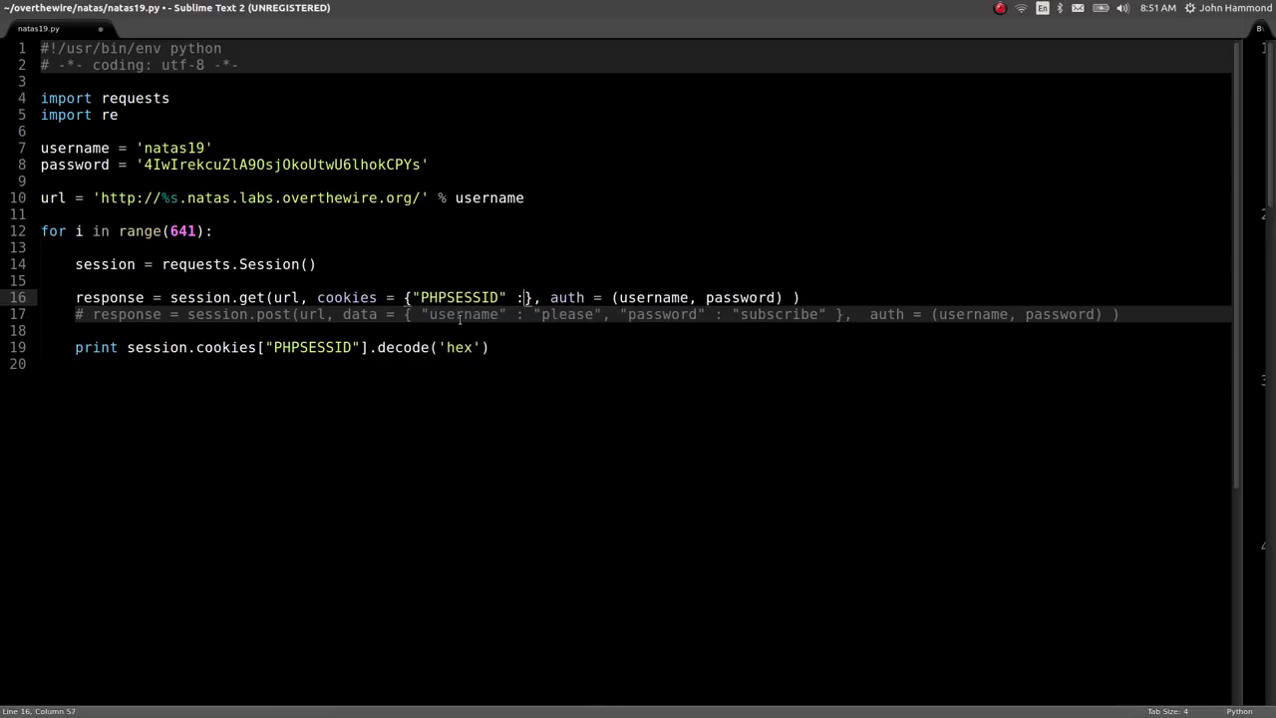
type("\"\"")
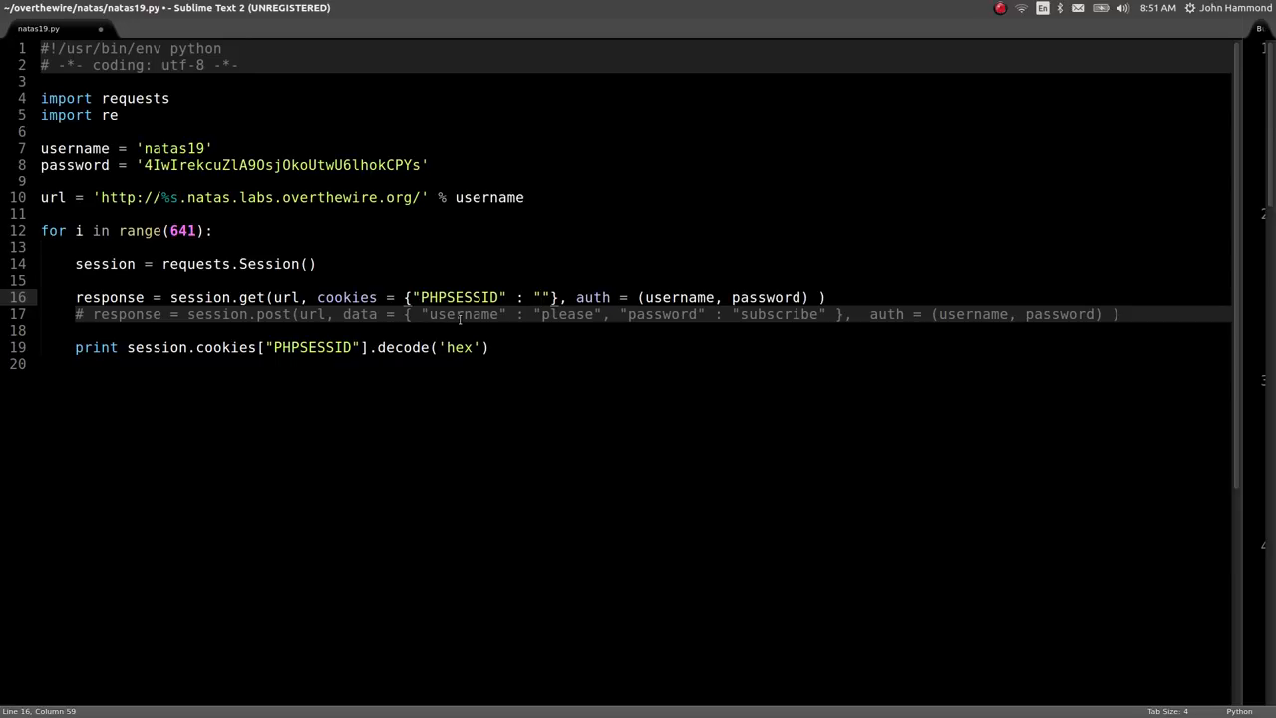
type("%s")
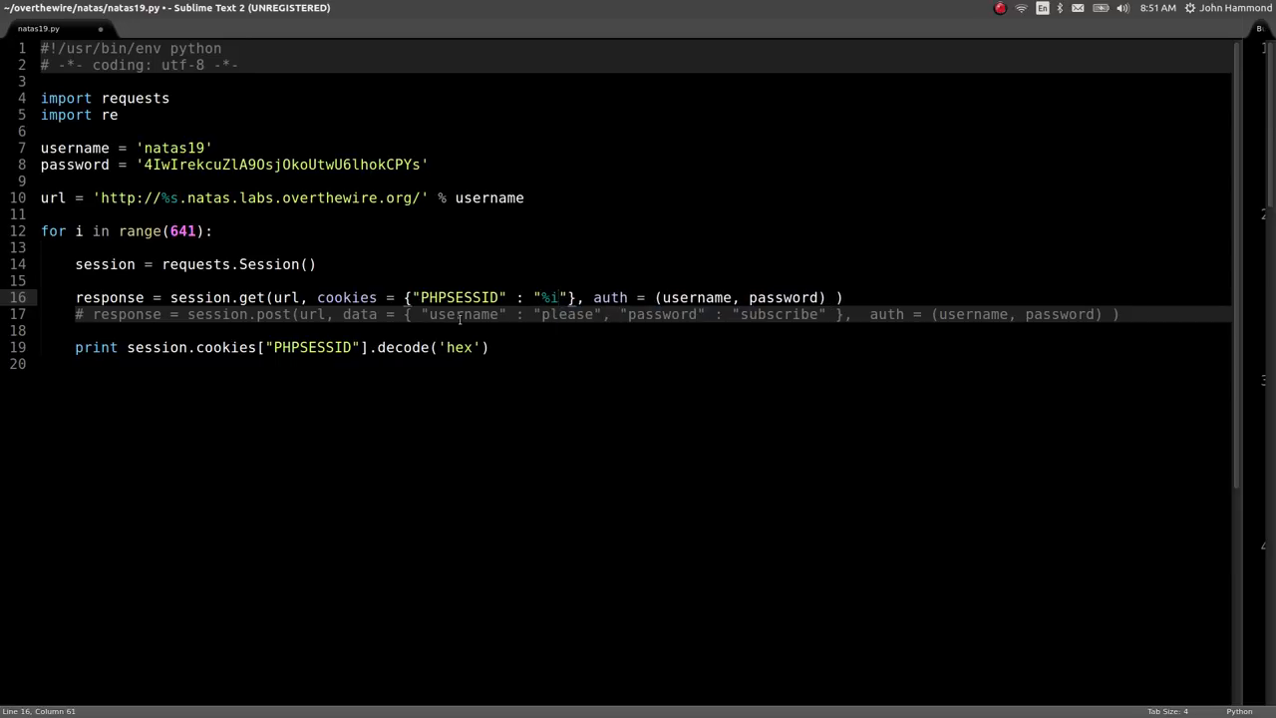
type("+")
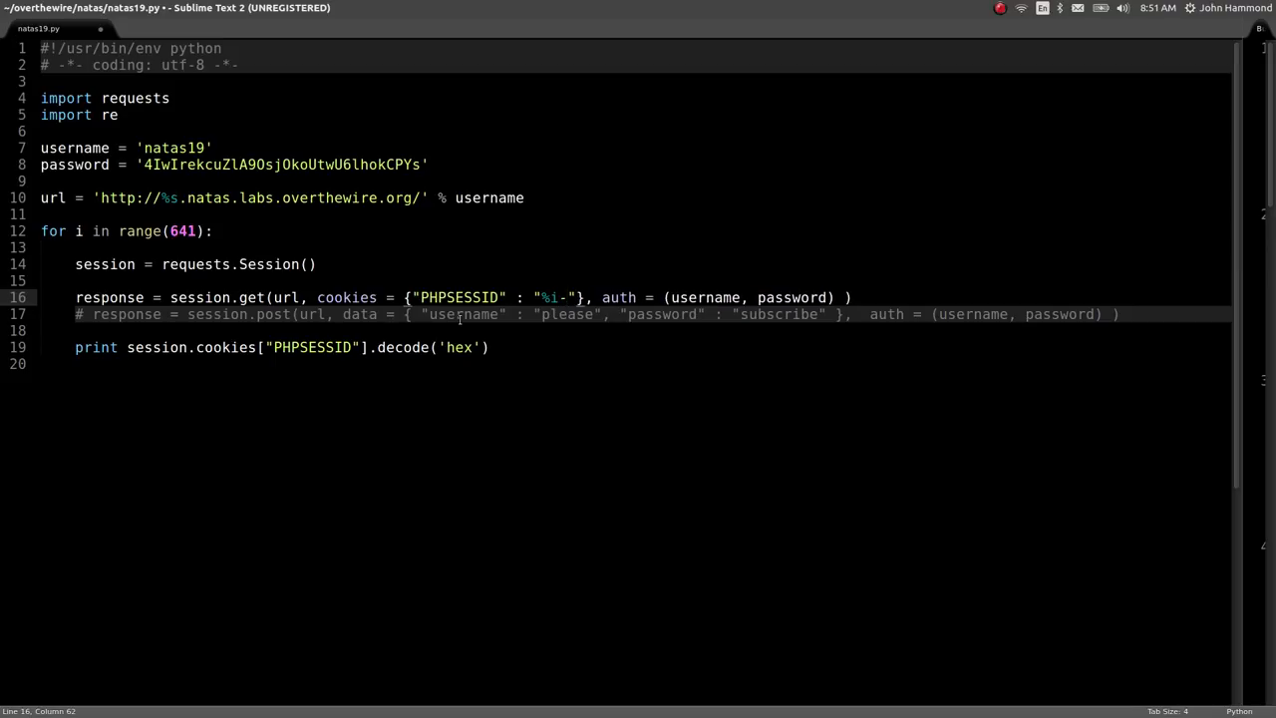
type("d")
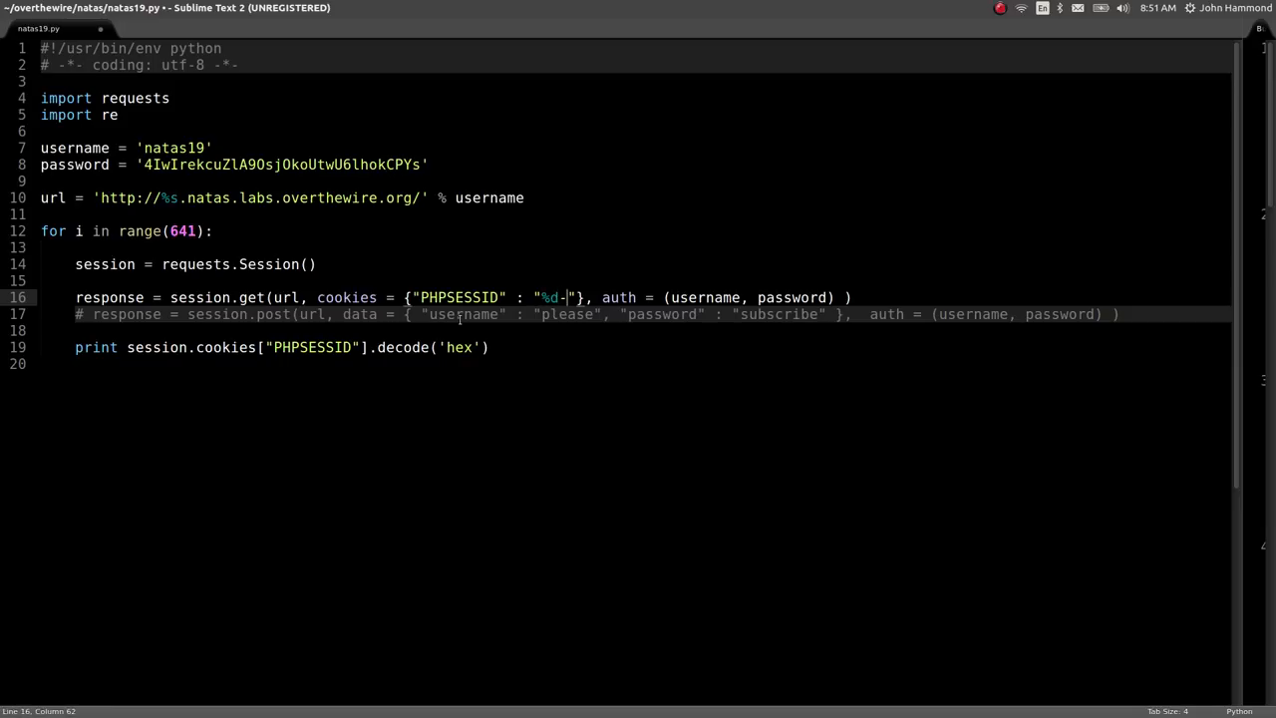
type("admin")
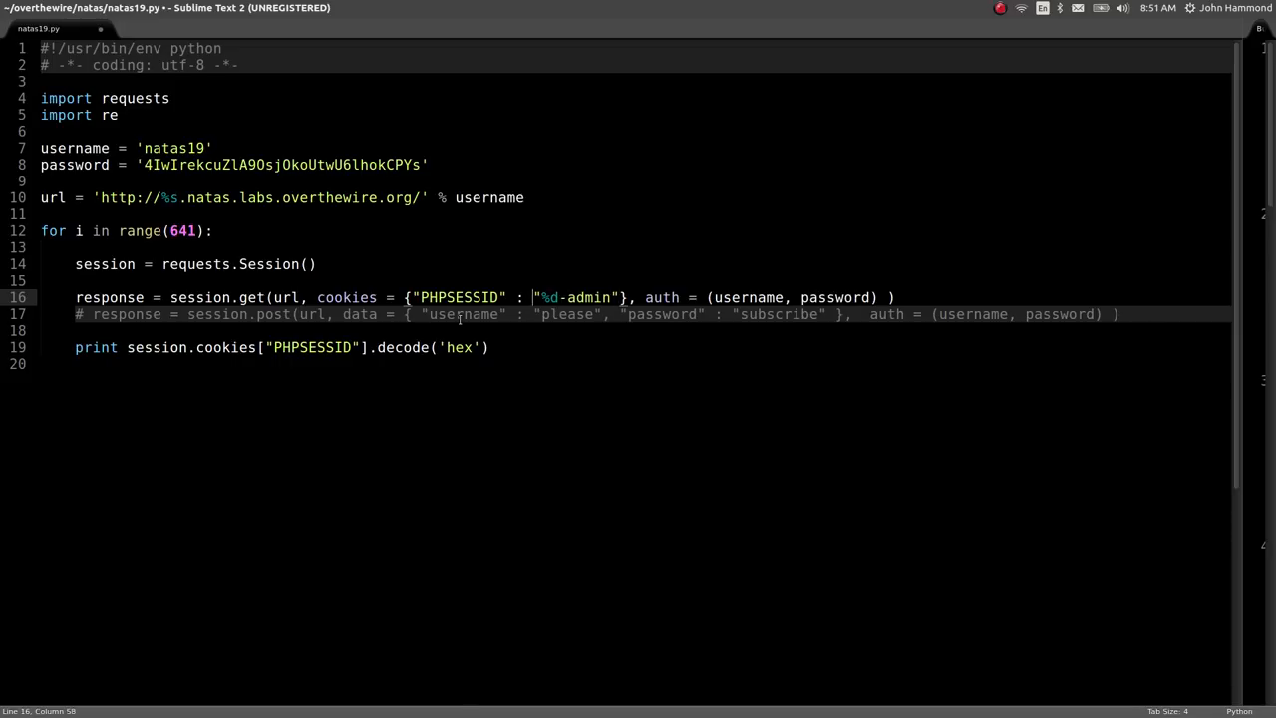
type("str(")
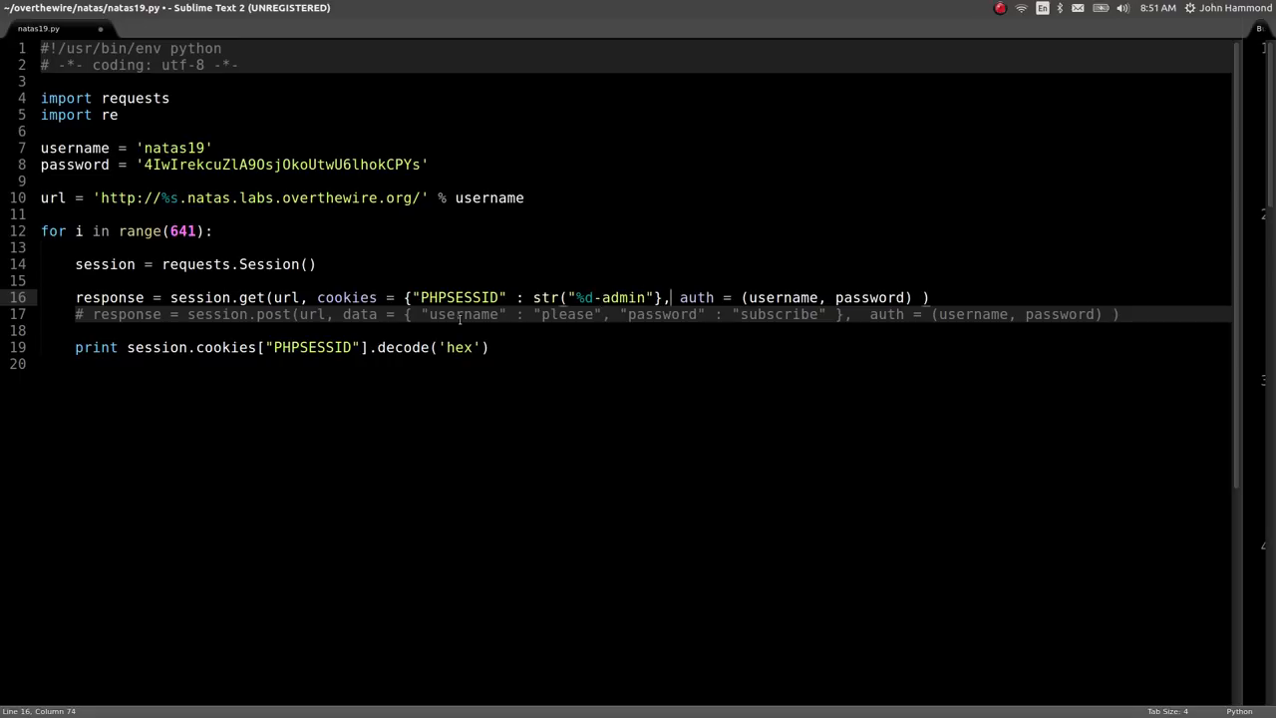
type(".encode('hex")
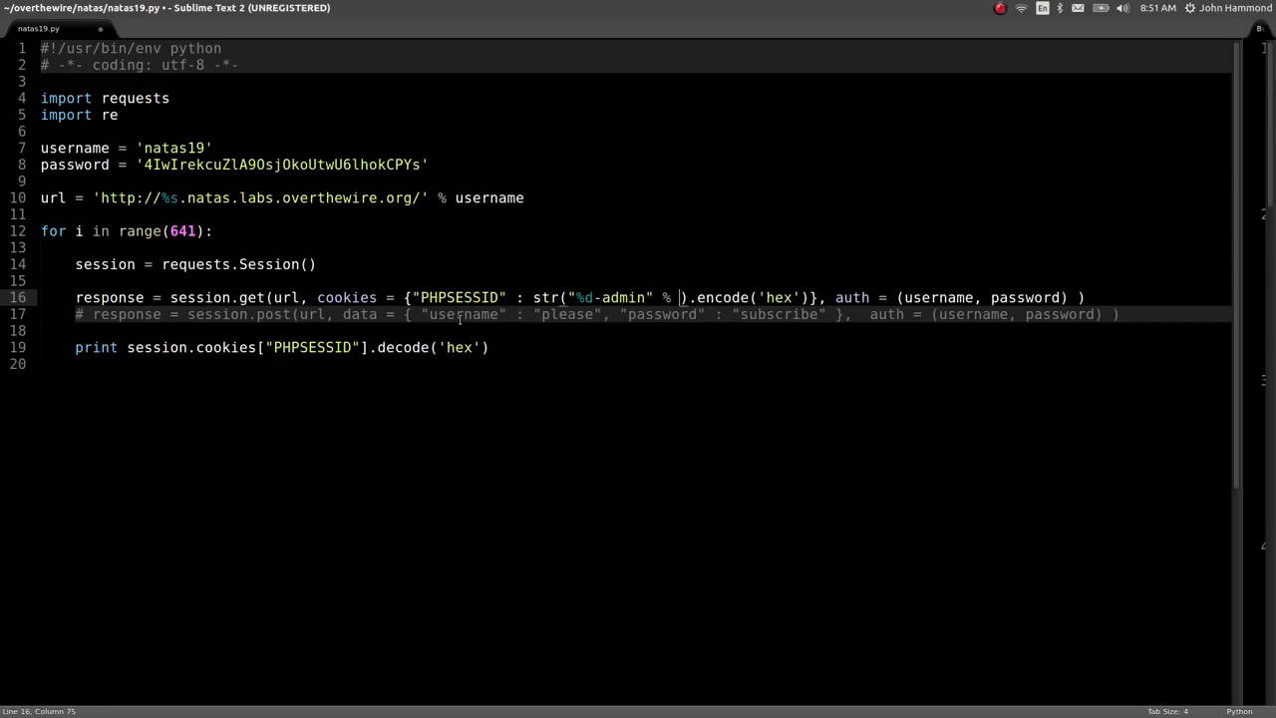
type("i")
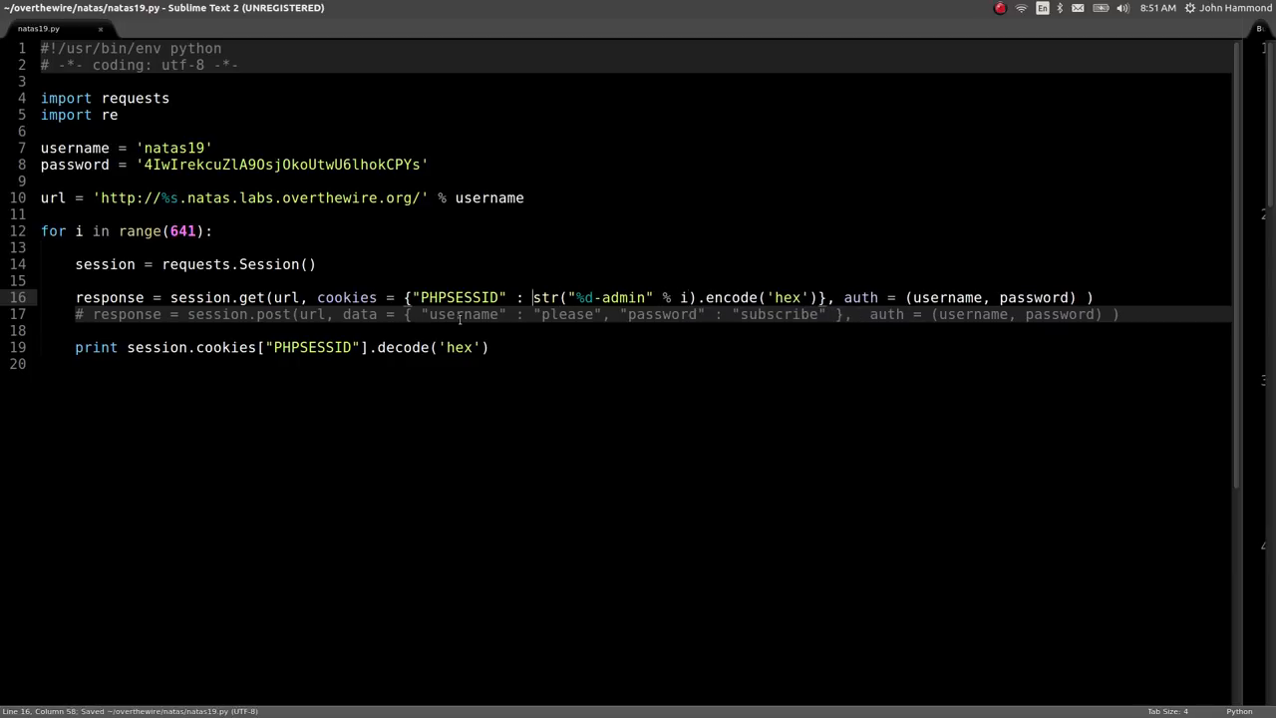
- Print the cookie dictionary above the request and comment out the decode print
left_click_drag(532, 297, 833, 297)
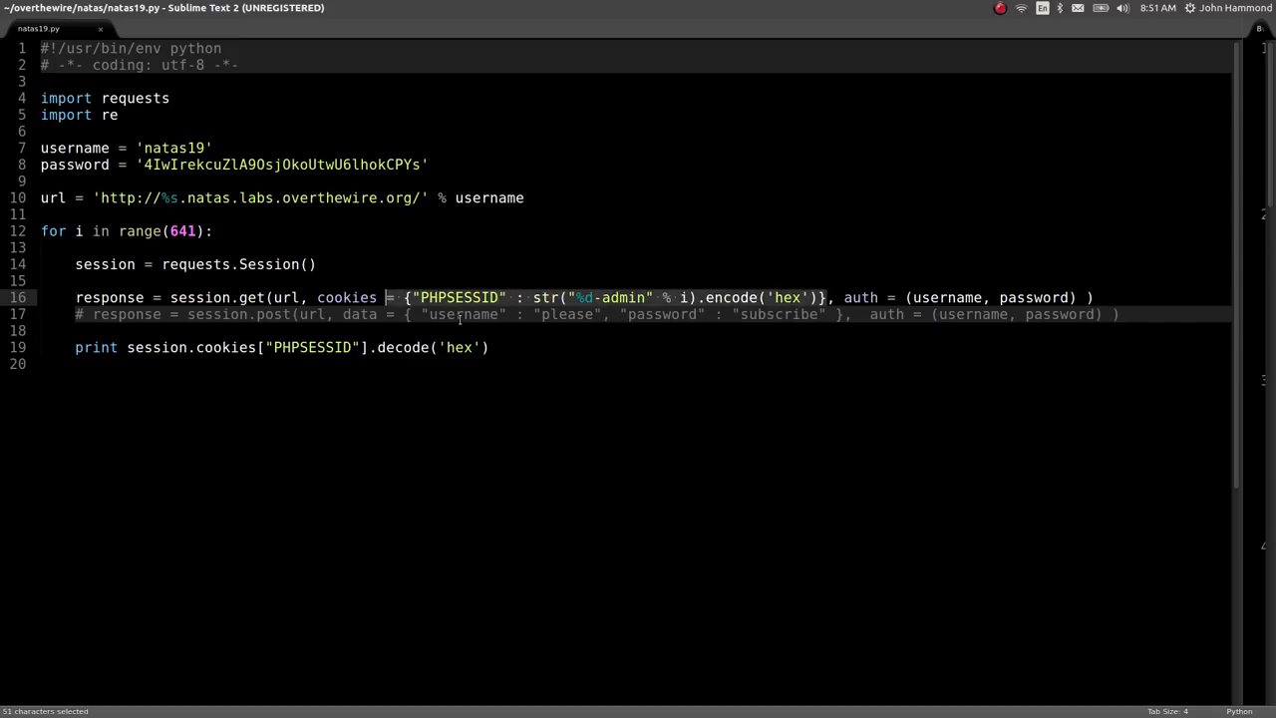
type("print")
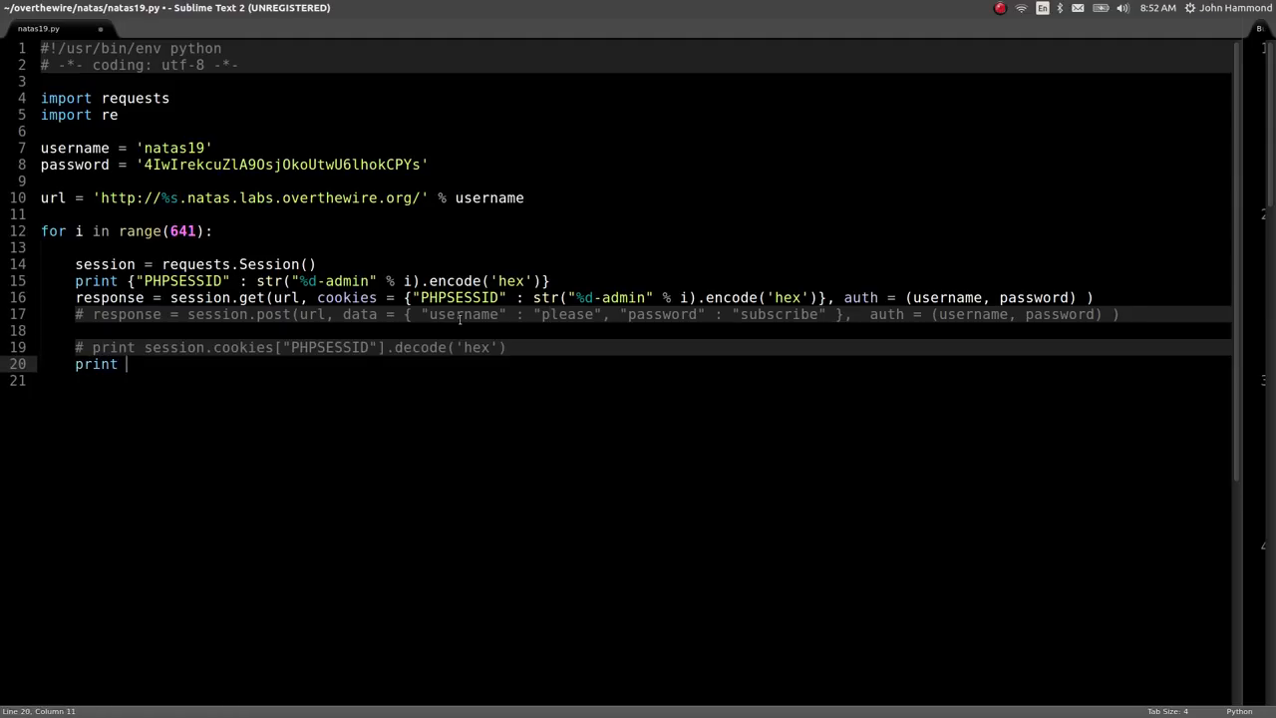
type("response.text")
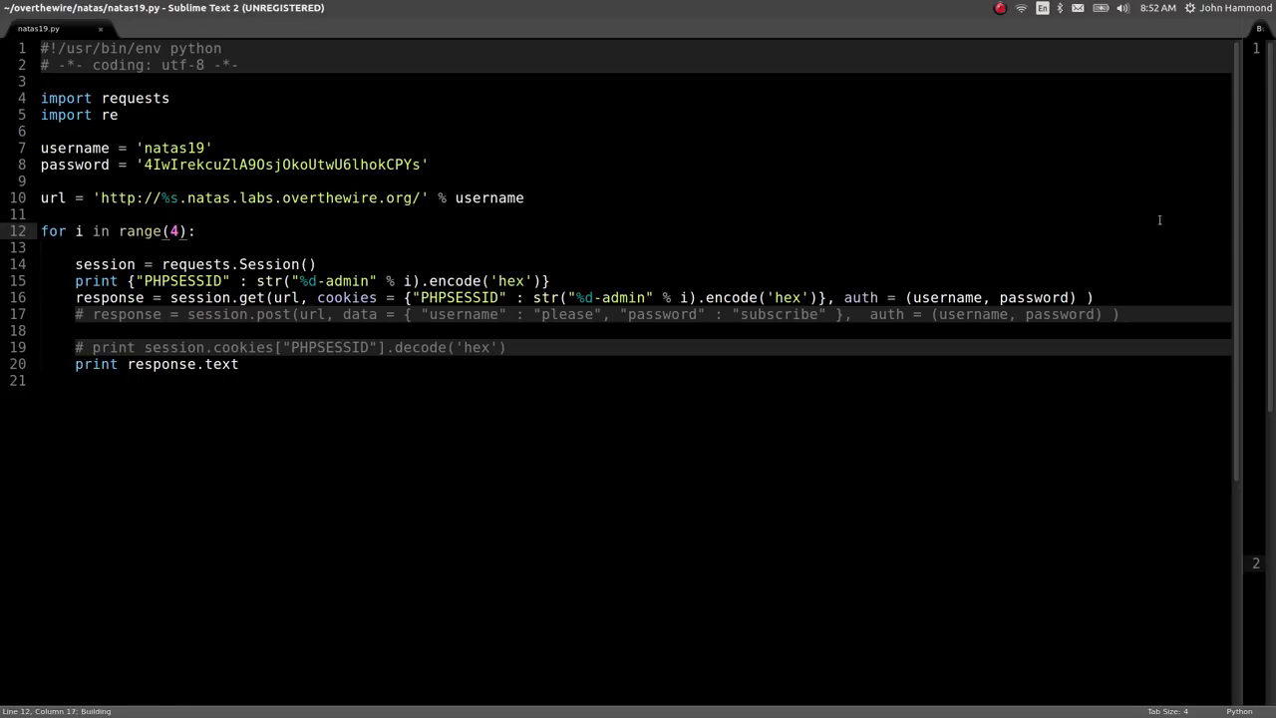
- Build natas19.py over four session IDs, review the regular-user pages, and open natas18.py
key("ctrl+b")
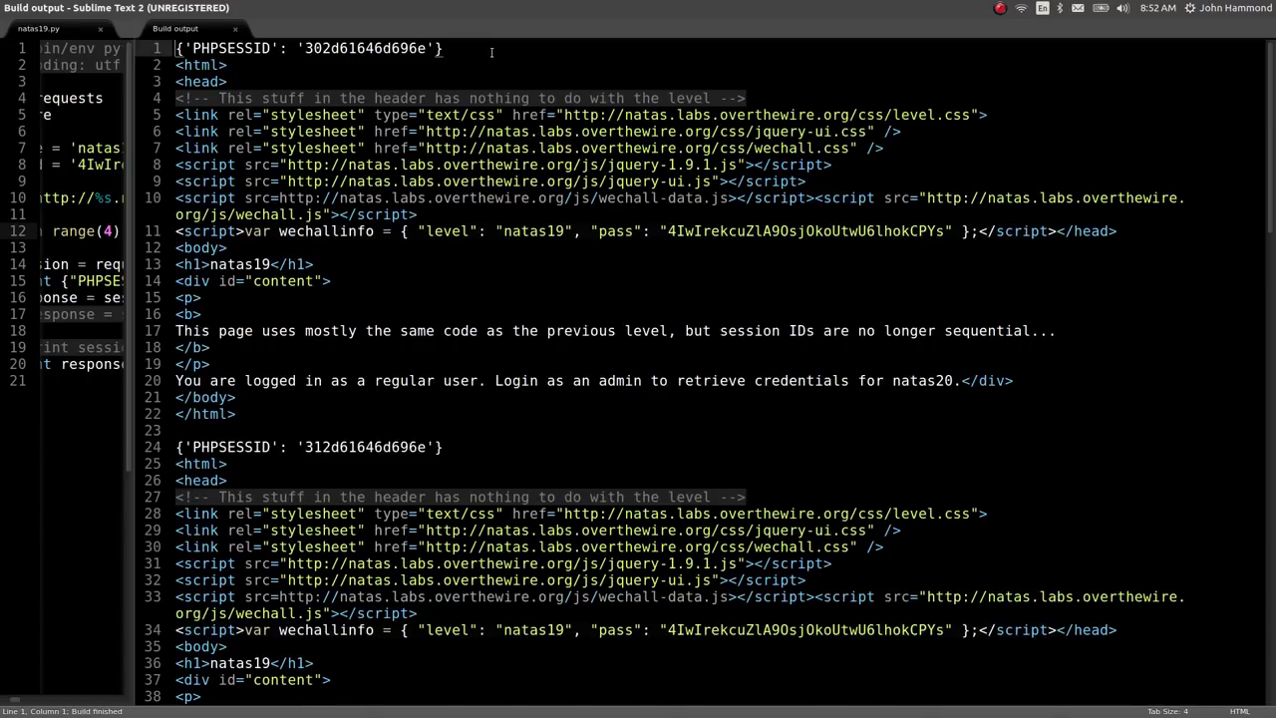
scroll("down", 3)
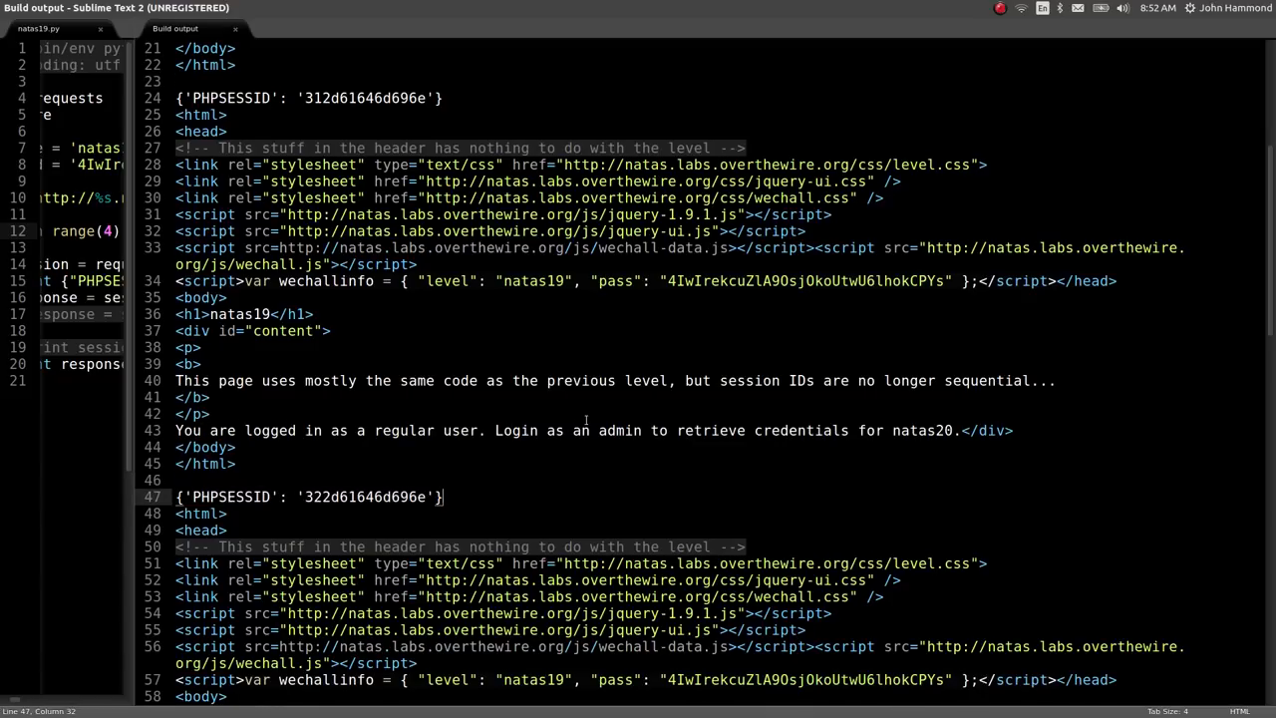
scroll("down", 3)
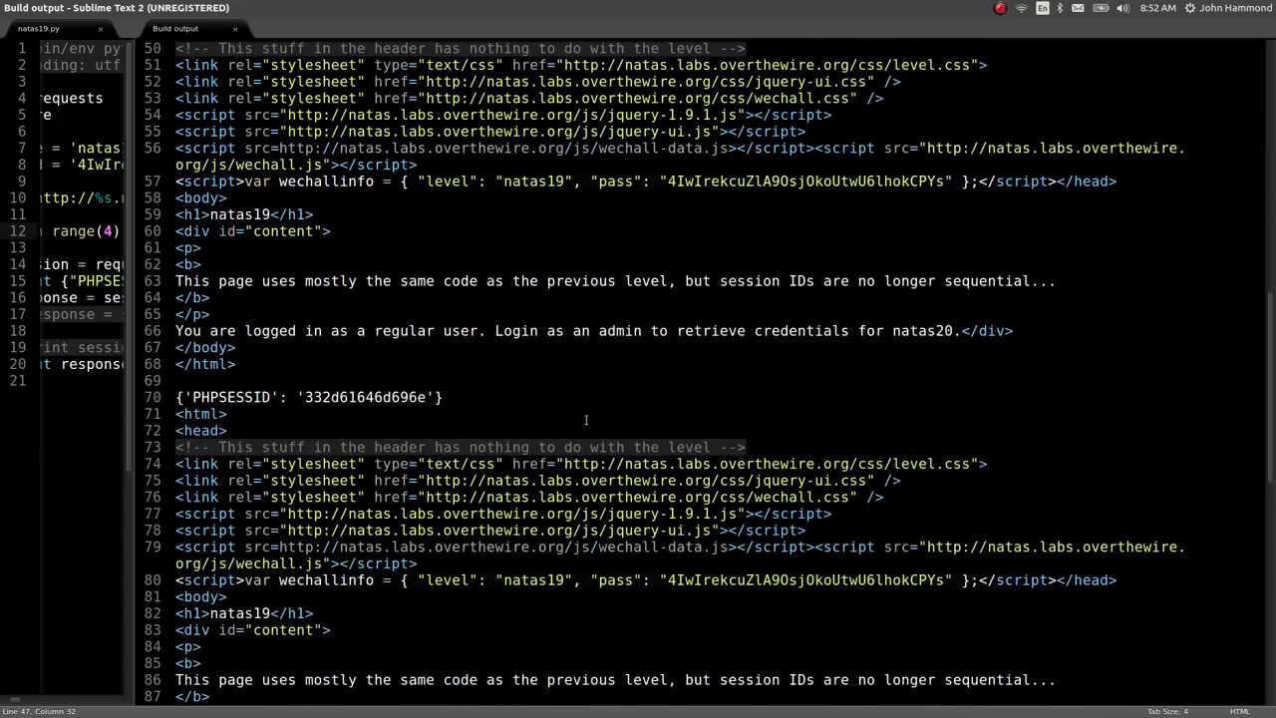
mouse_move(137, 357)
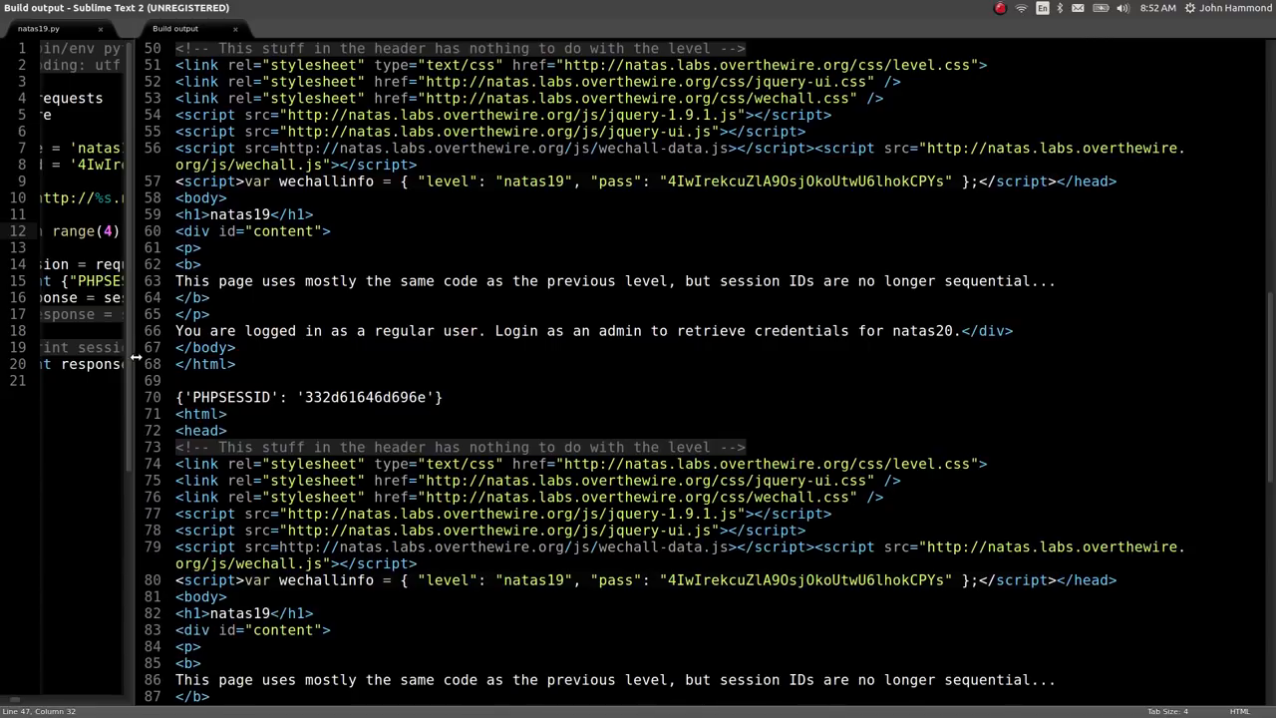
scroll("down", 3)
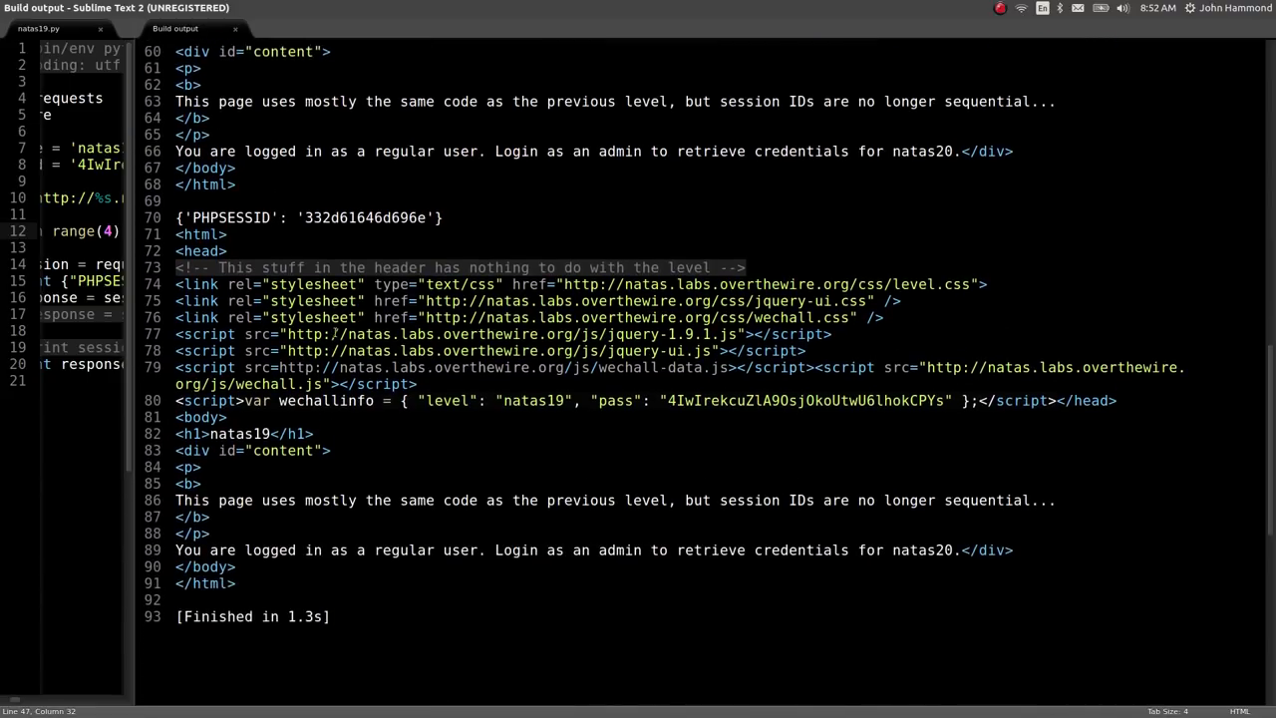
scroll("up", 3)
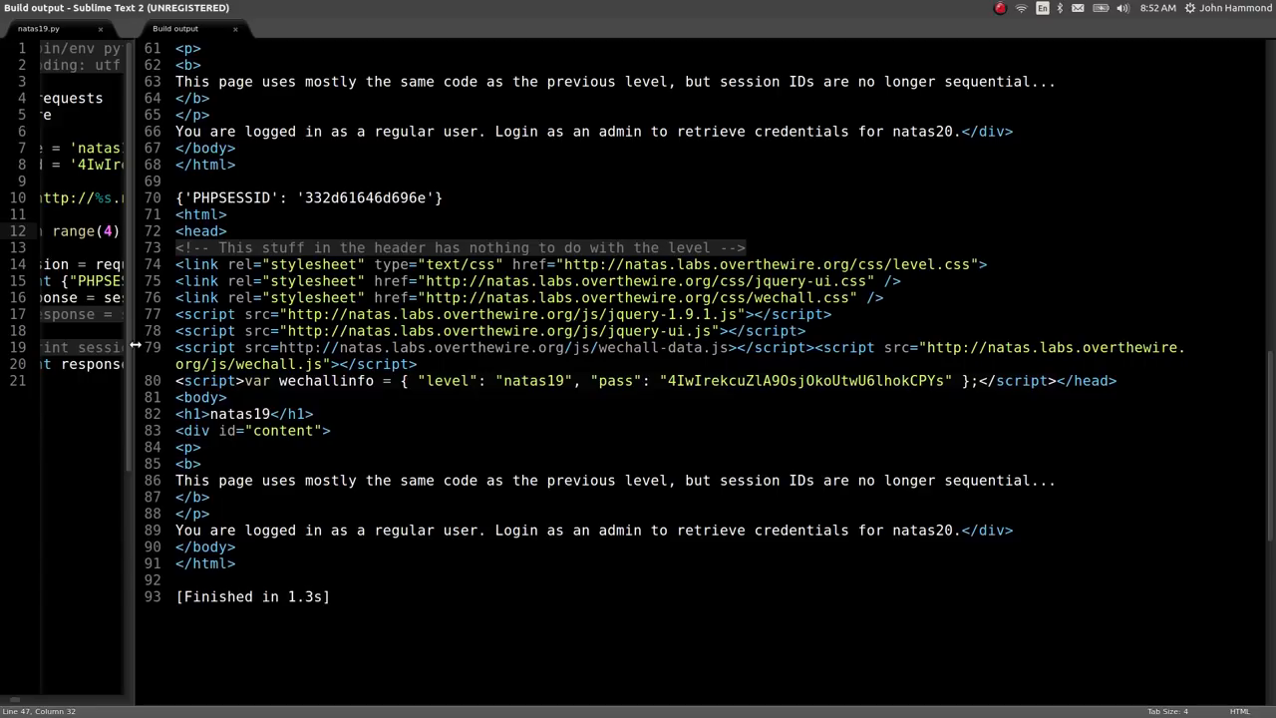
mouse_move(458, 406)
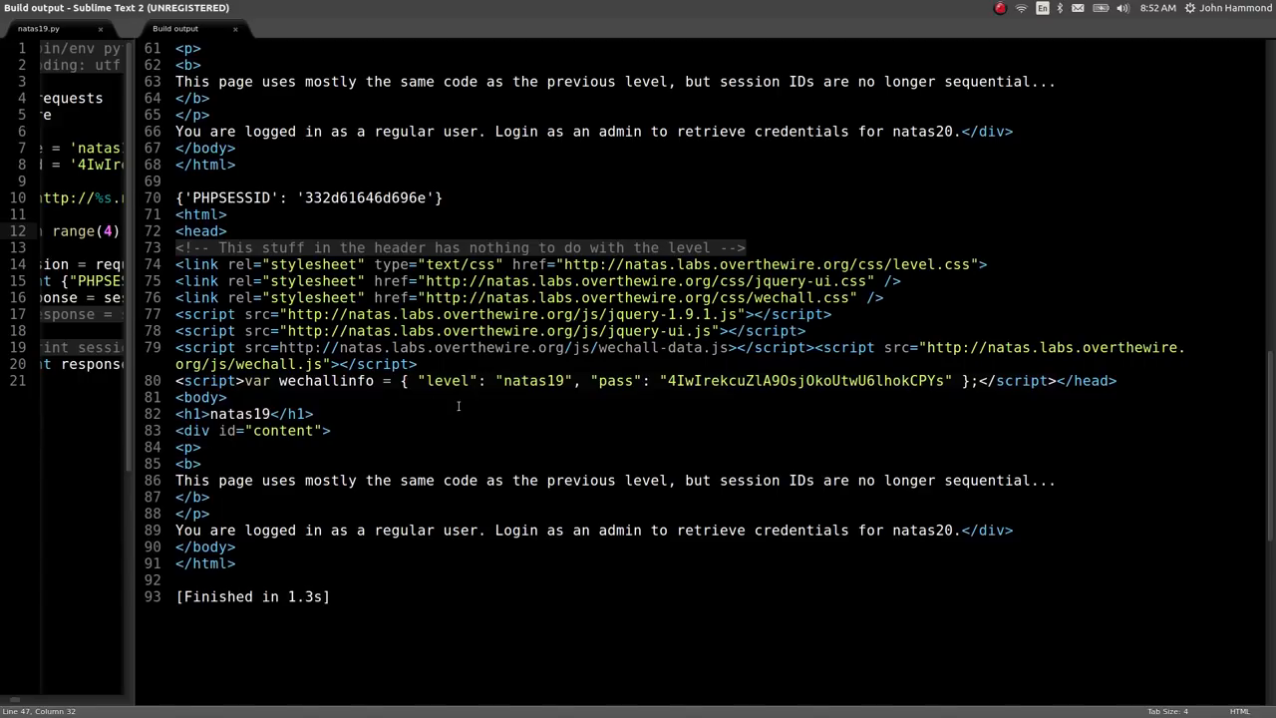
scroll("up", 3)
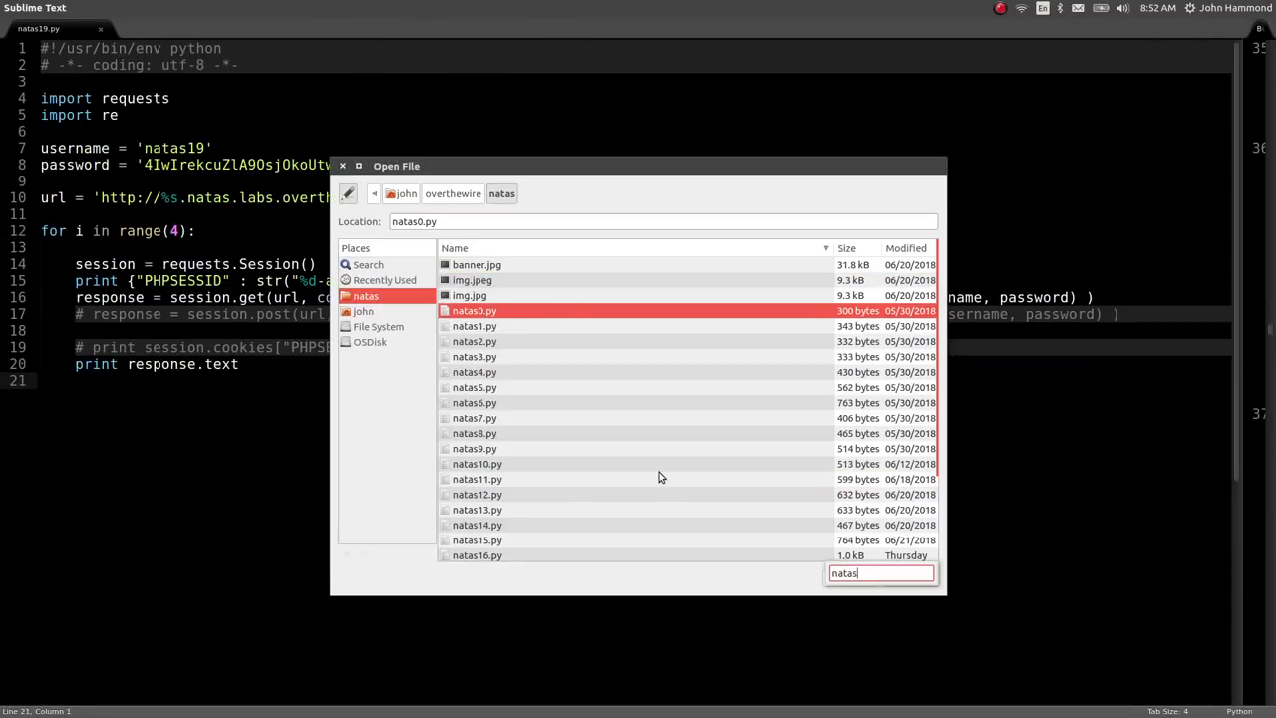
double_click(477, 555)
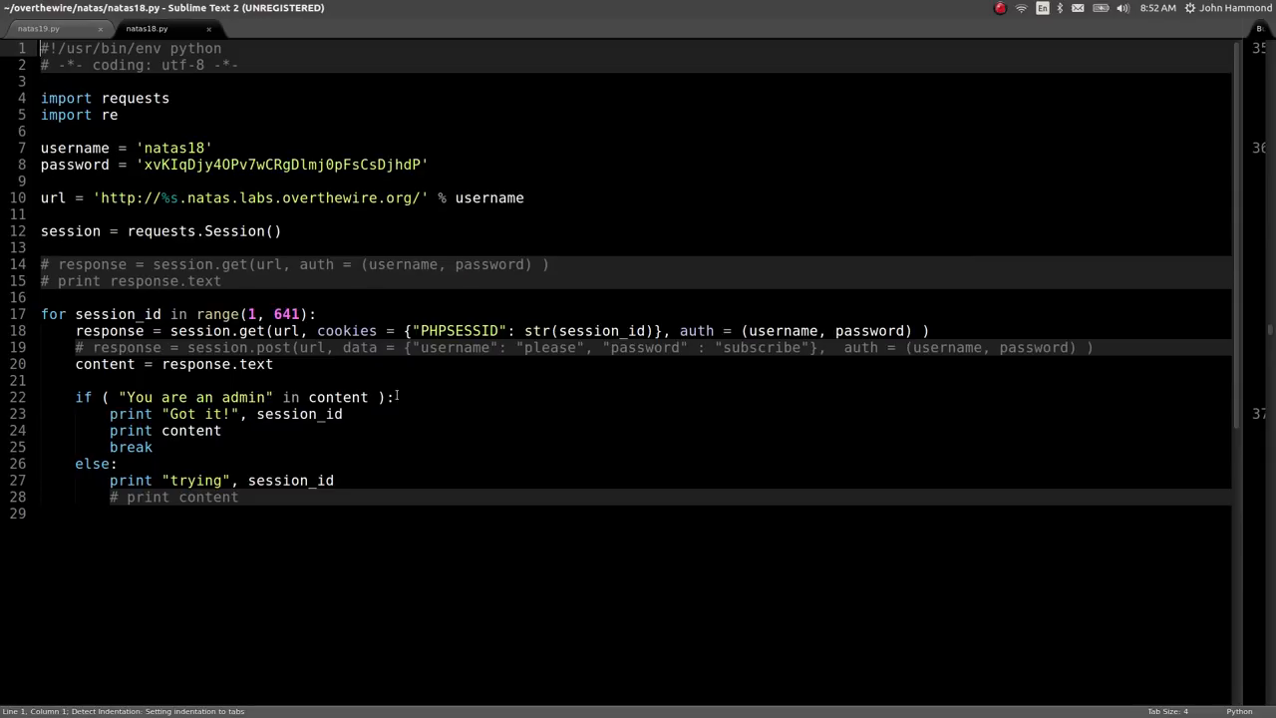
- In natas19.py, add an 'if "You are an admin"' check printing 'Got it!', i, break, and response.text
left_click(37, 28)
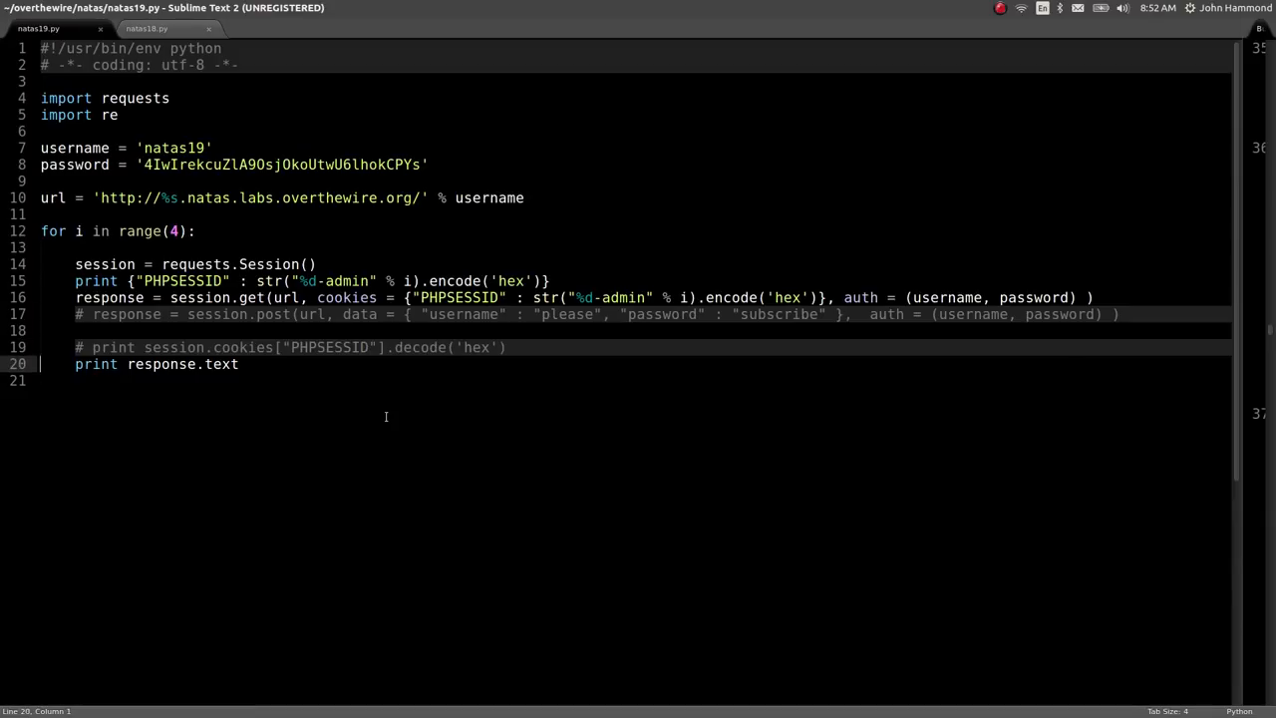
type("if (")
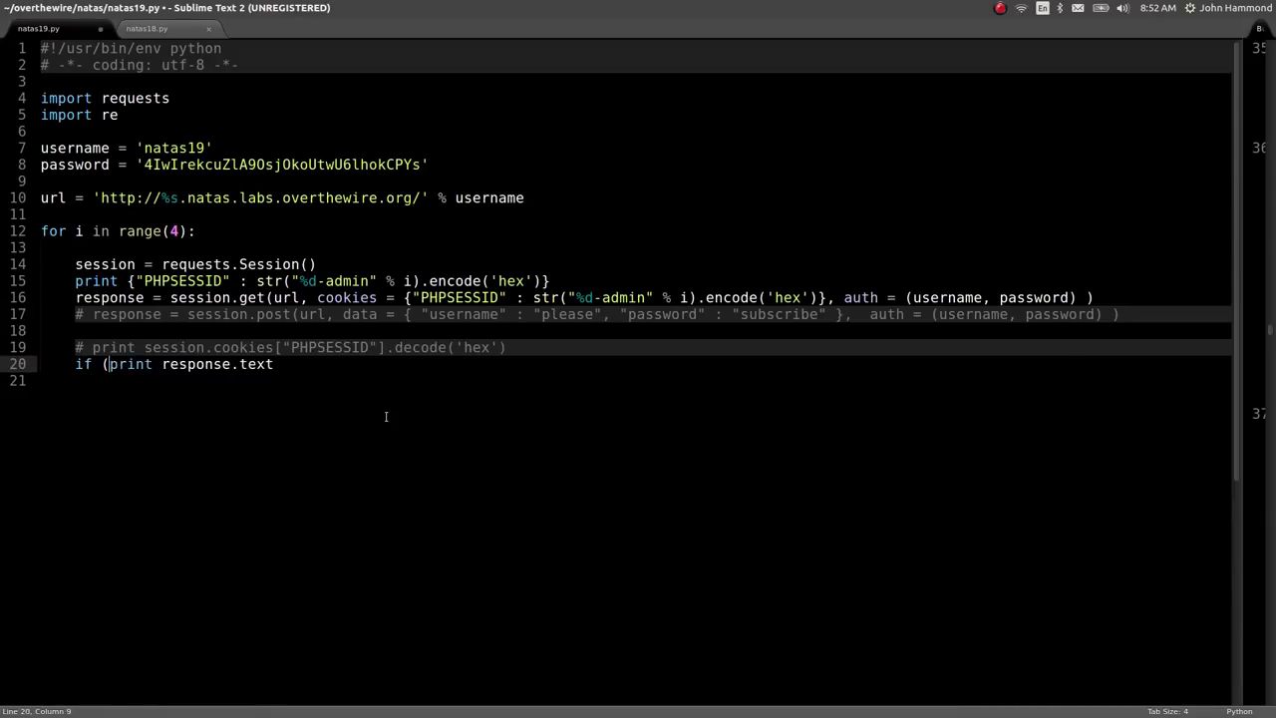
type("\"You\"")
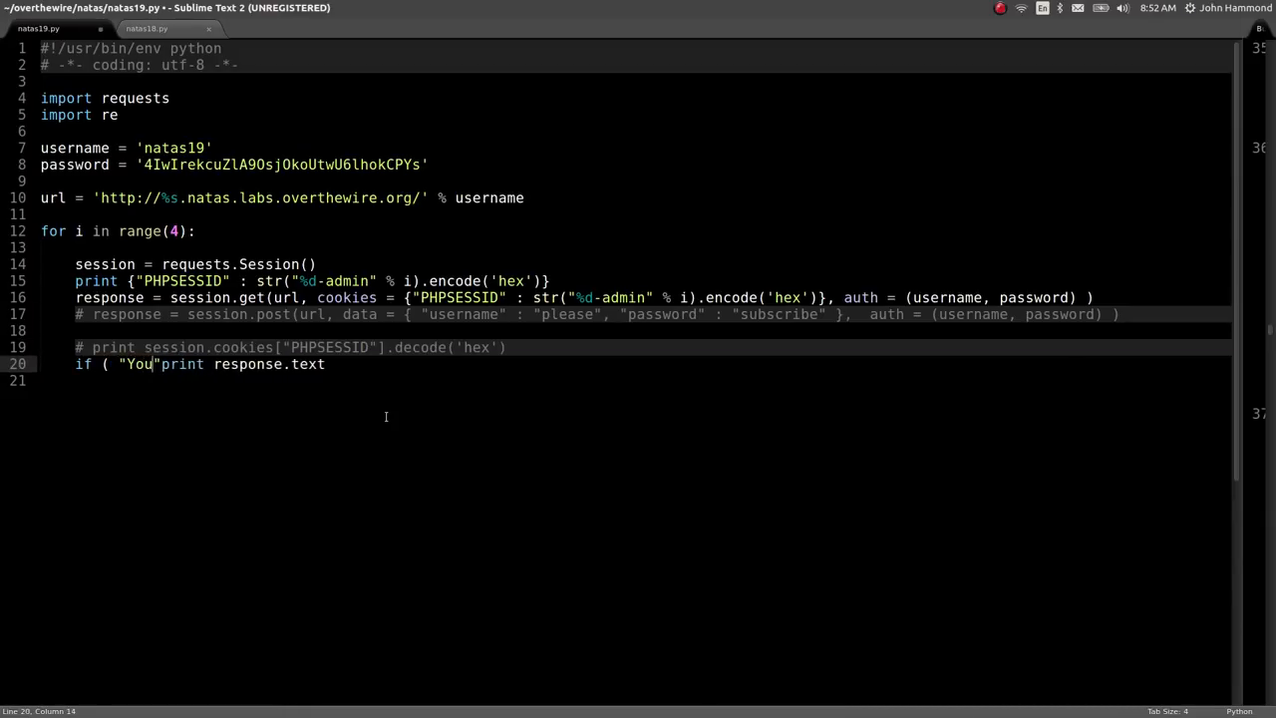
type("are an admin\" in")
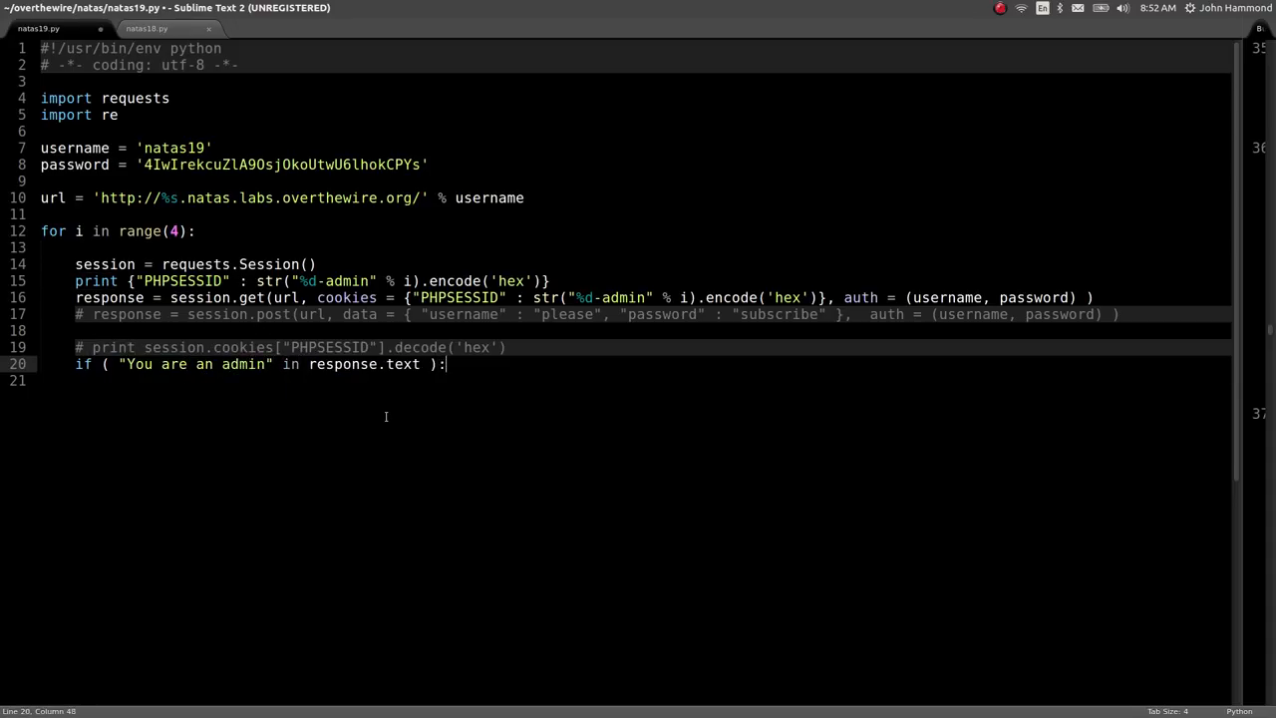
type("print \"\"")
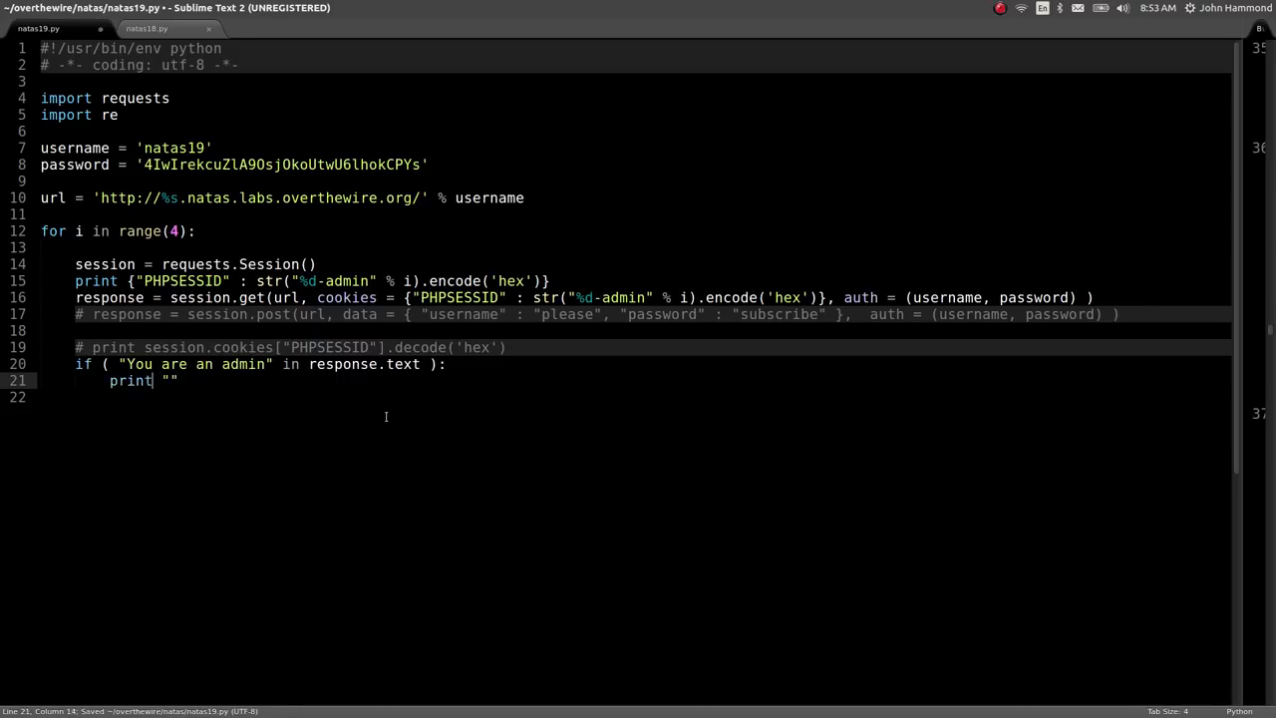
type("Got it!")
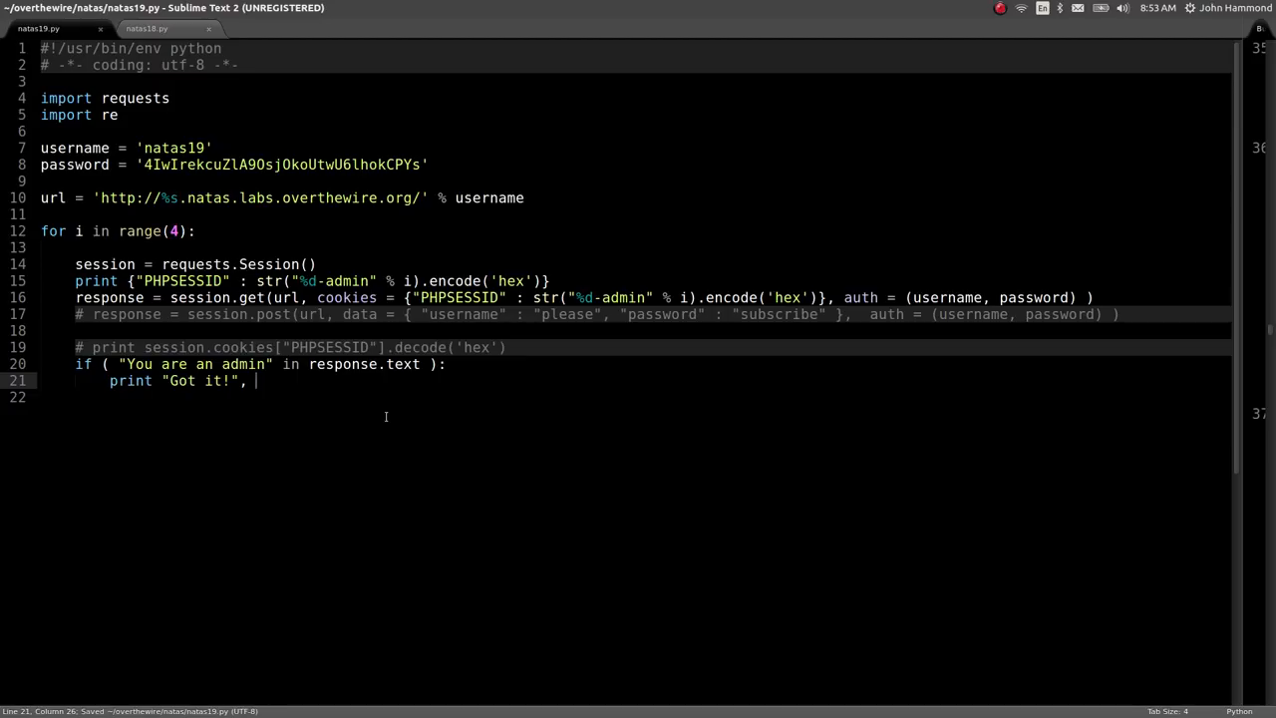
type("i")
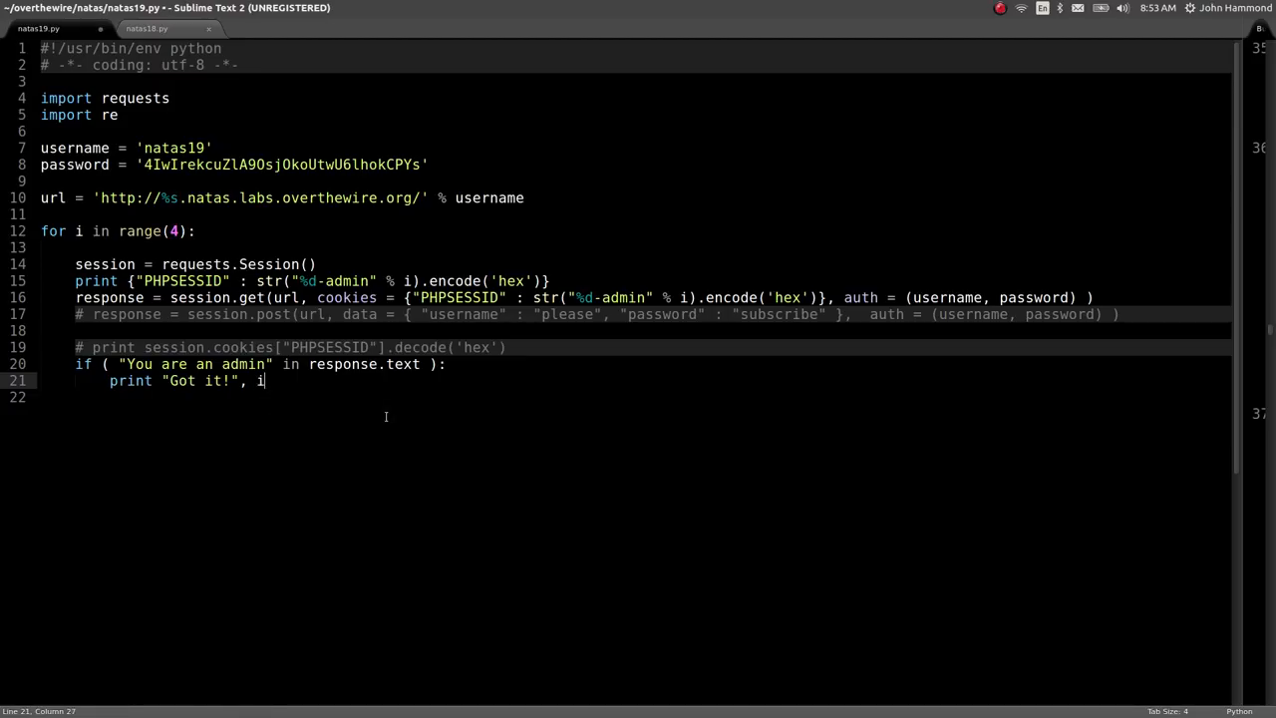
type("b")
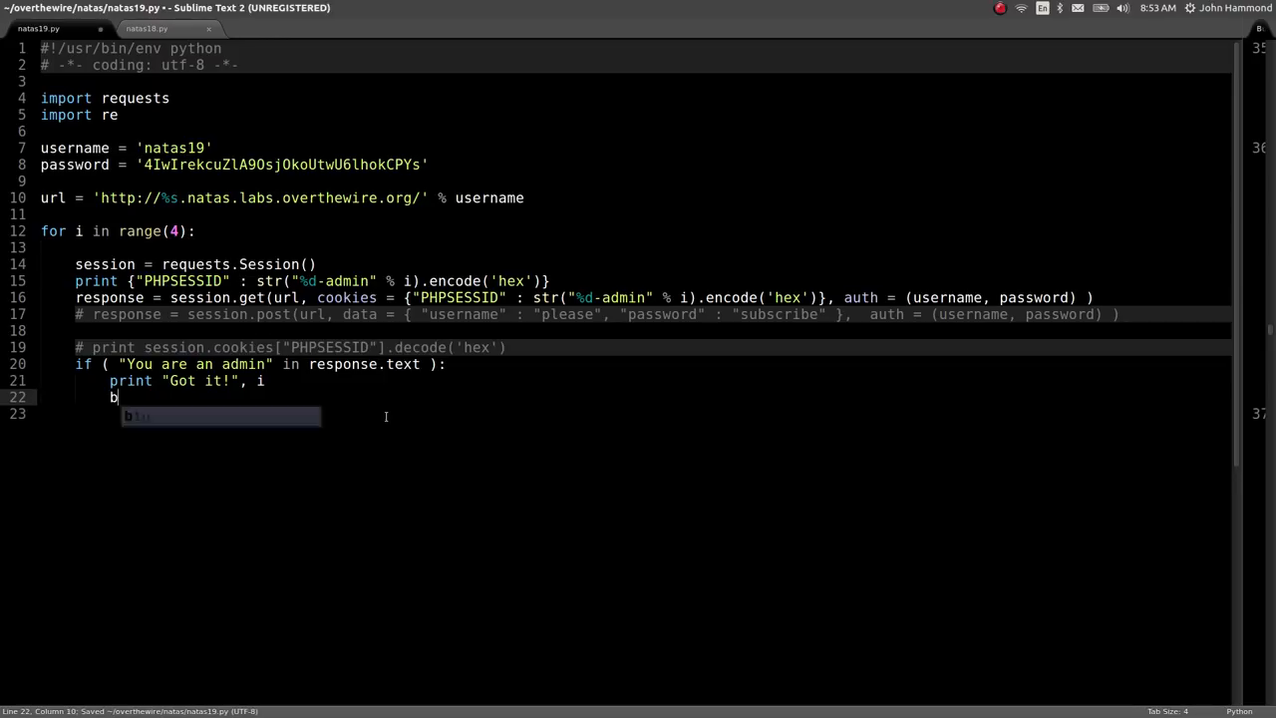
type("reak")
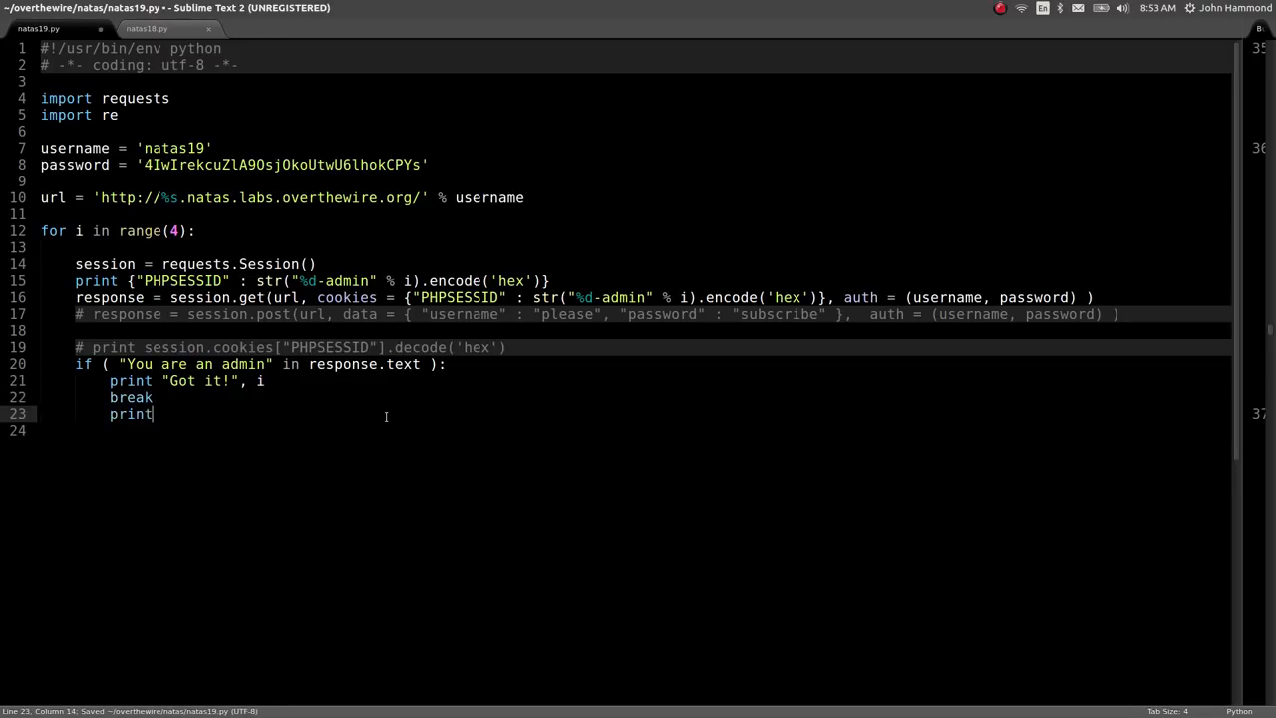
type("response.text")
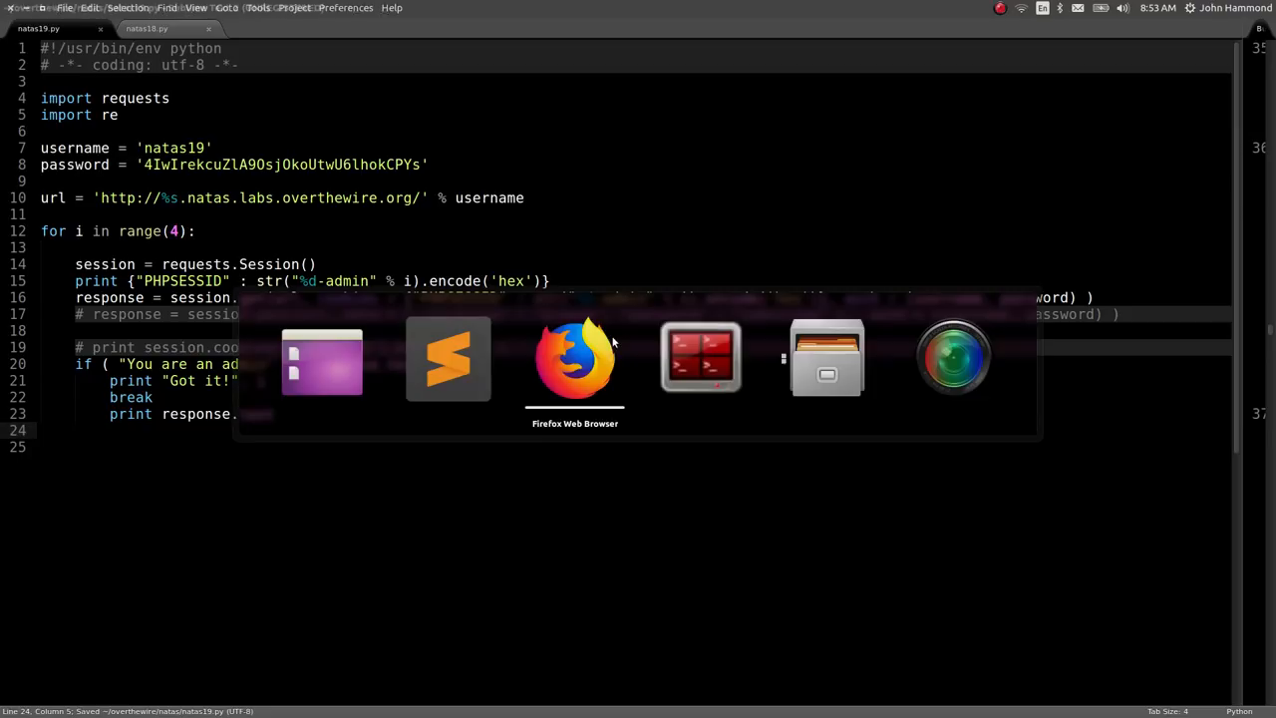
- Open natas19.py in Sublime Text from the Terminal with subl
left_click(700, 357)
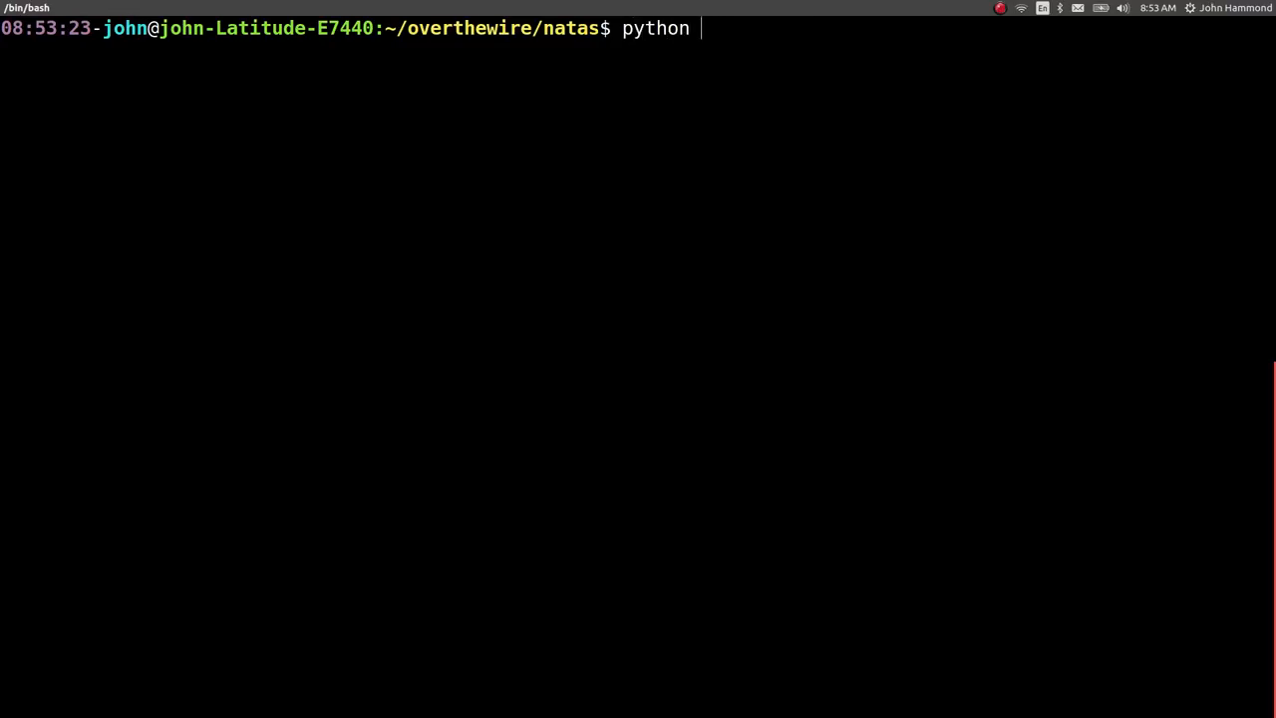
type("natas19.py")
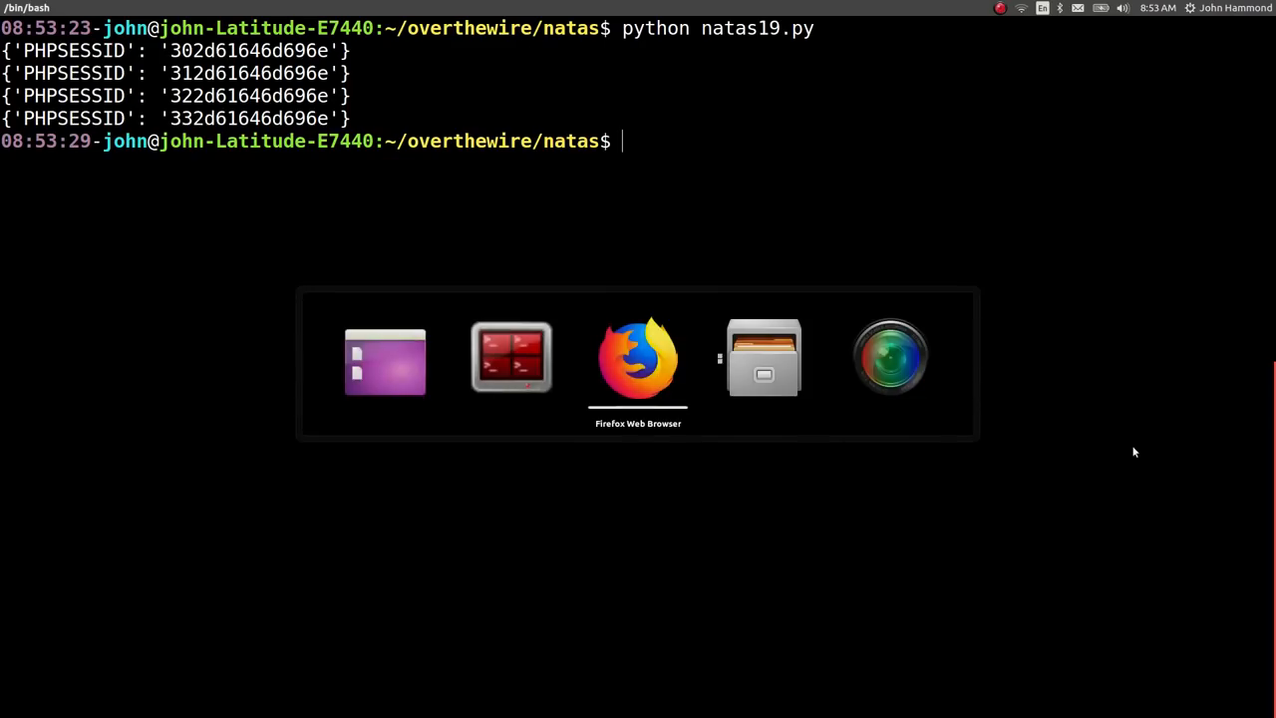
type("su")
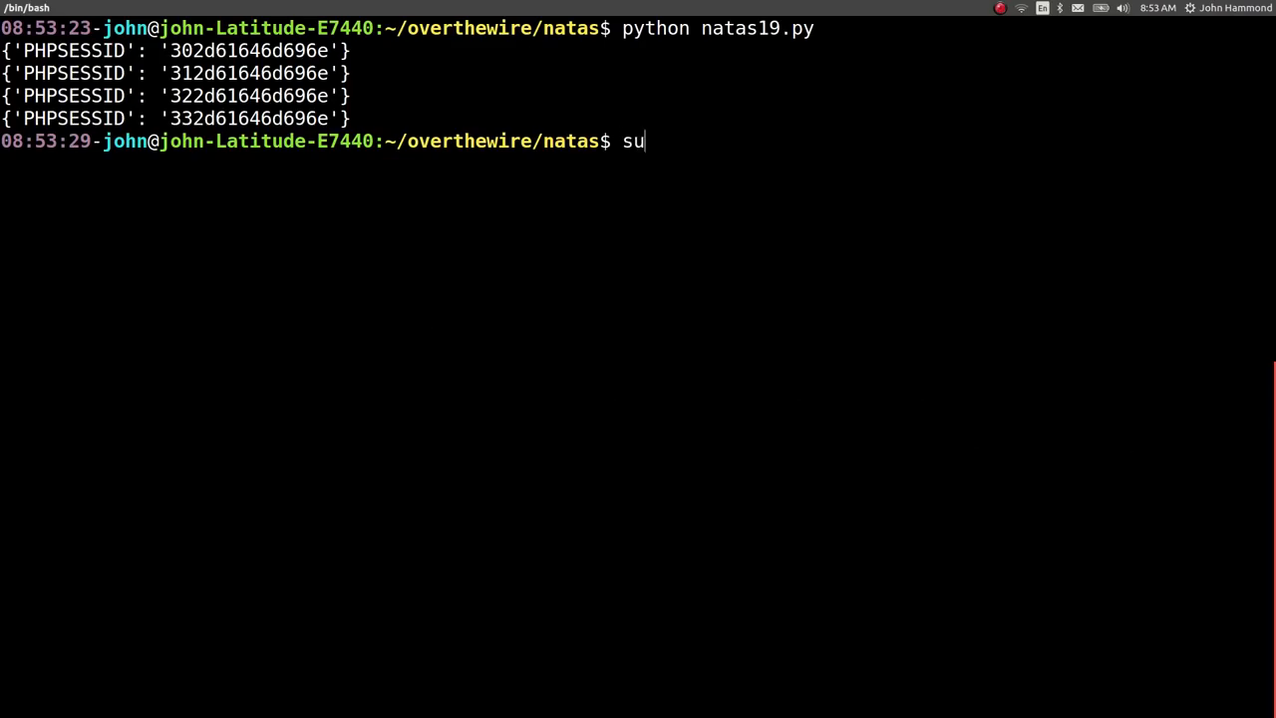
type("bl natas19.py")
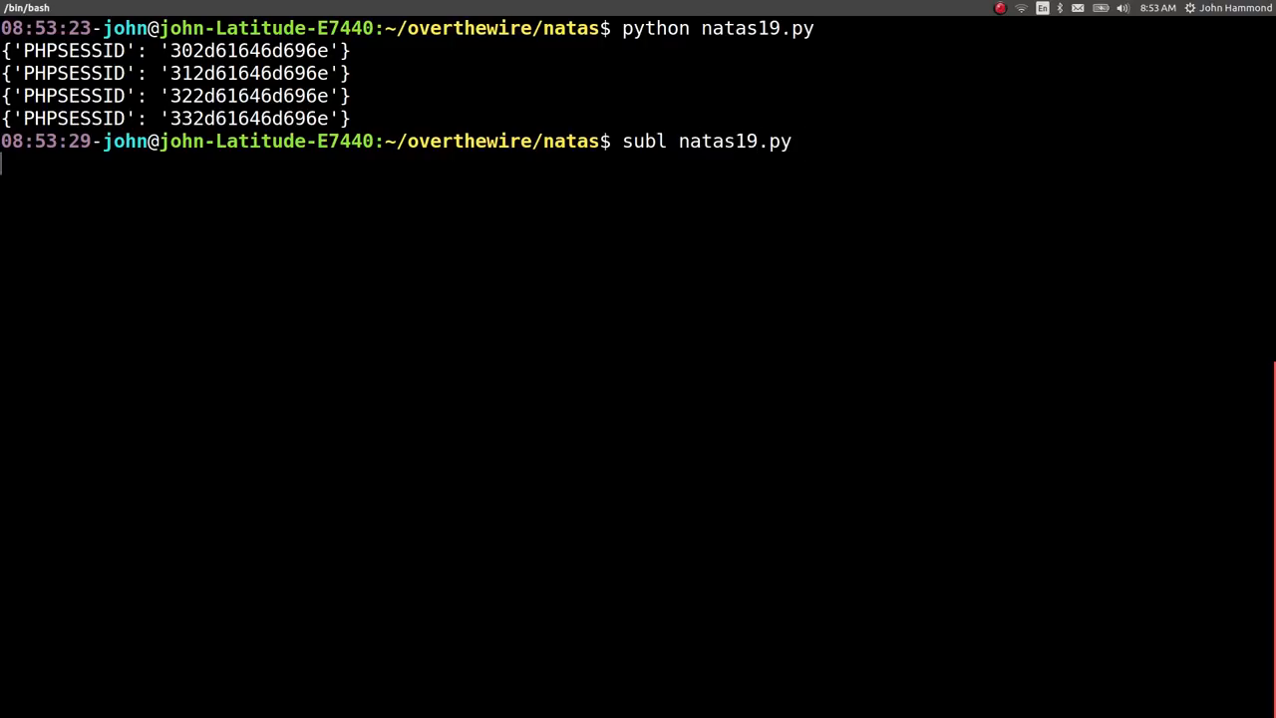
key("Return")
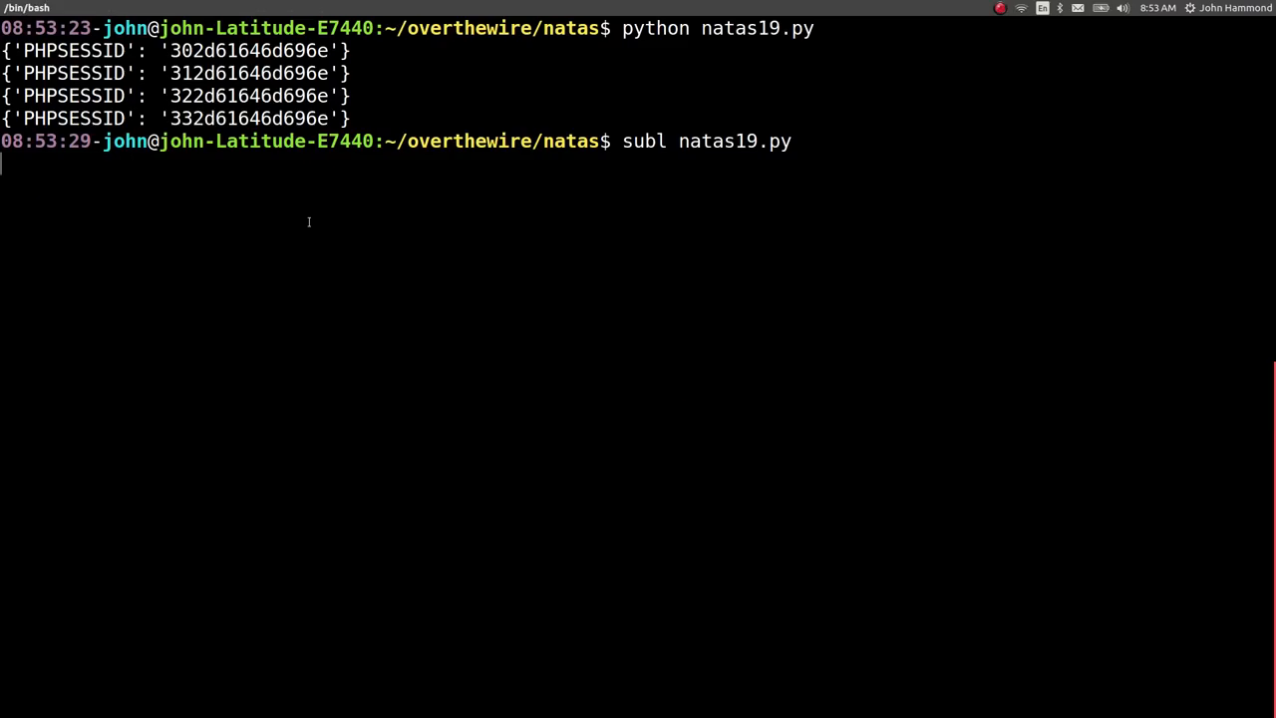
- Run 'python natas19.py' and follow the output until it prints 'Got it! 89'
type("python natas19.py")
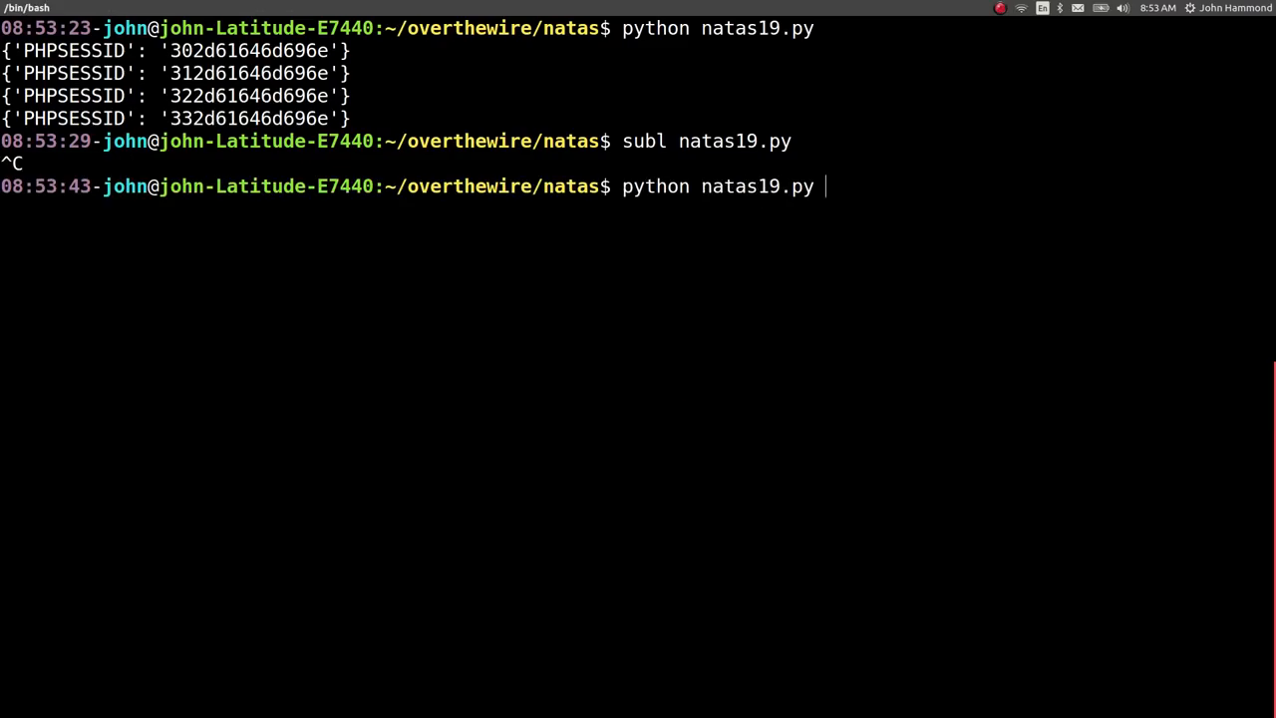
key("Return")
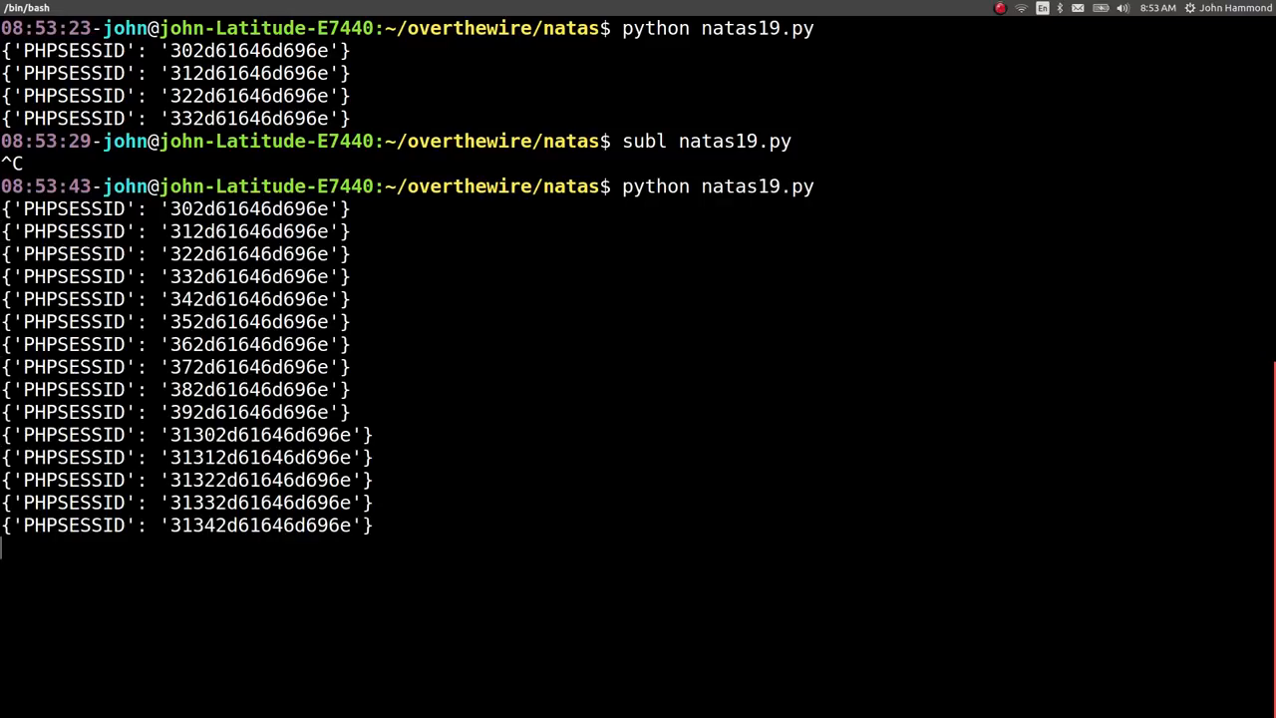
scroll("down", 3)
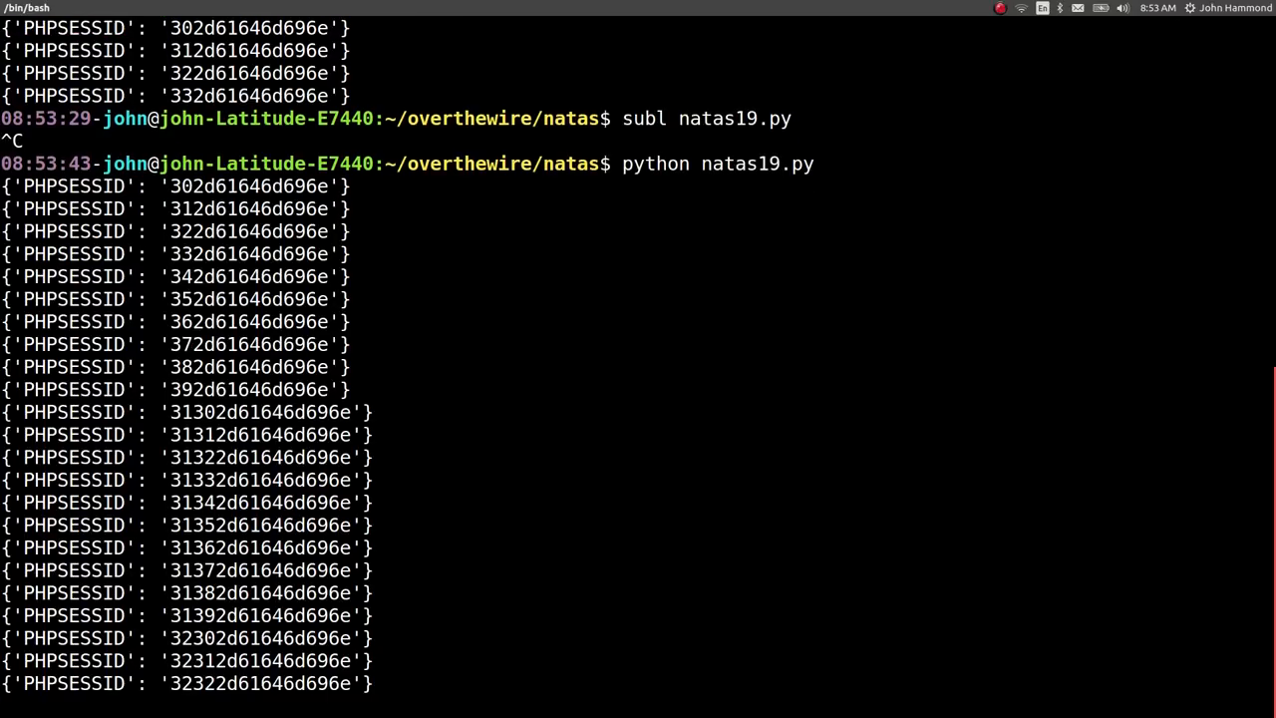
scroll("down", 3)
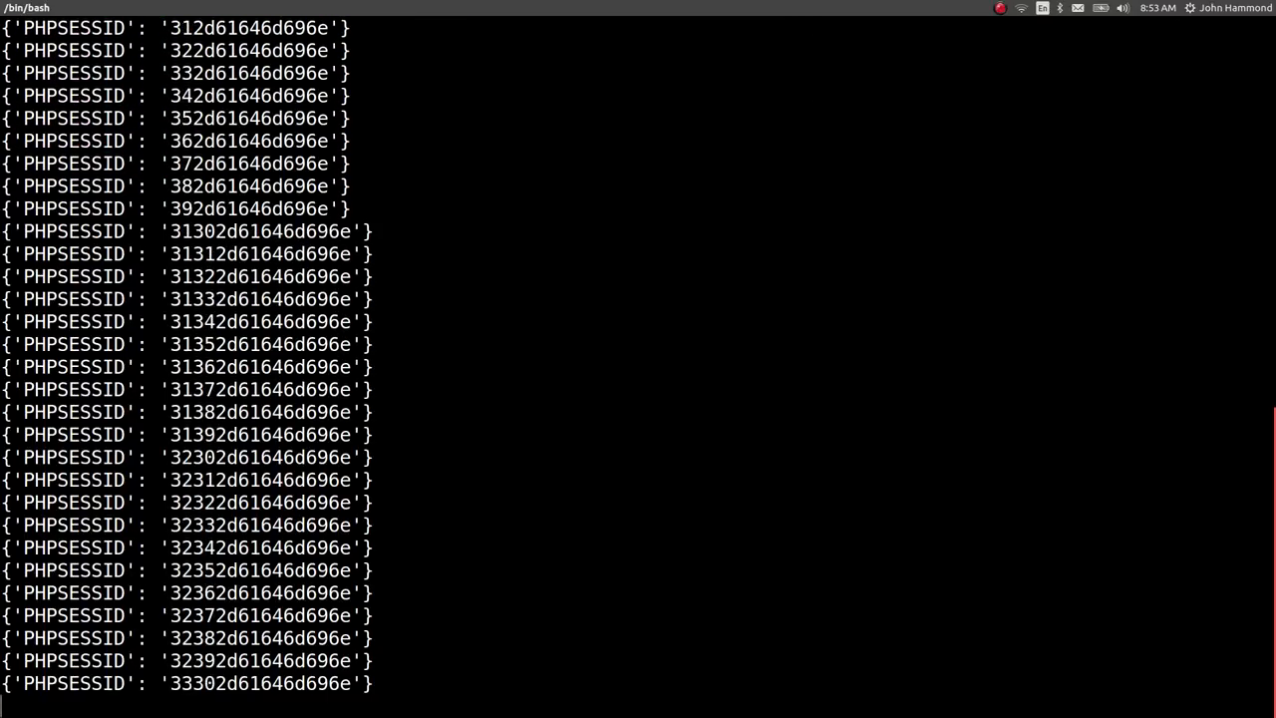
scroll("down", 3)
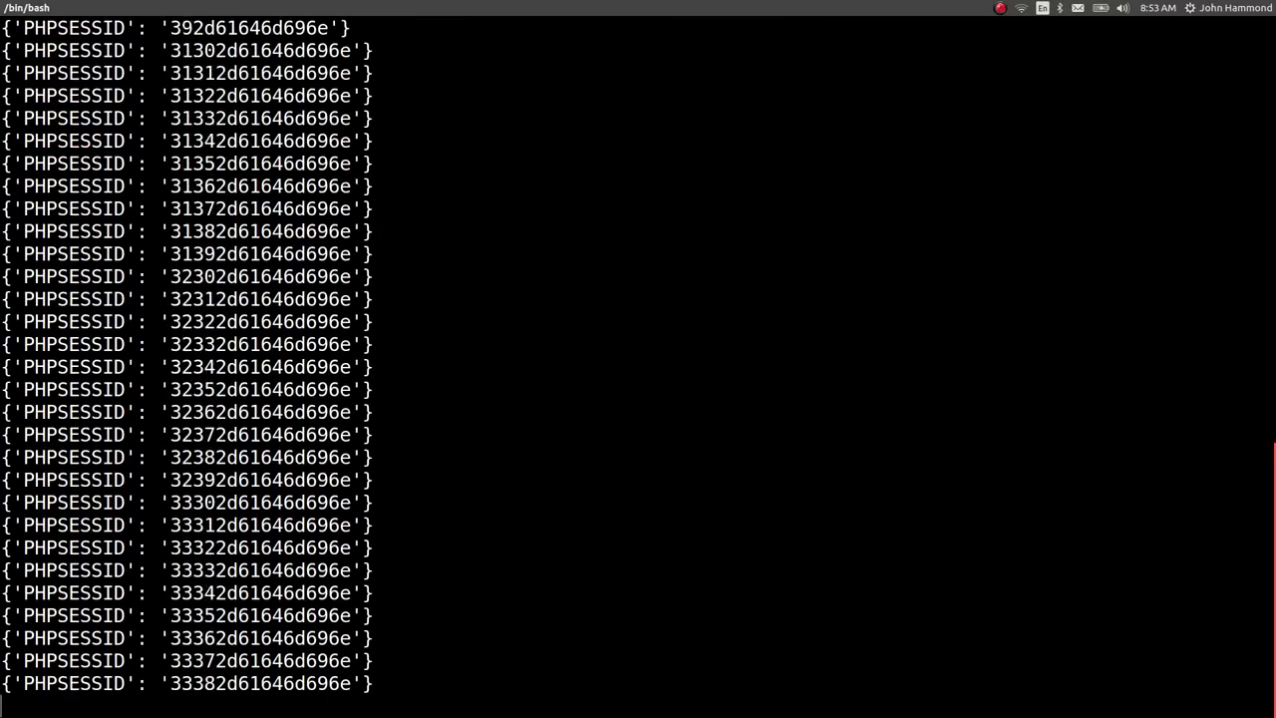
scroll("down", 3)
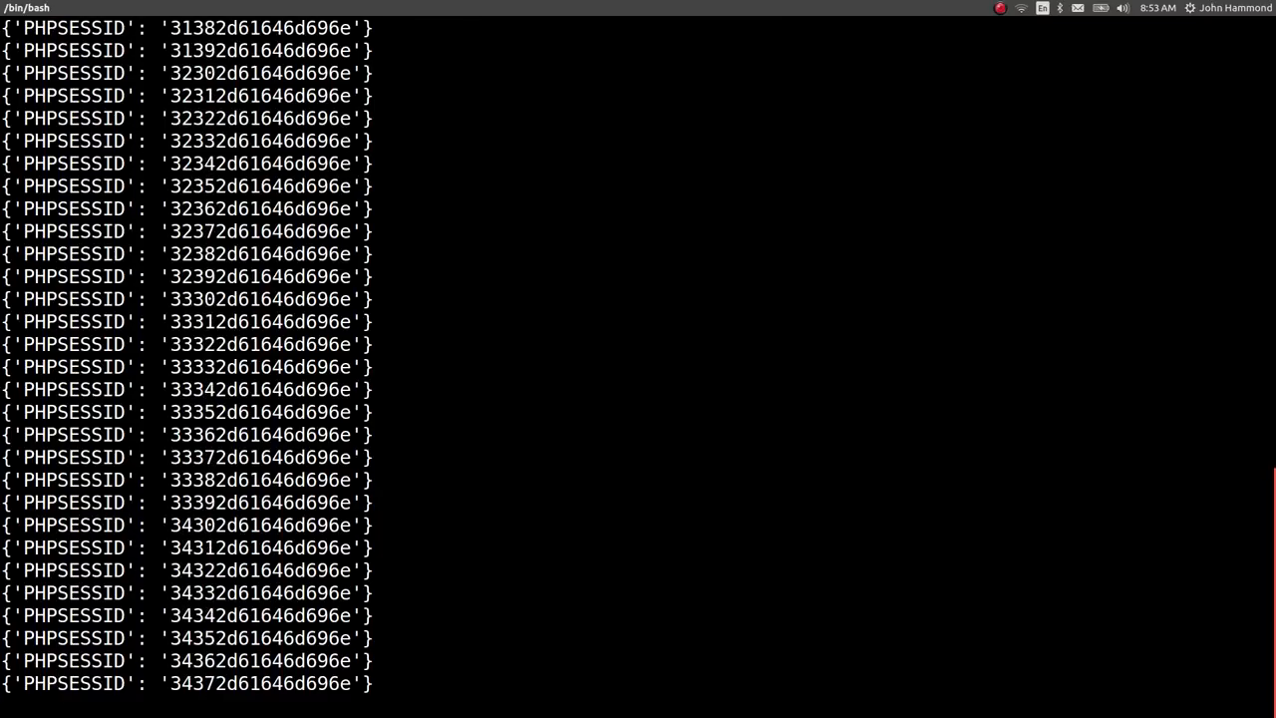
scroll("down", 3)
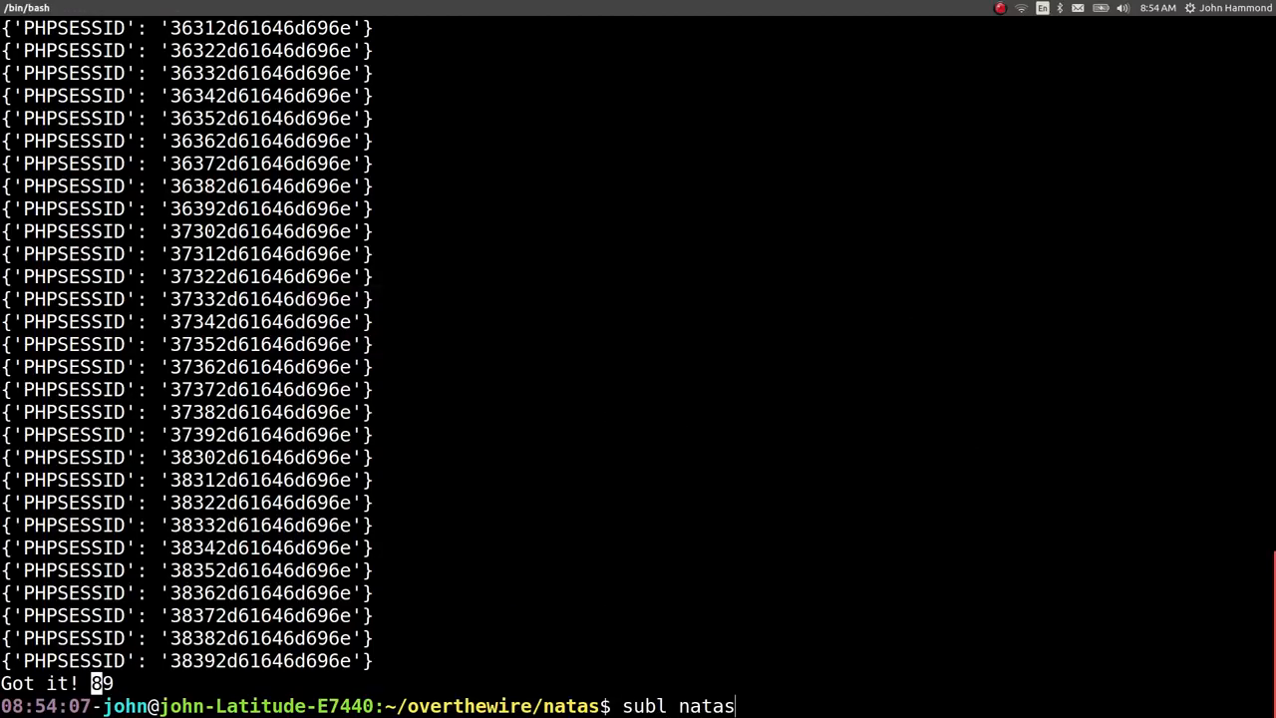
- Open natas19.py, add a response.text print, fix the error, and rebuild to show the natas20 password
type("19.py")
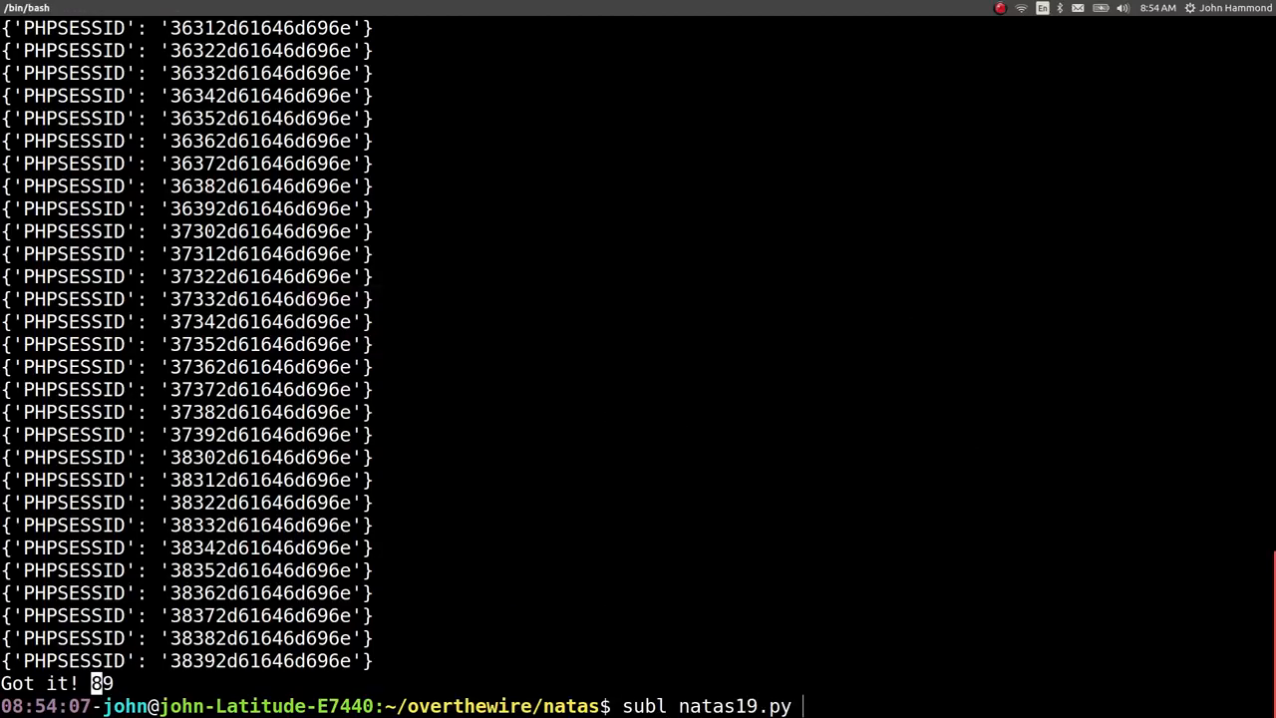
key("Return")
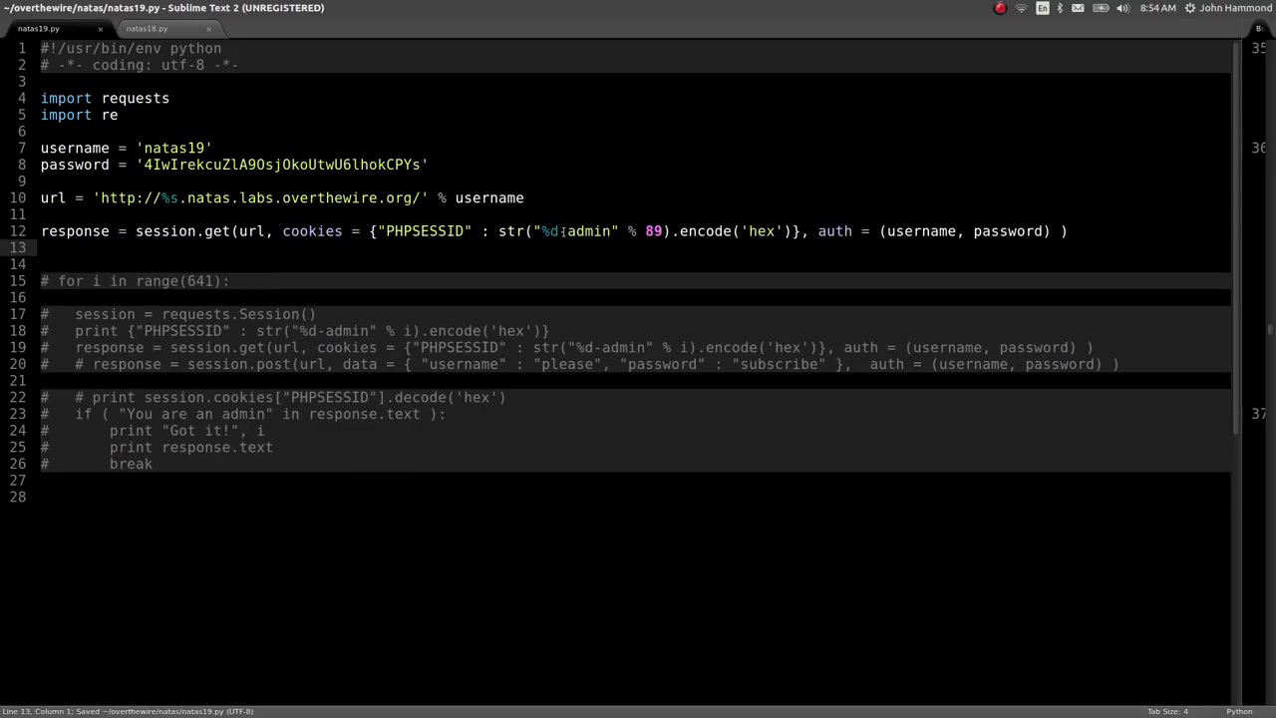
type("print response.text")
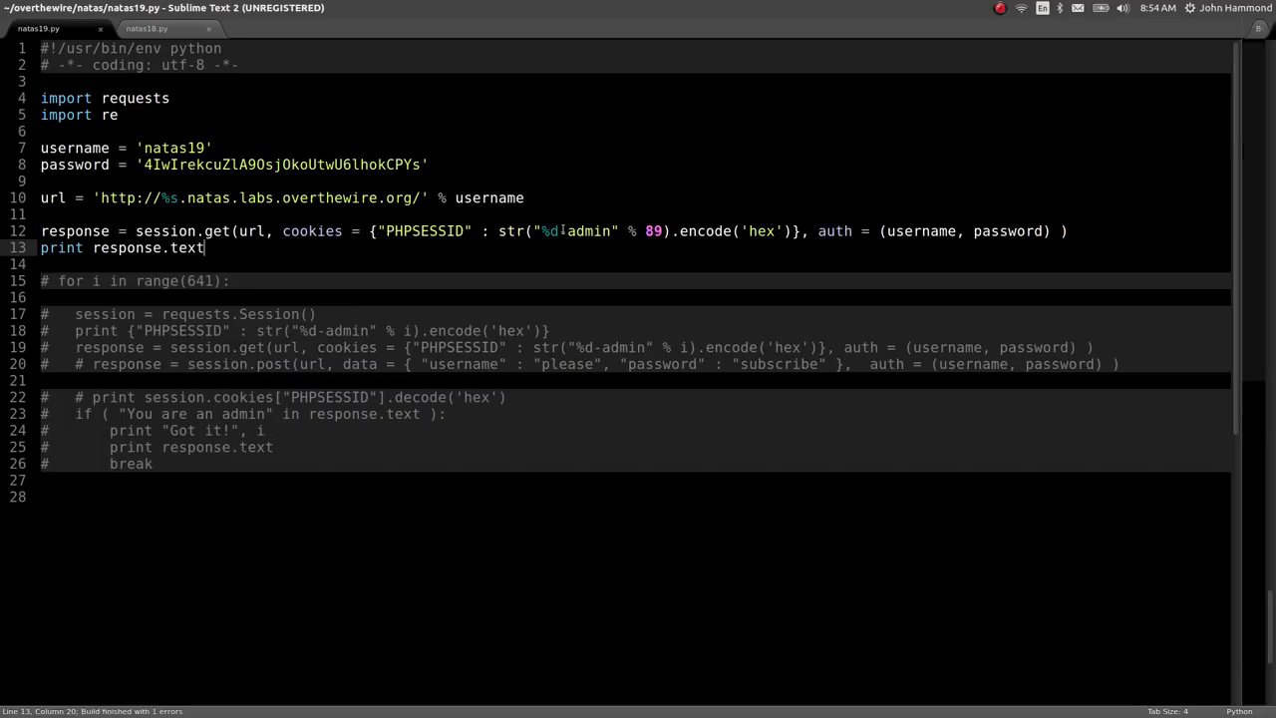
key("ctrl+b")
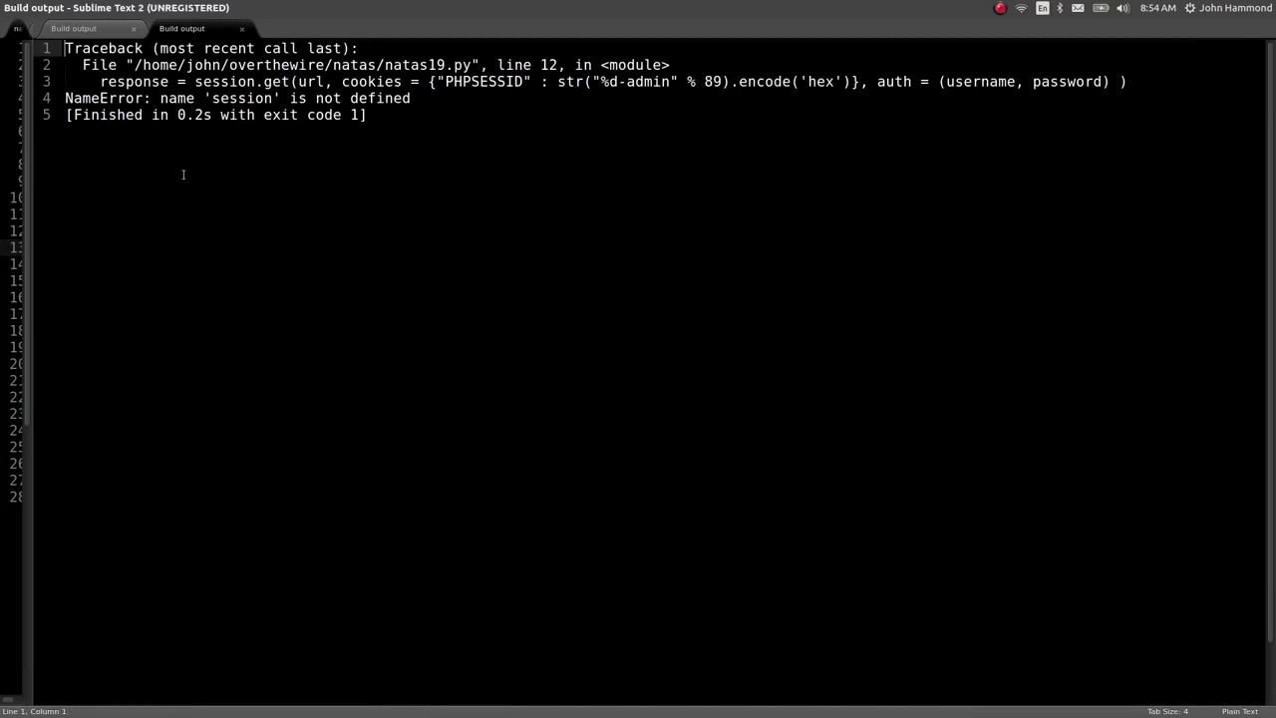
left_click(38, 28)
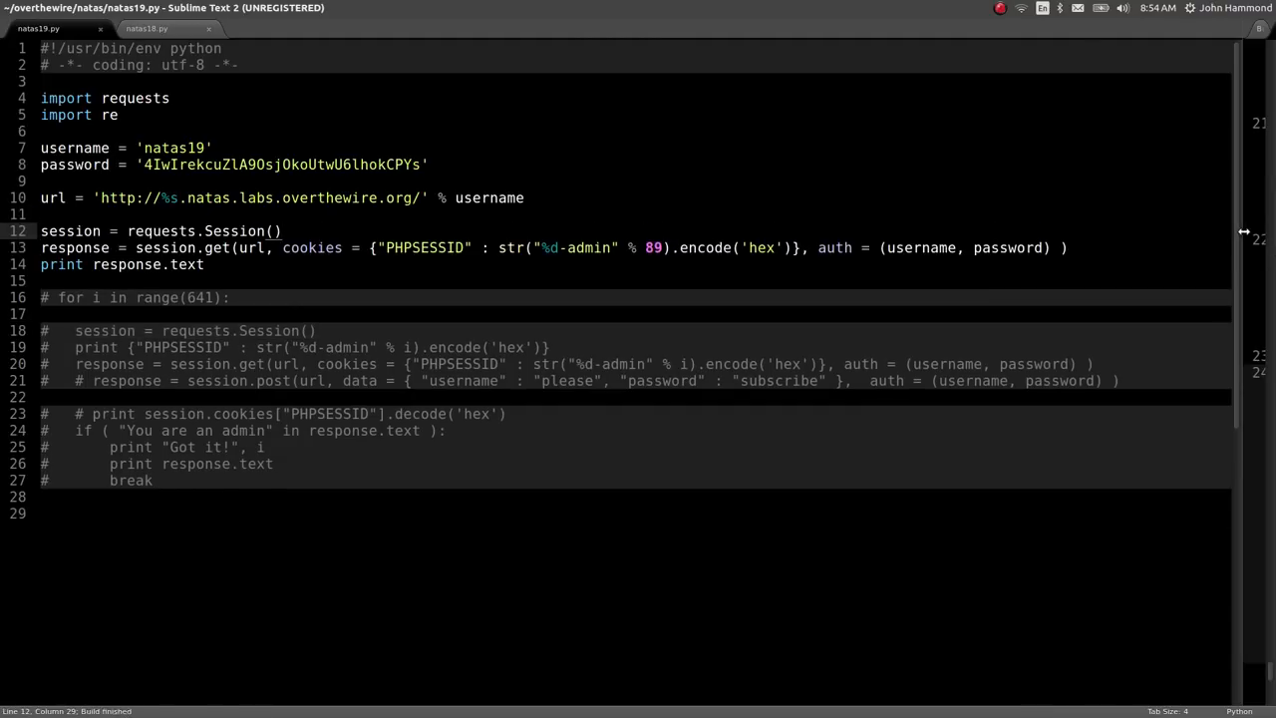
key("ctrl+b")
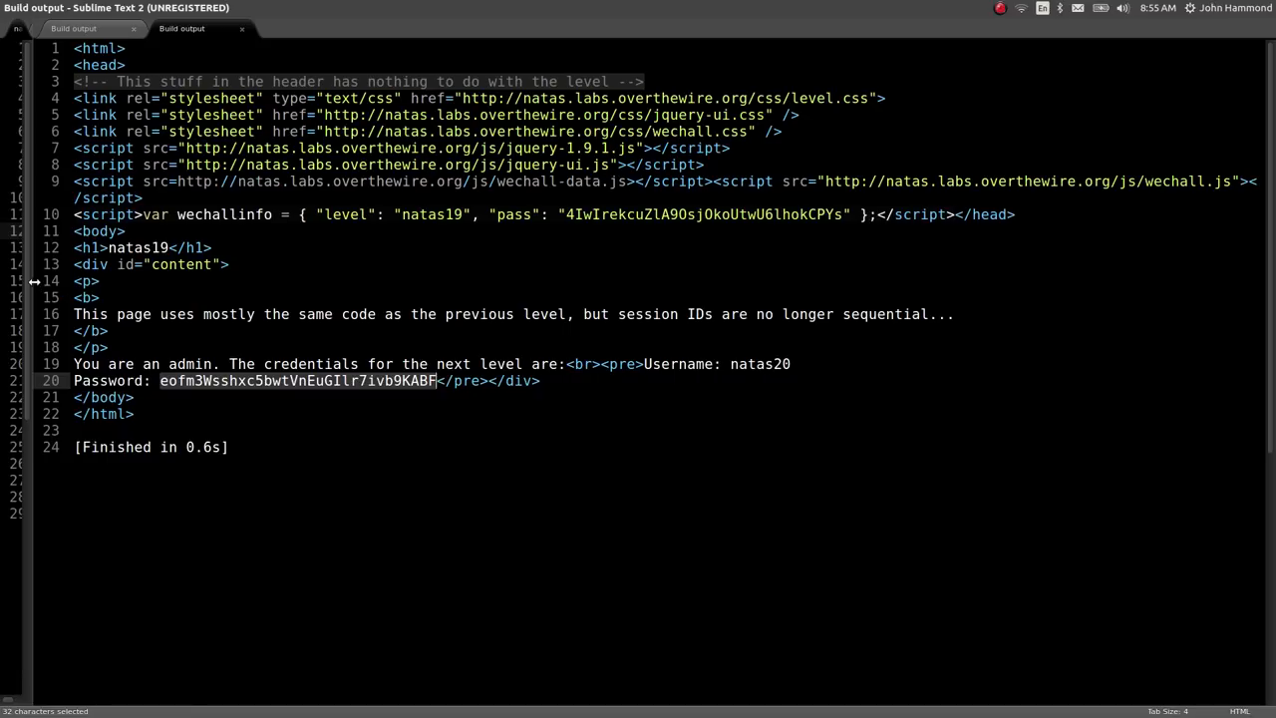
- Switch from the build output back to the natas19.py tab
left_click(37, 28)
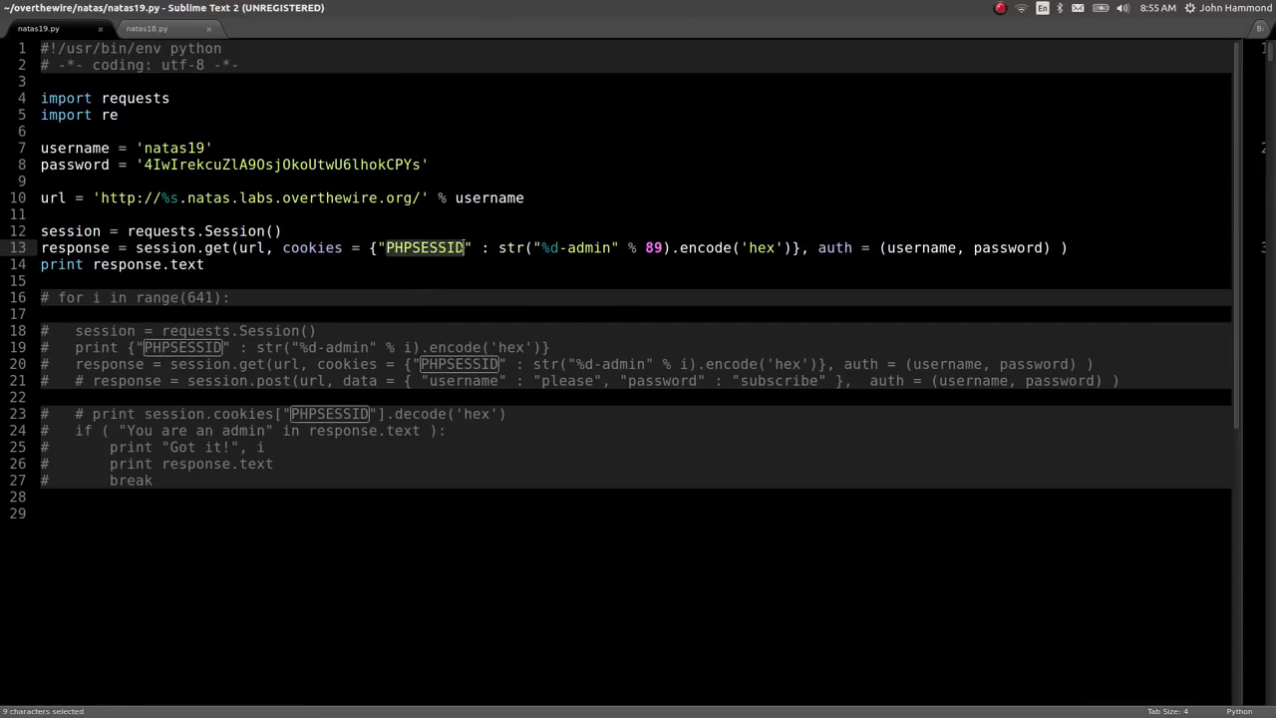
- Save the script as natas20.py with natas20 credentials, dismissing the license reminder
left_click(482, 347)
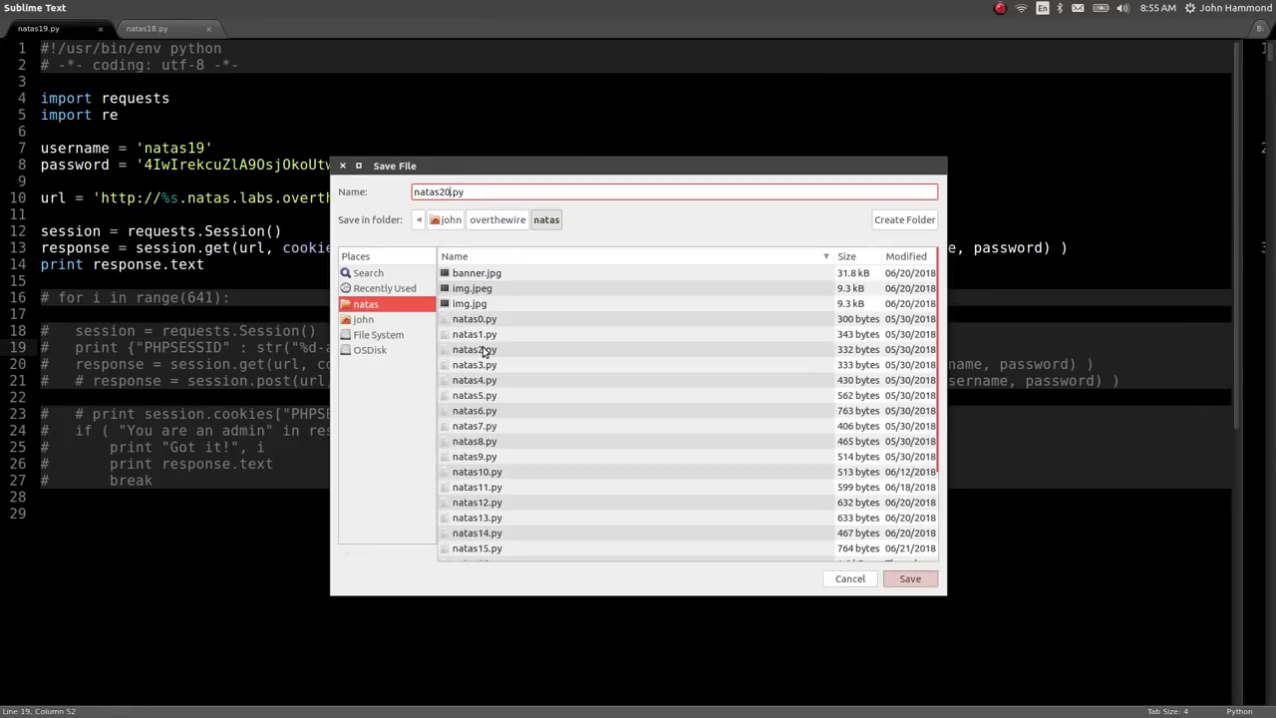
left_click(908, 578)
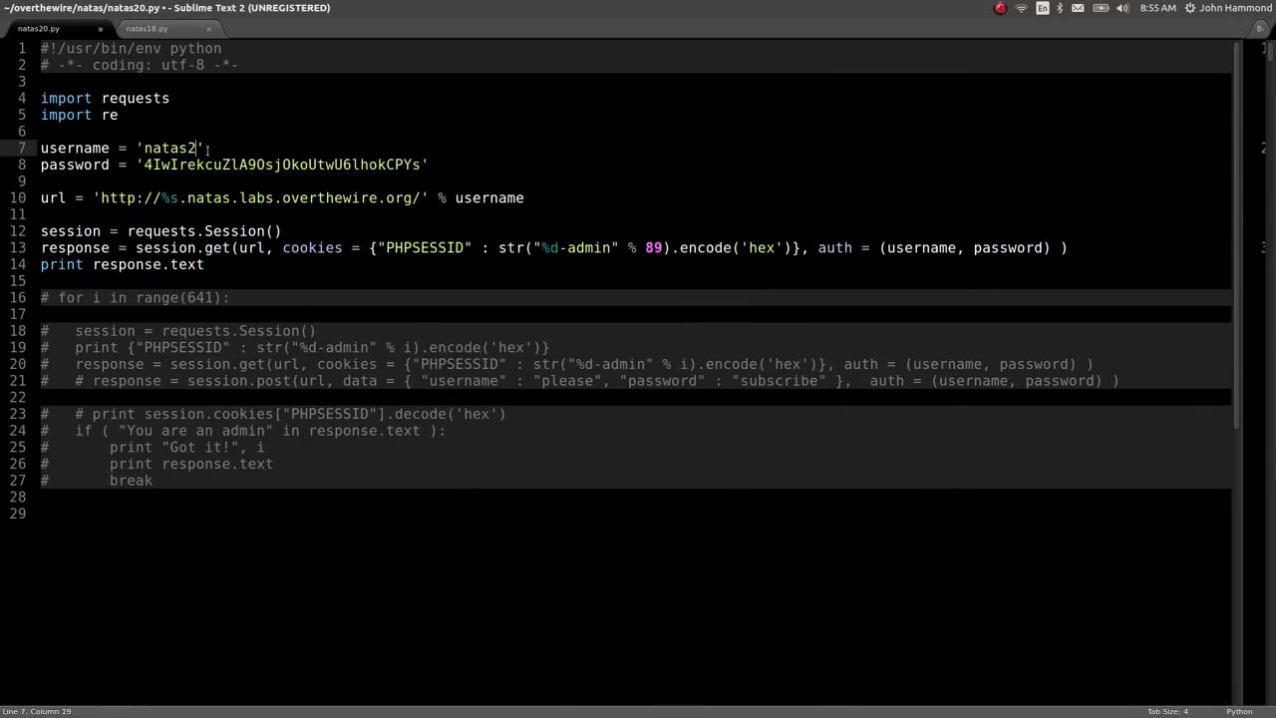
key("ctrl+s")
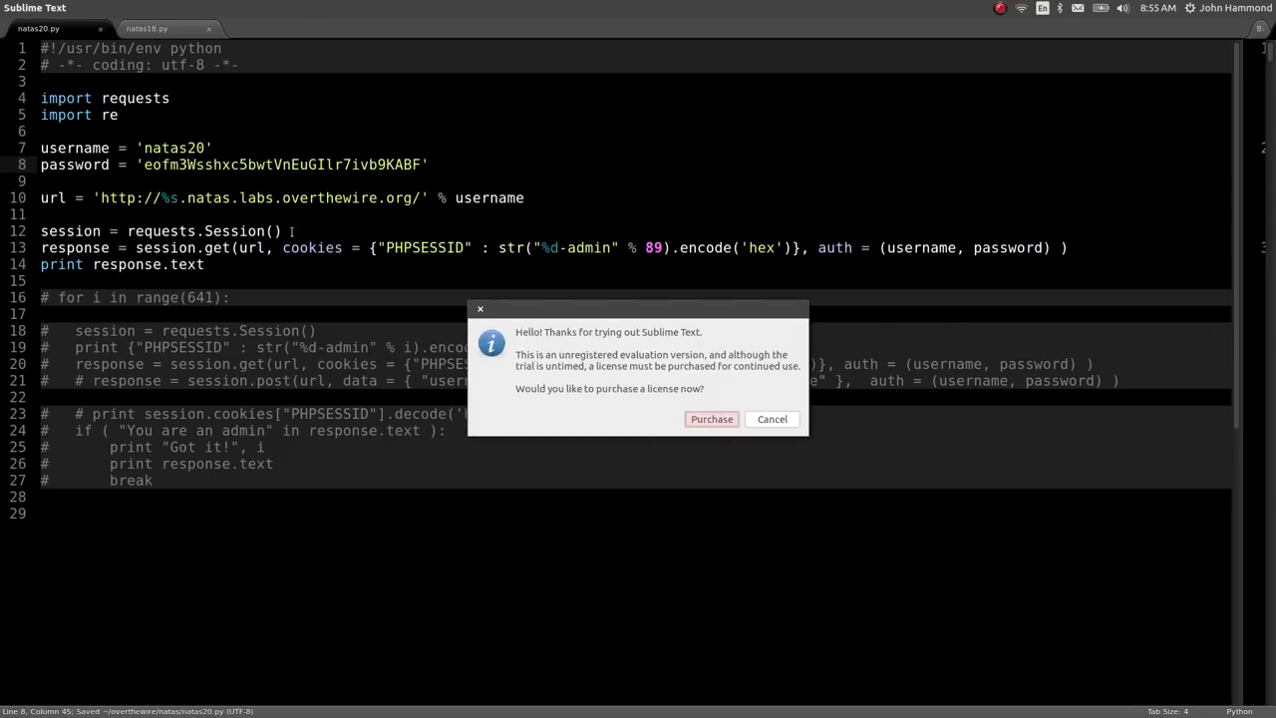
left_click(771, 419)
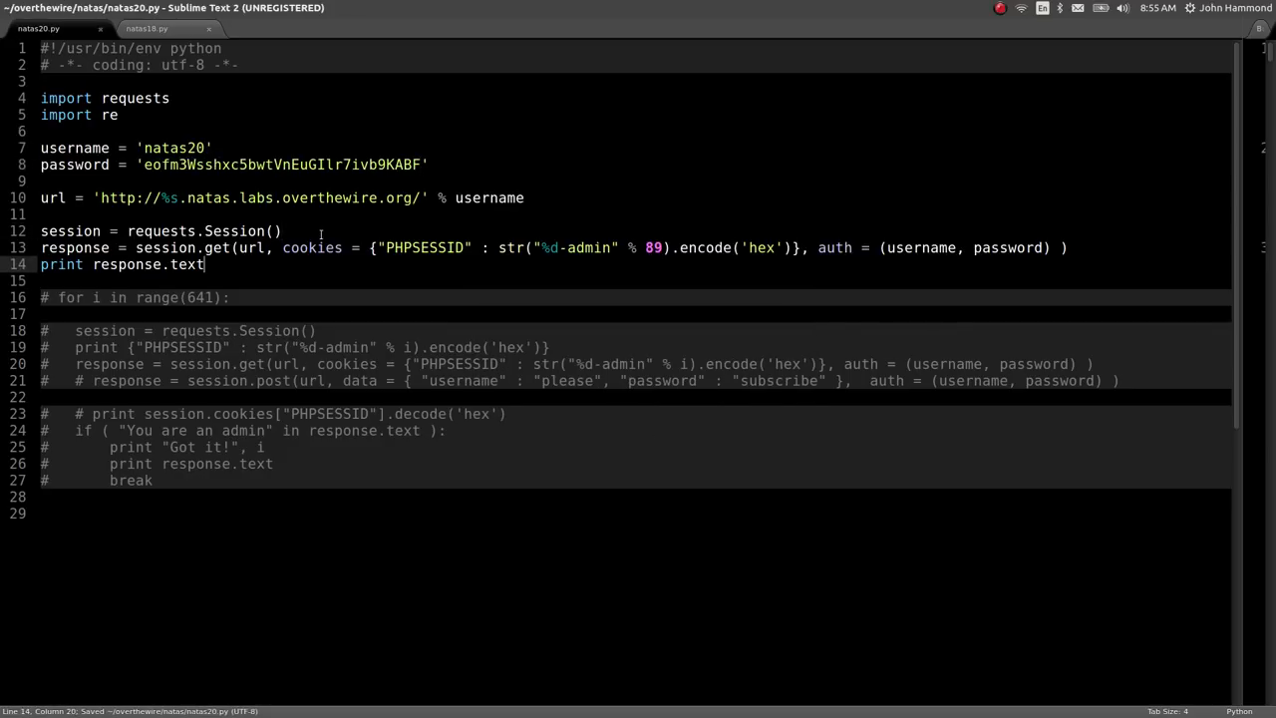
- Remove the cookies argument and run natas20.py to fetch the natas20 page
double_click(312, 247)
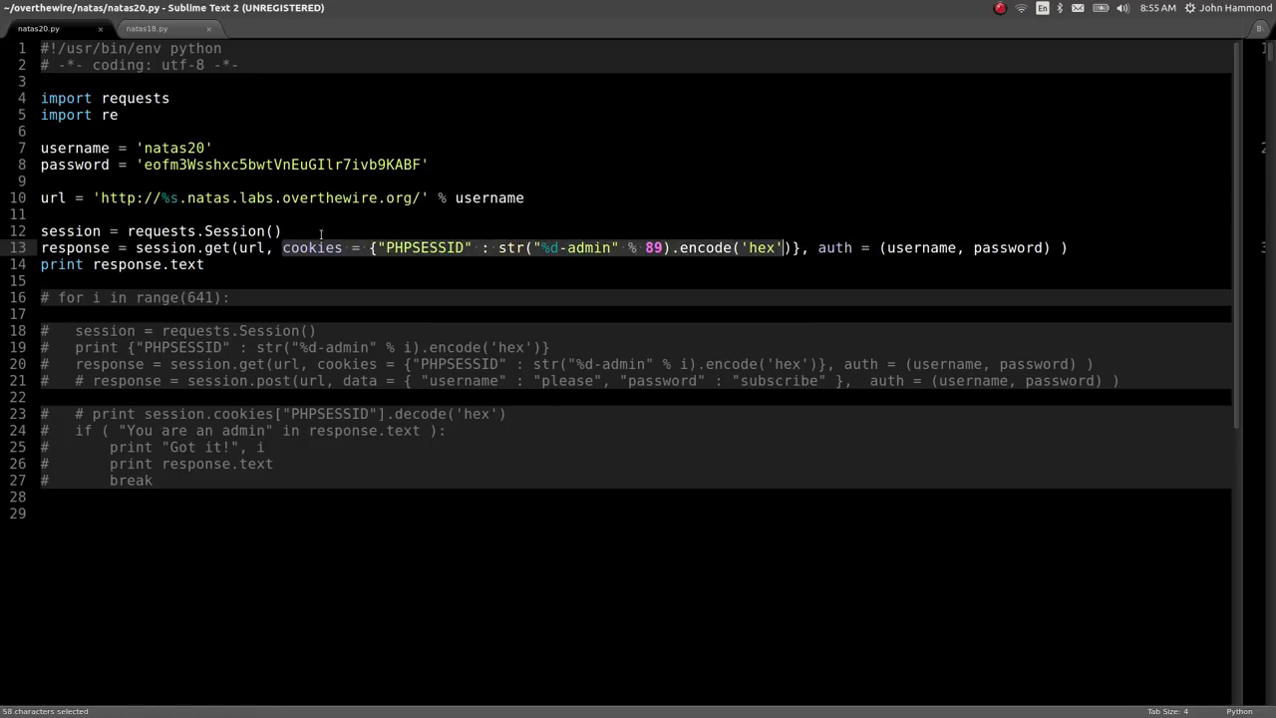
key("Delete")
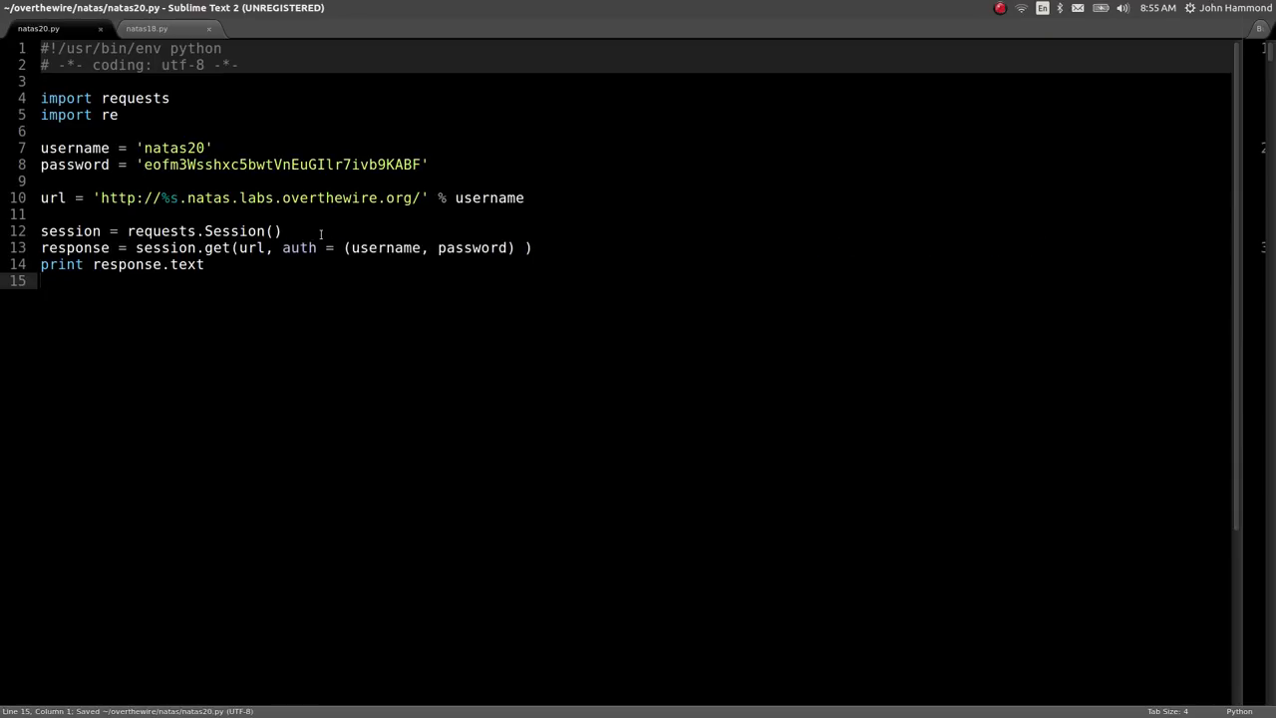
key("ctrl+b")
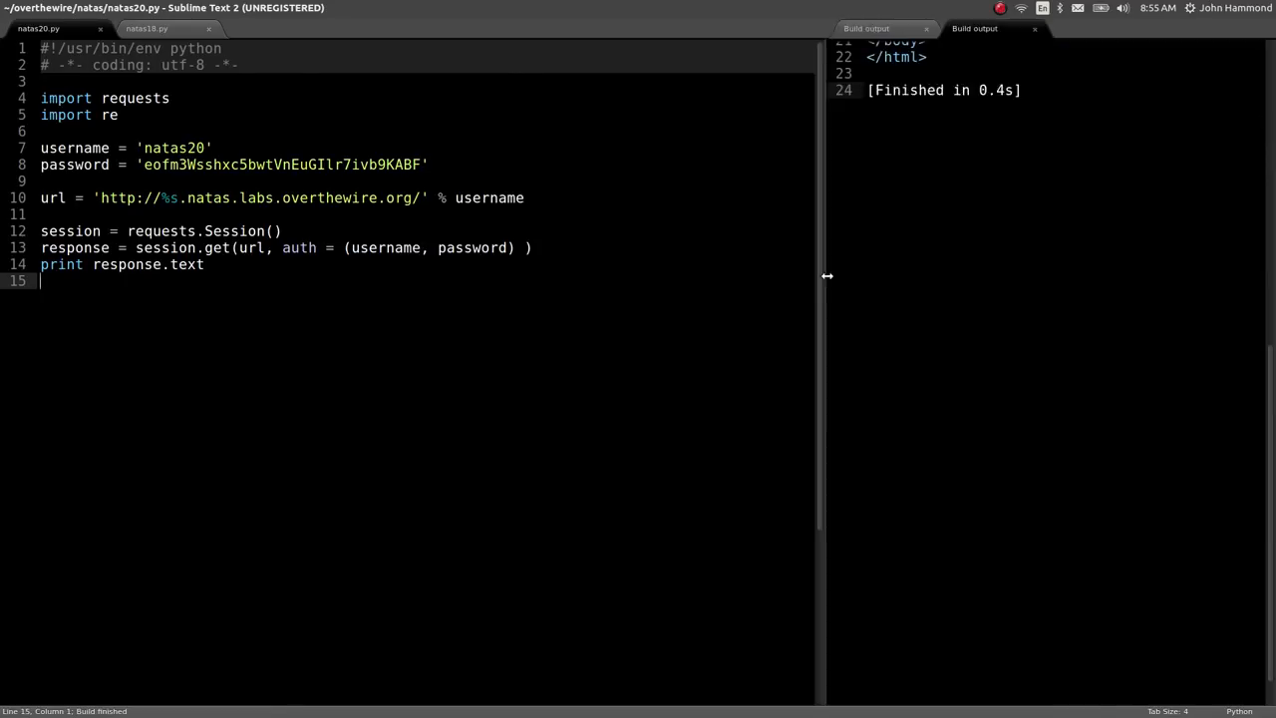
left_click(270, 28)
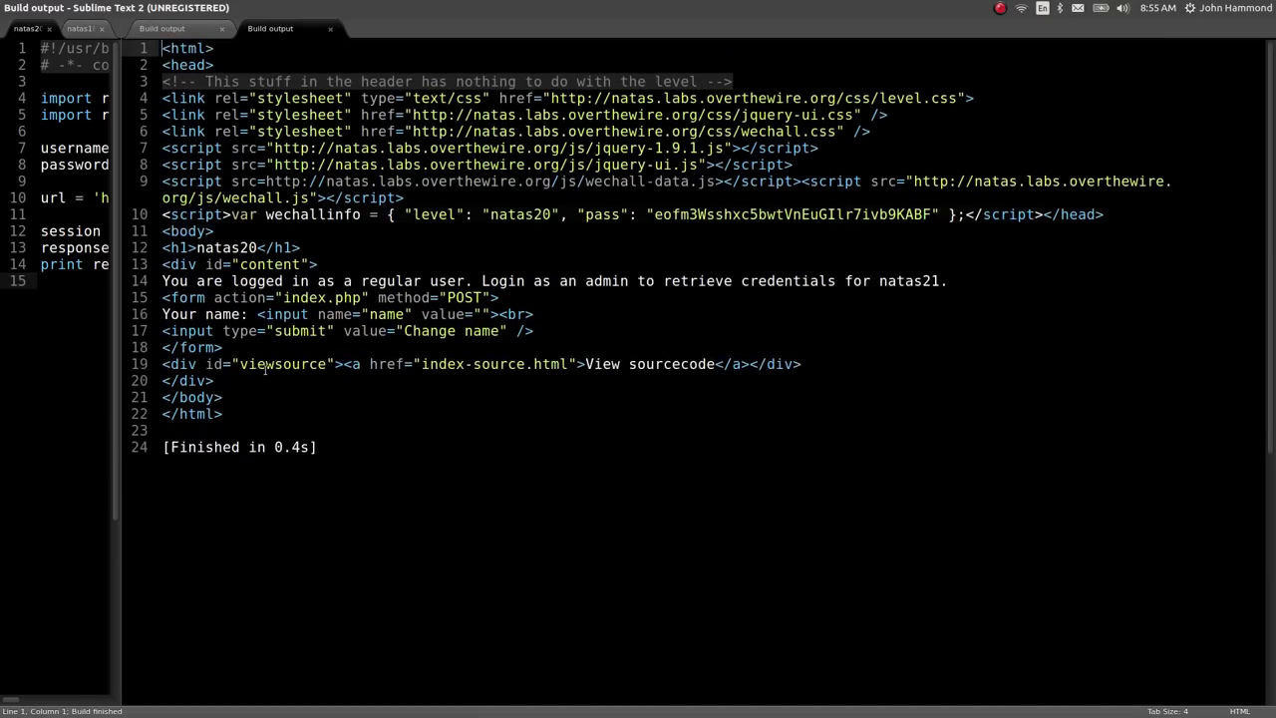